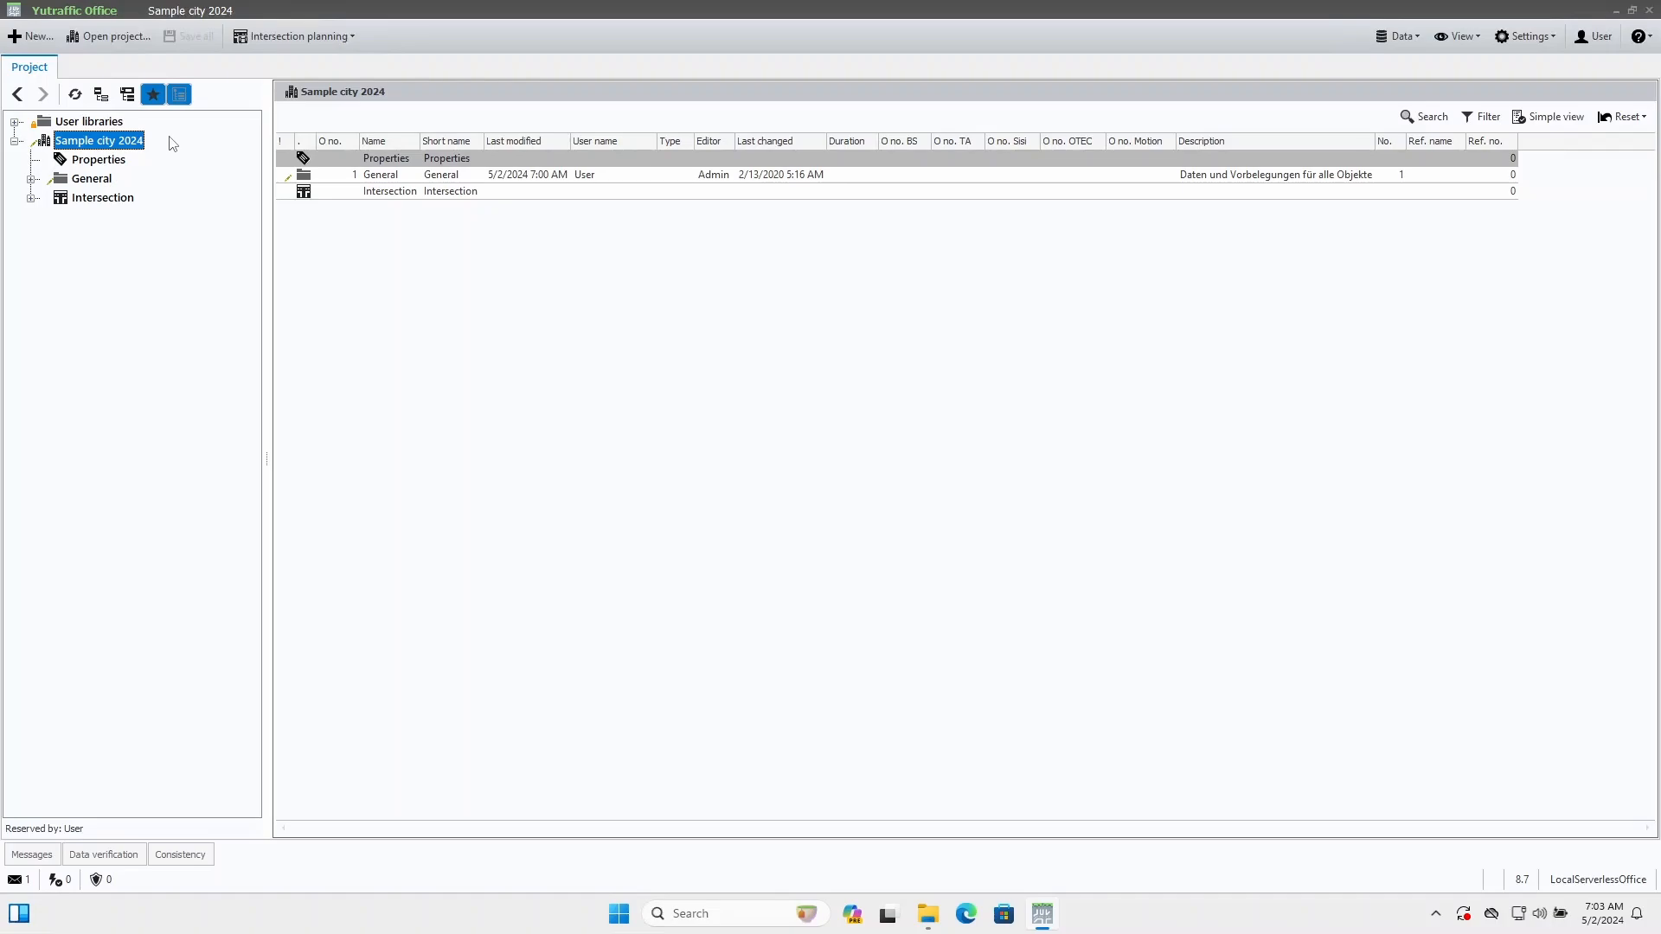
- Change the toolbar planning perspective from Intersection planning to Network planning
click(294, 34)
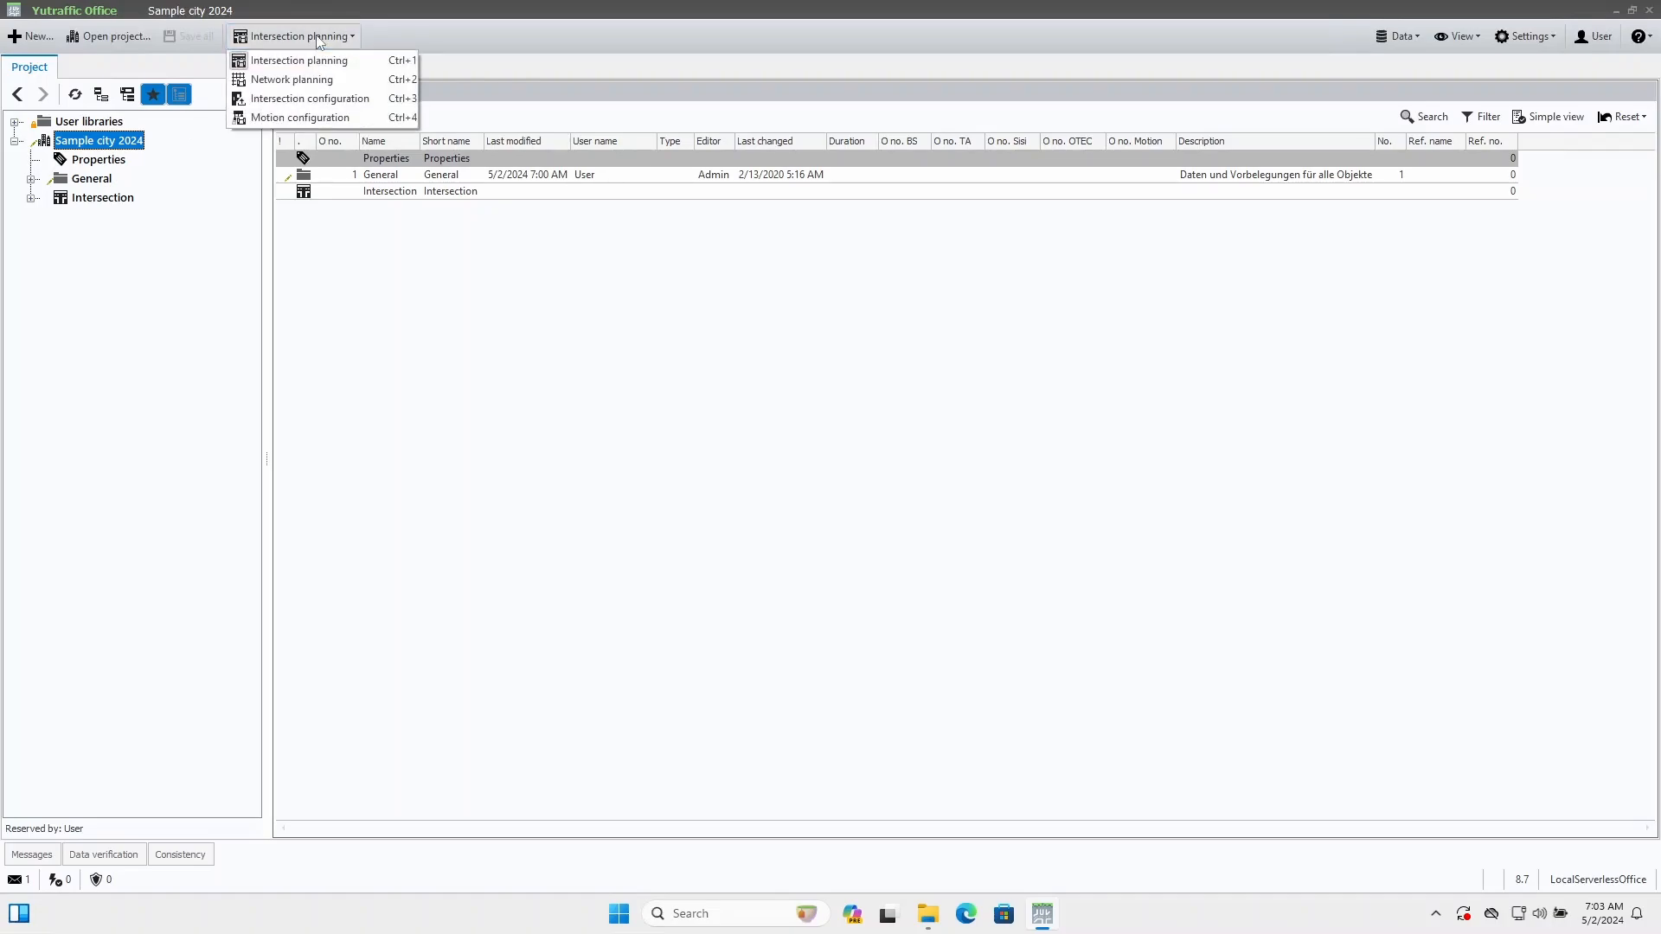
mouse_move(293, 80)
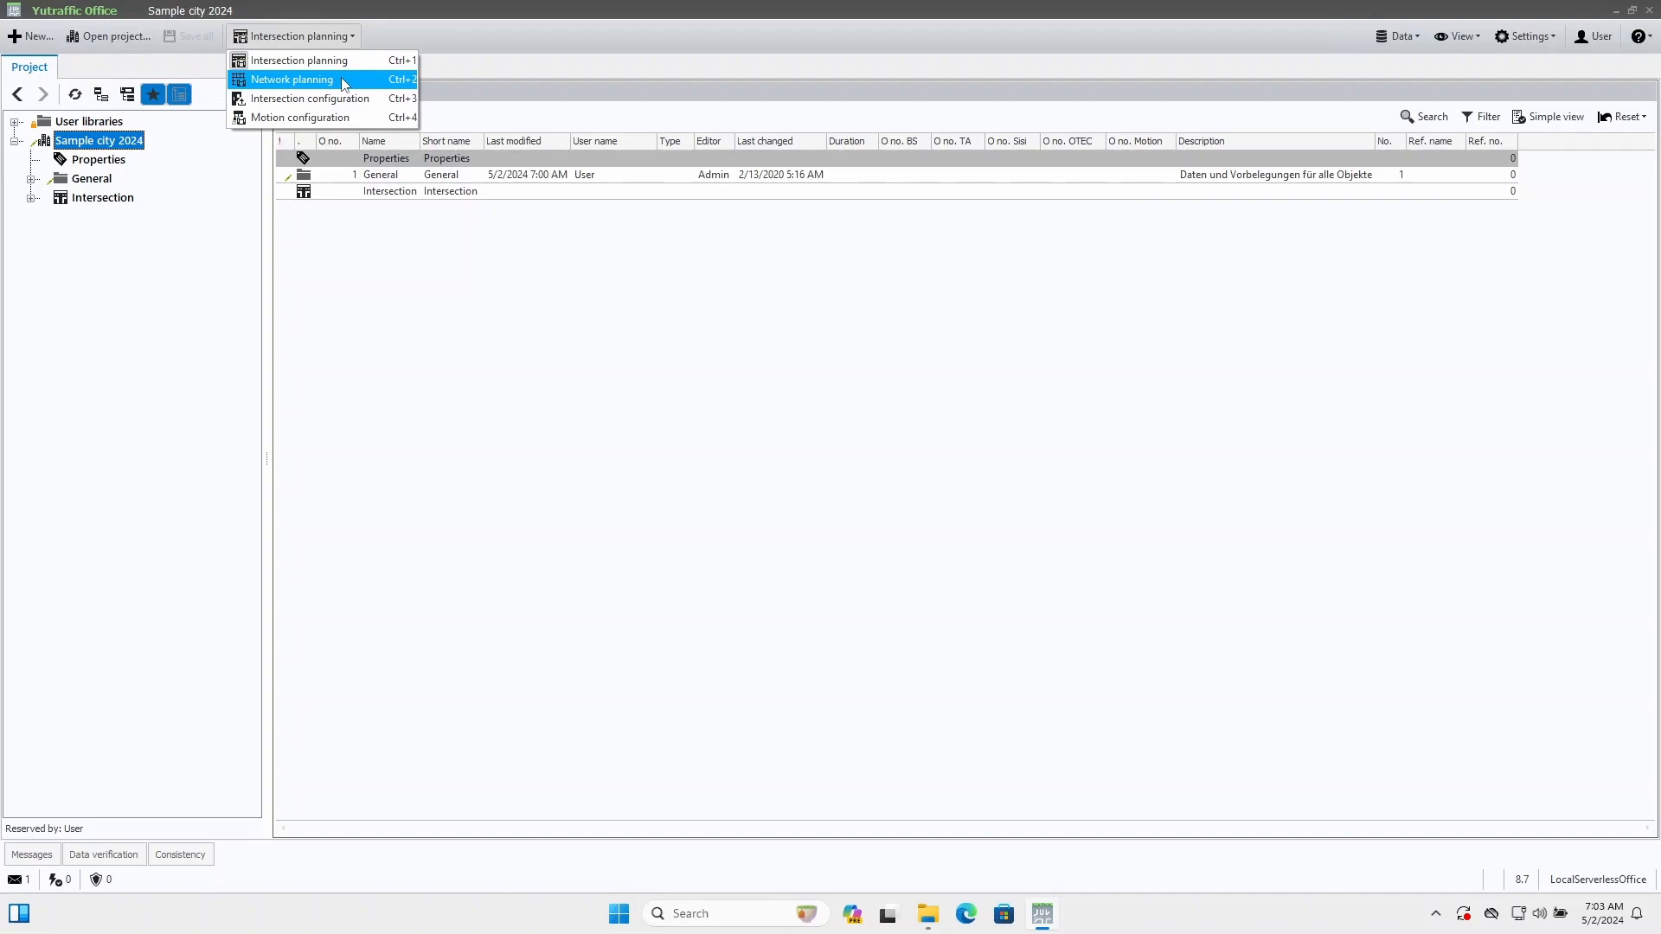
click(292, 79)
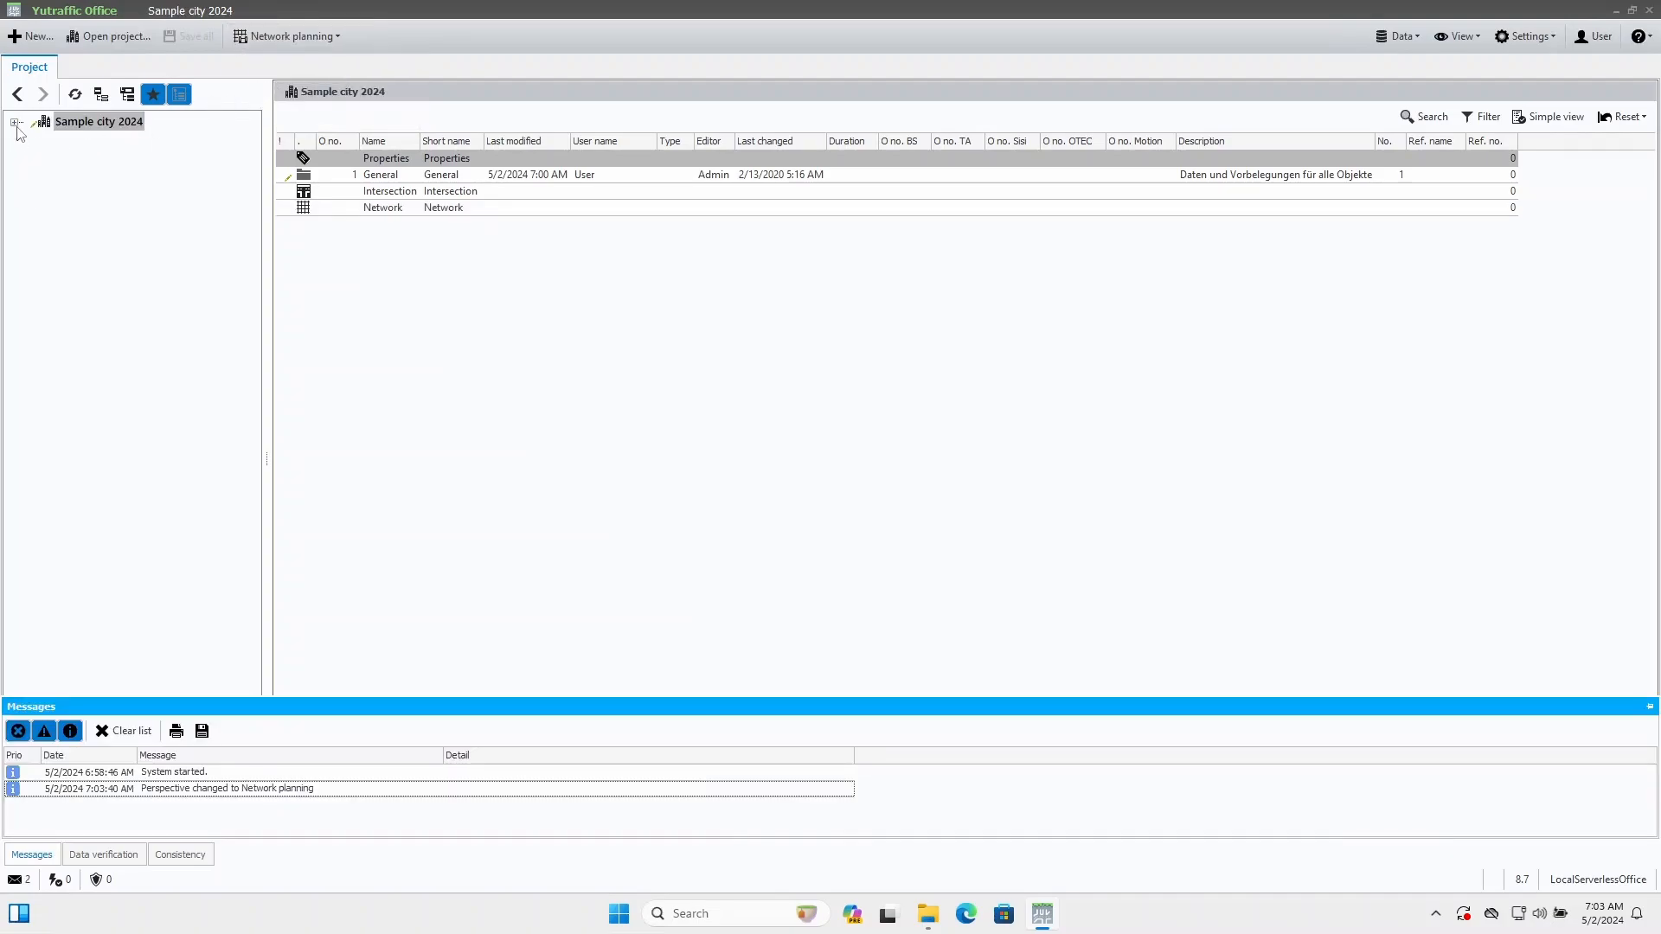
- Expand Sample city 2024 > Network > Network of Sample city > Sample network (Draft) and open Intersection assignment
click(16, 121)
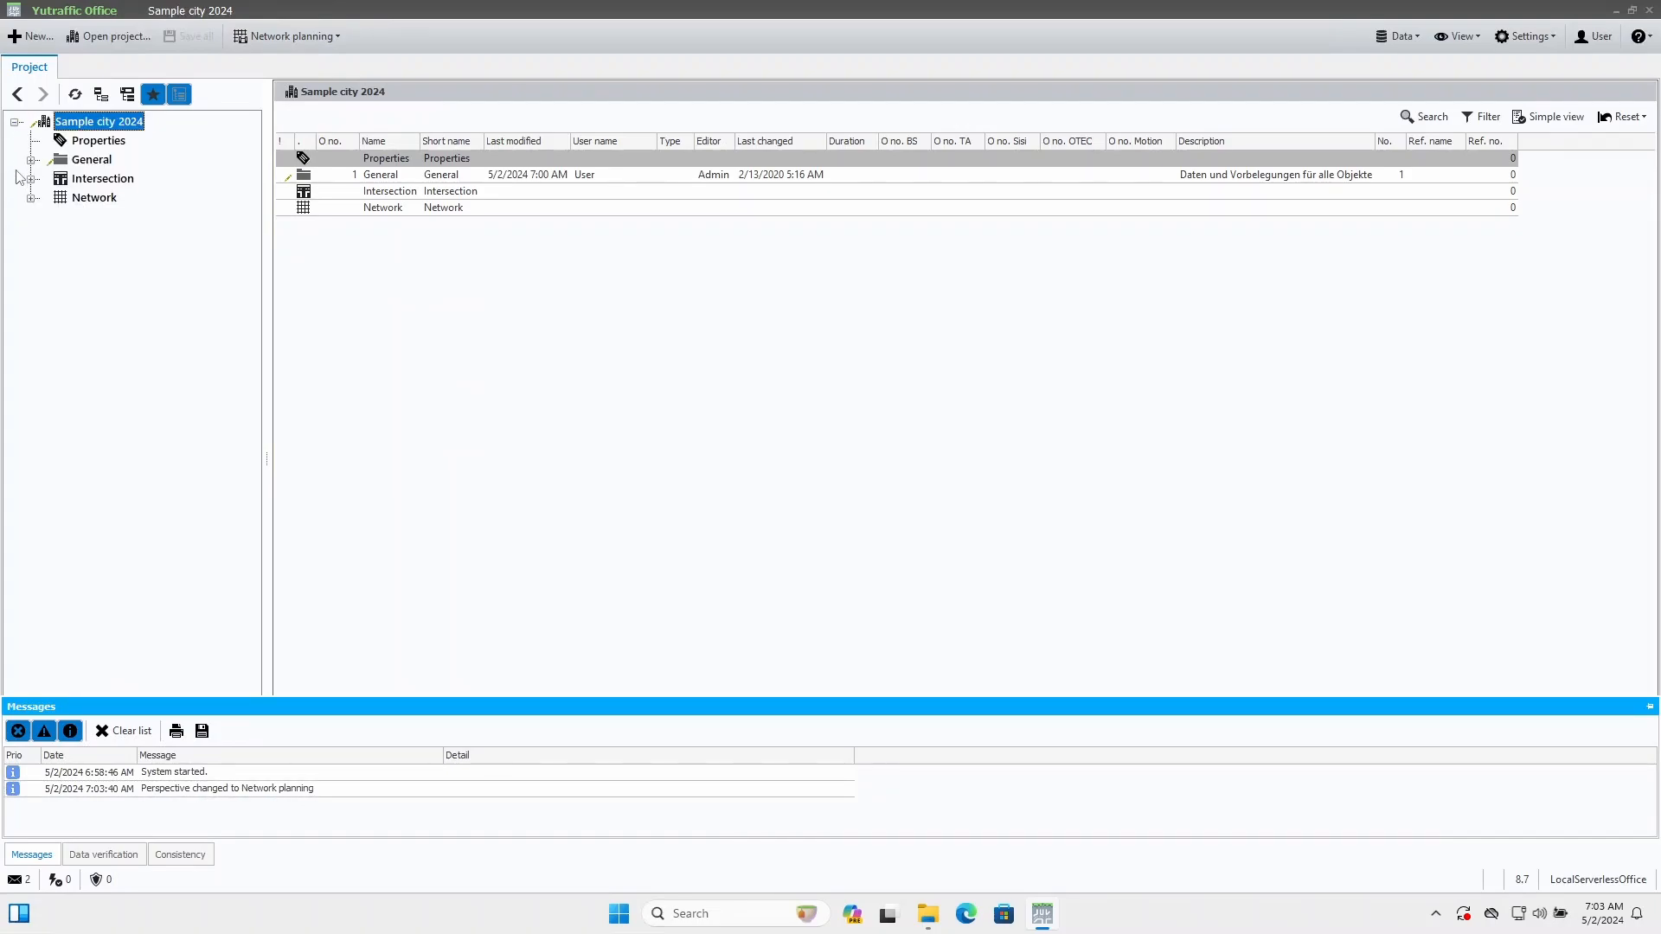
click(33, 197)
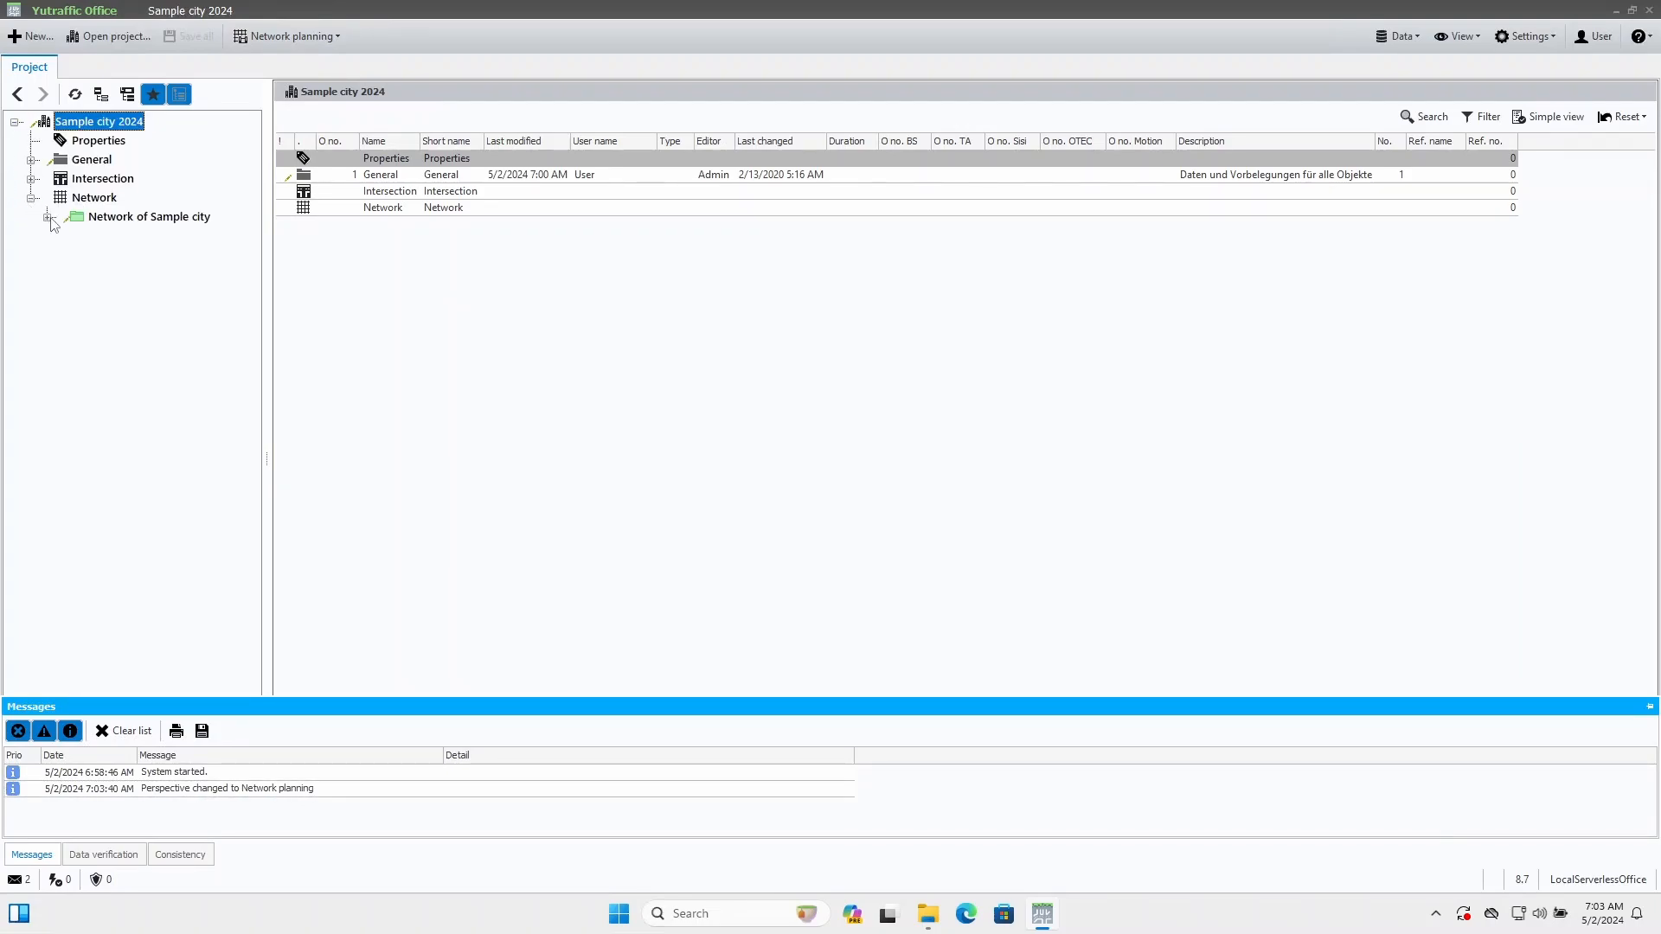
click(48, 216)
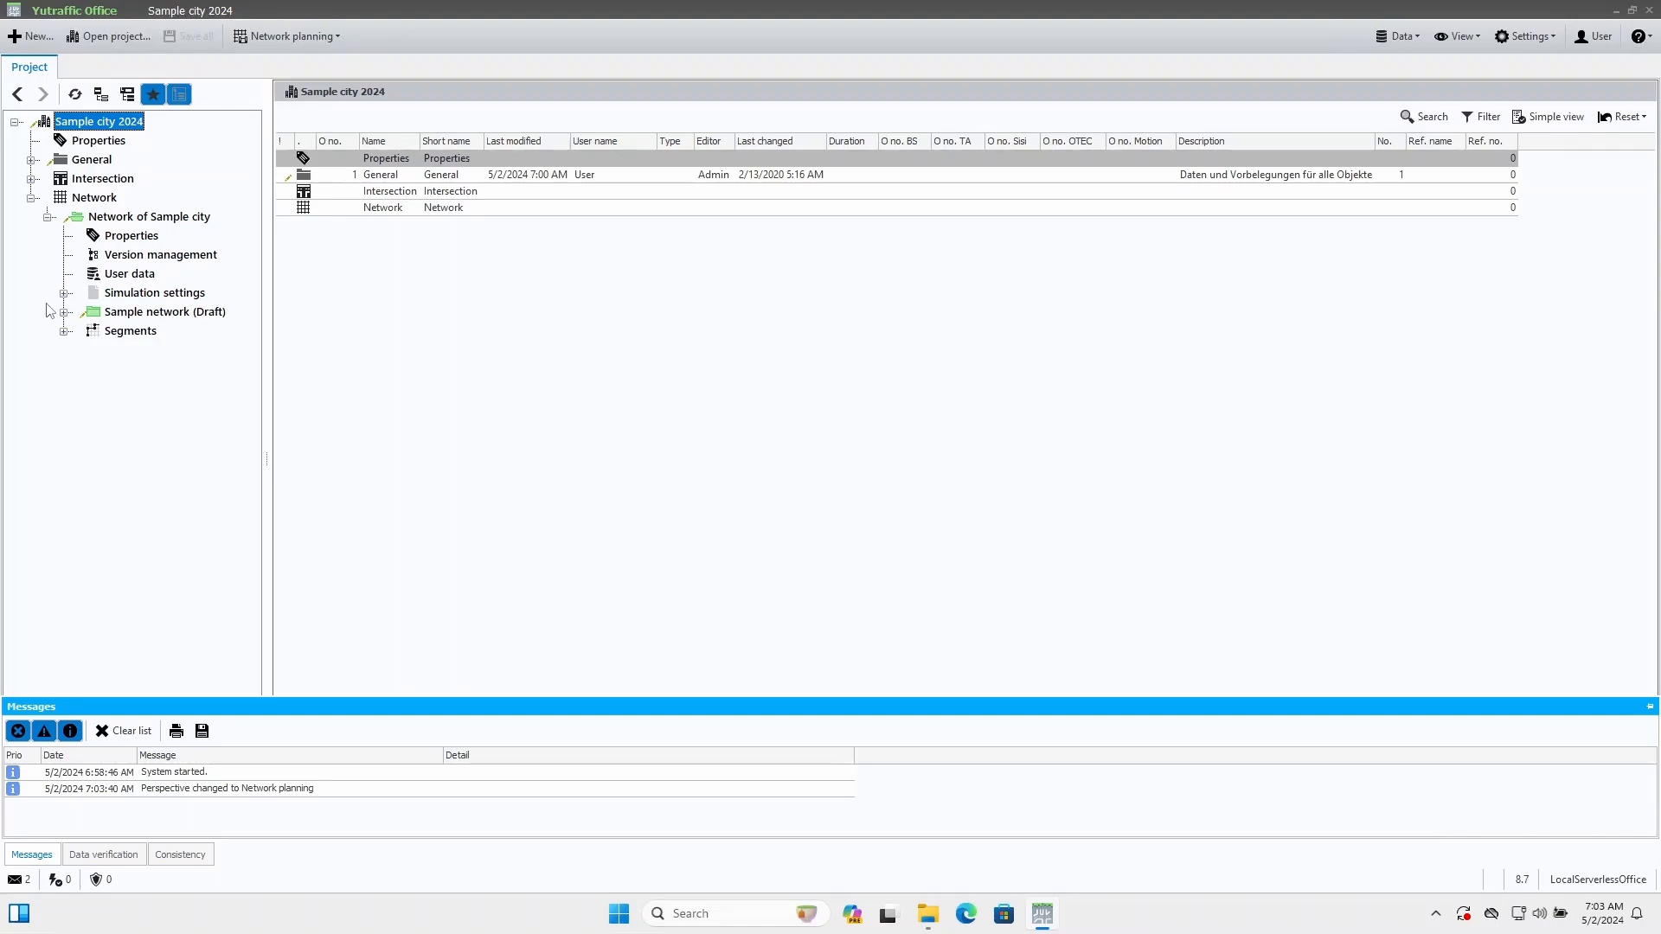
click(64, 312)
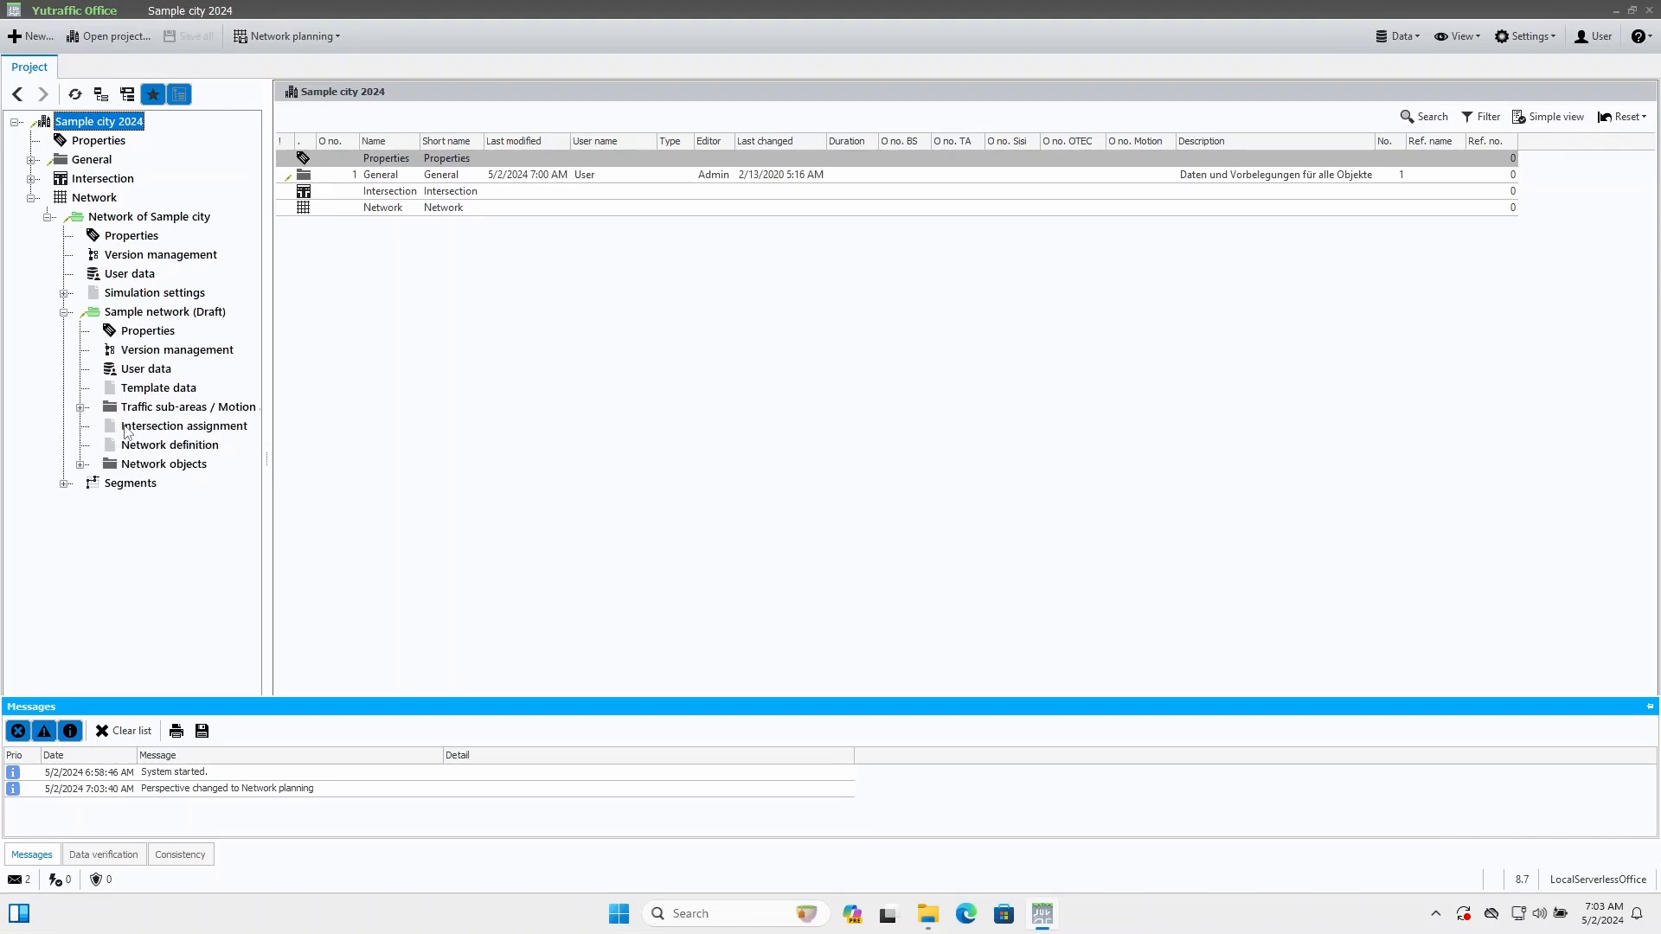
click(183, 425)
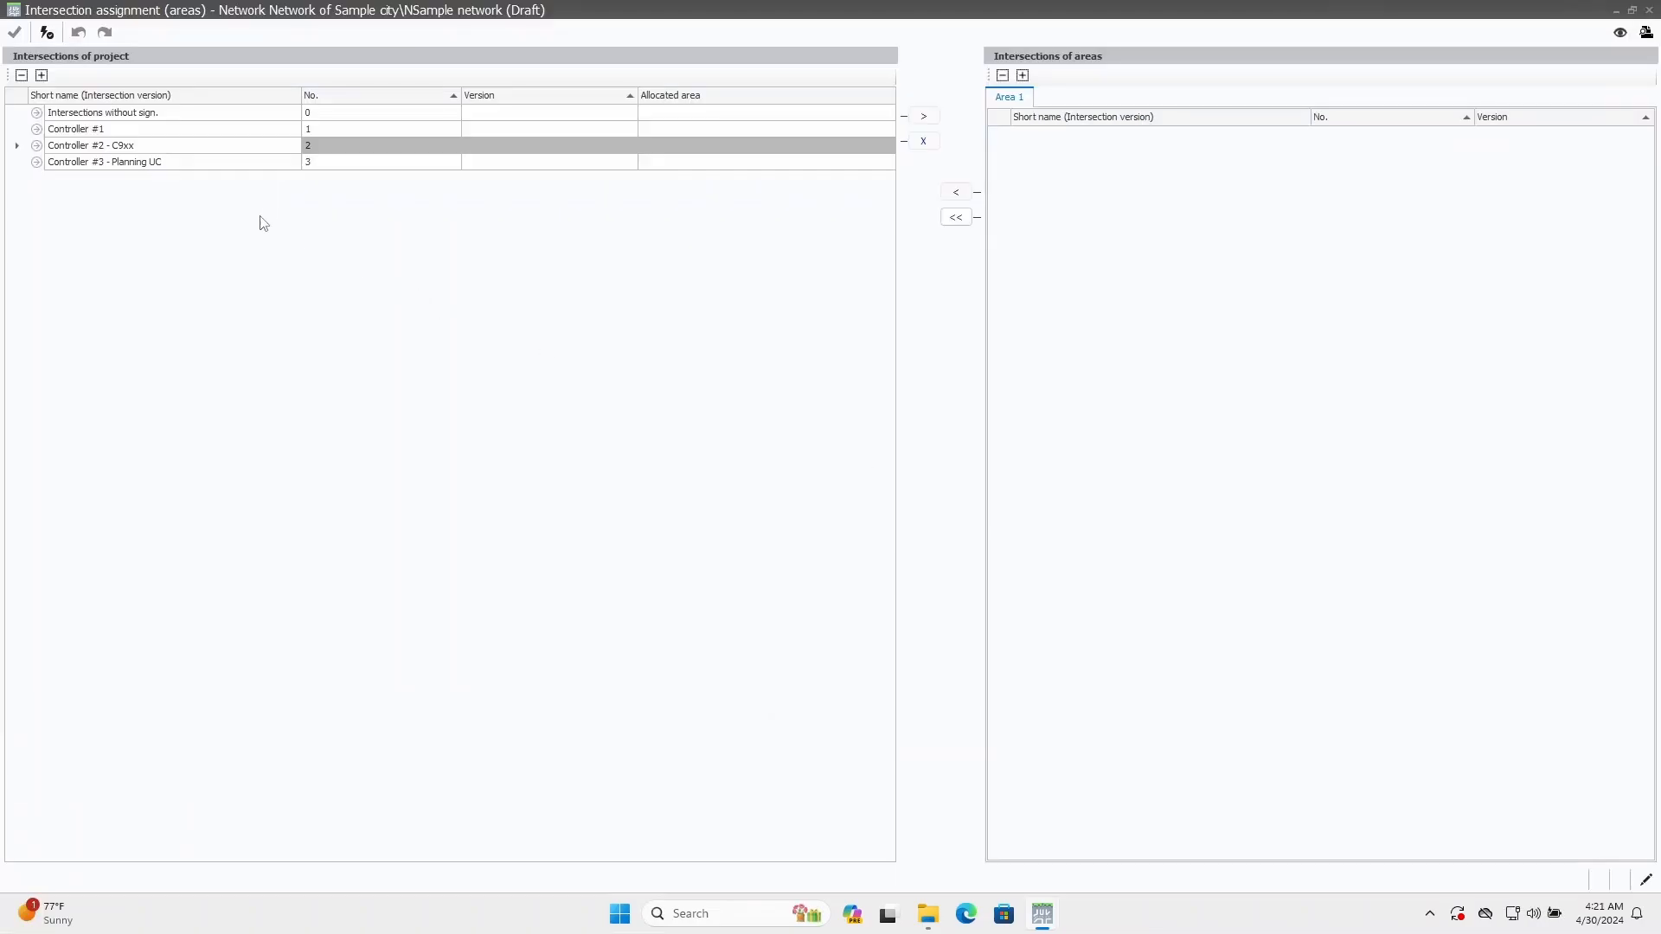
- Add the V:1 initial versions of Controller #1 and #2 to Area 1, save, and accept the warning
click(36, 128)
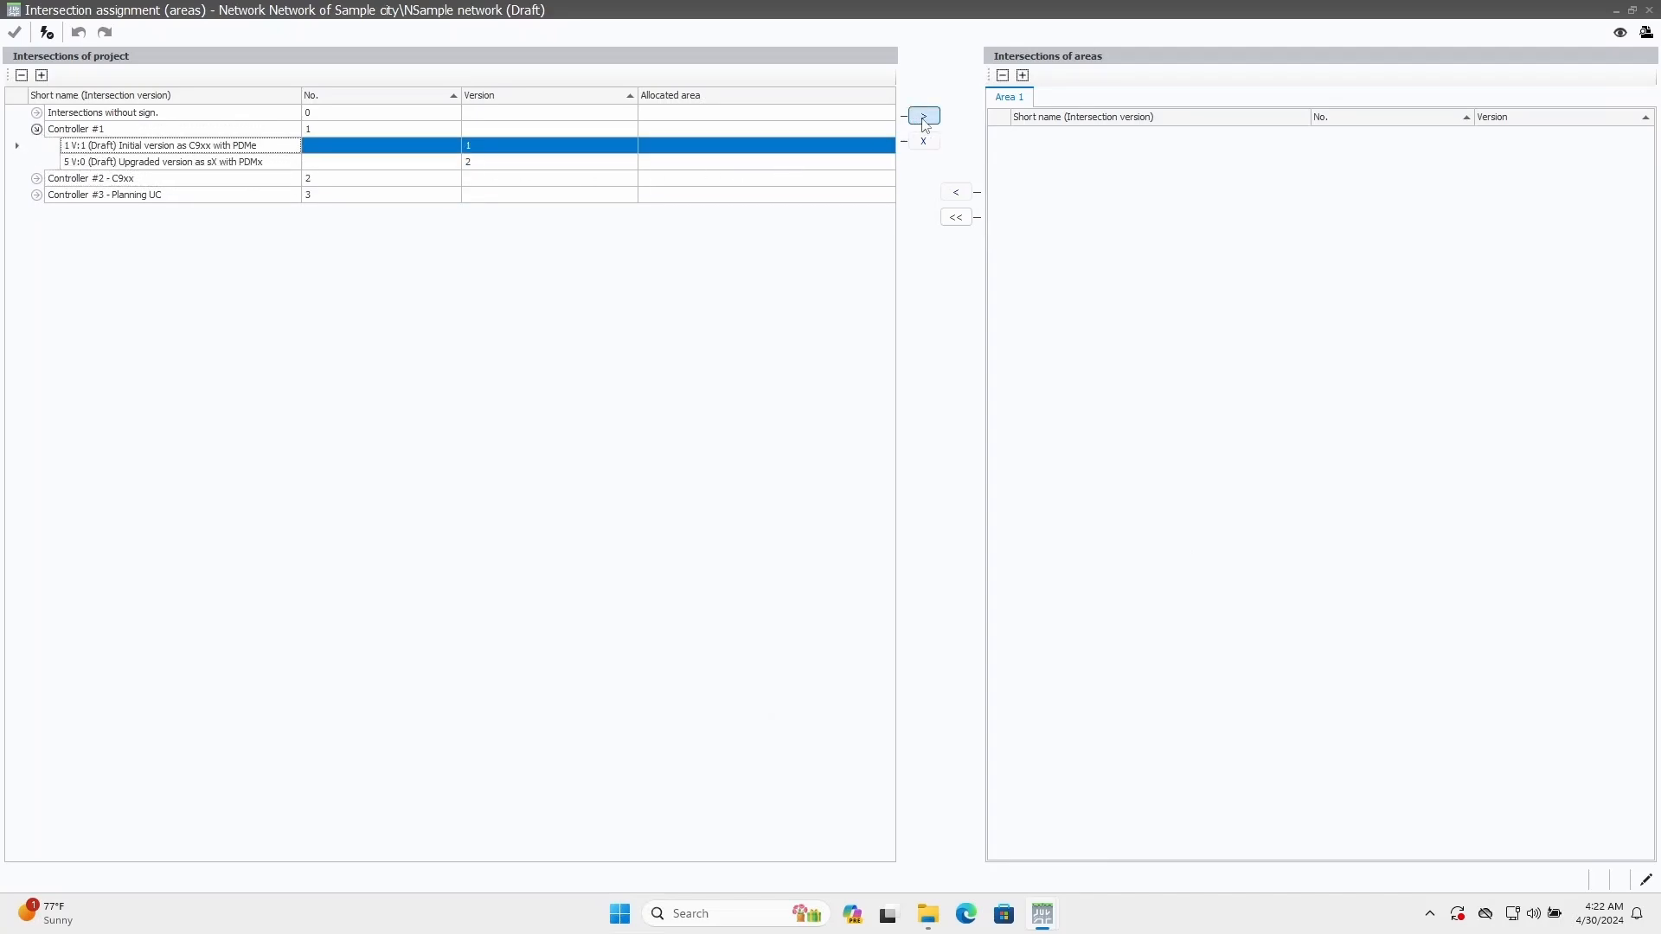
click(922, 116)
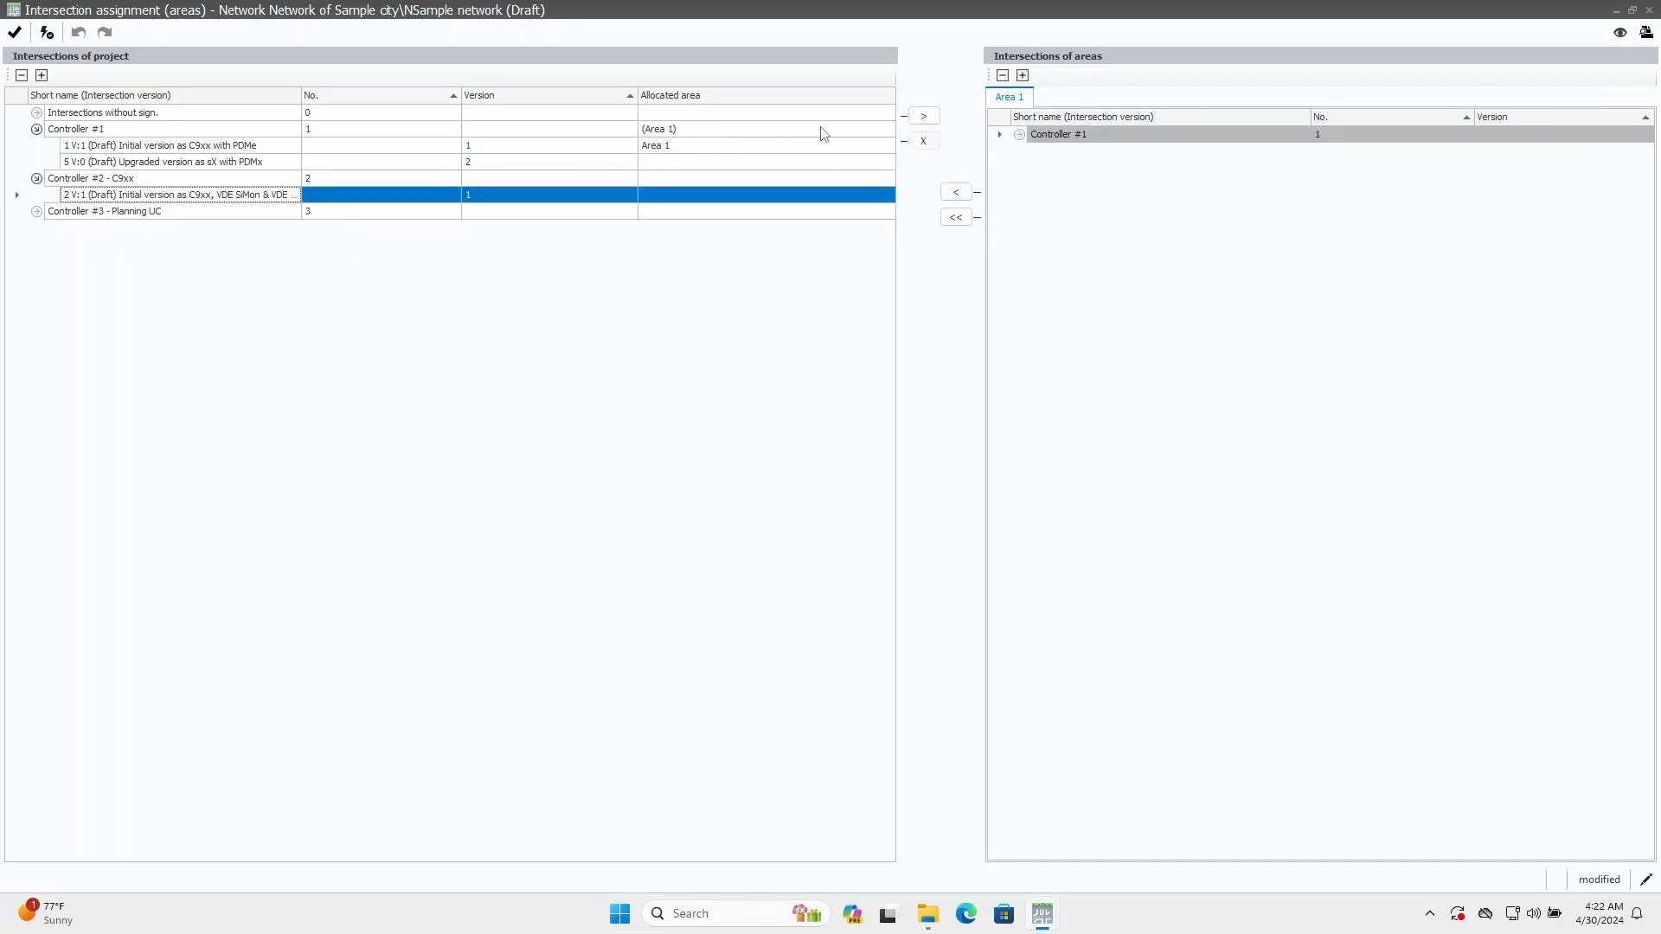
click(920, 116)
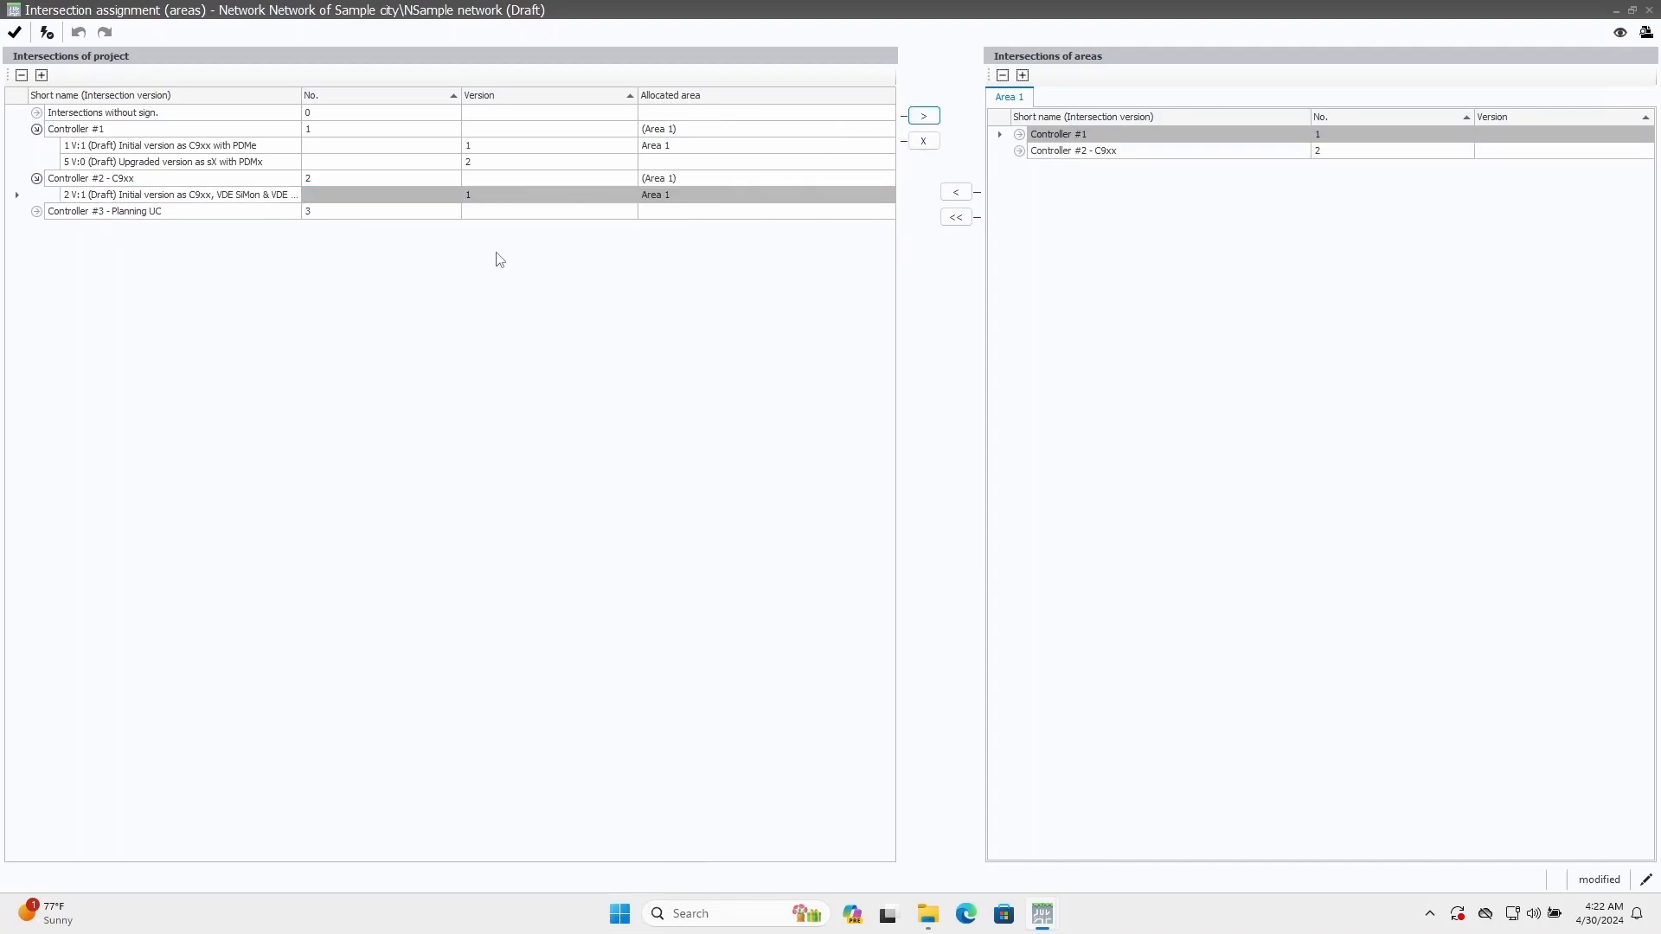
click(14, 31)
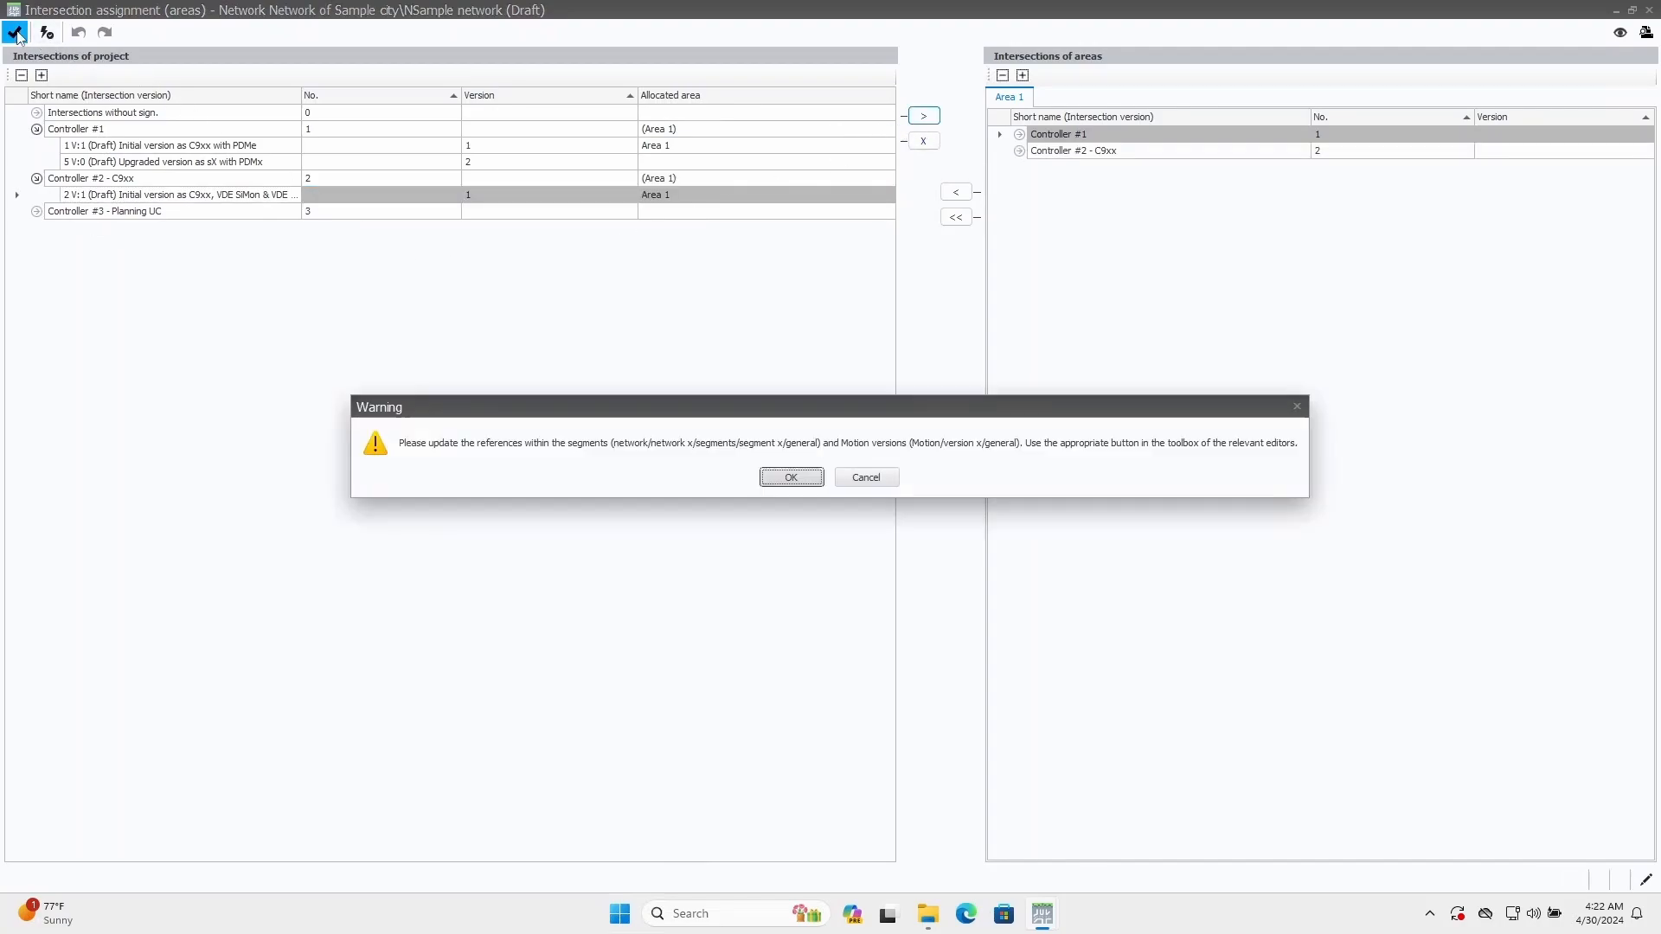
click(791, 477)
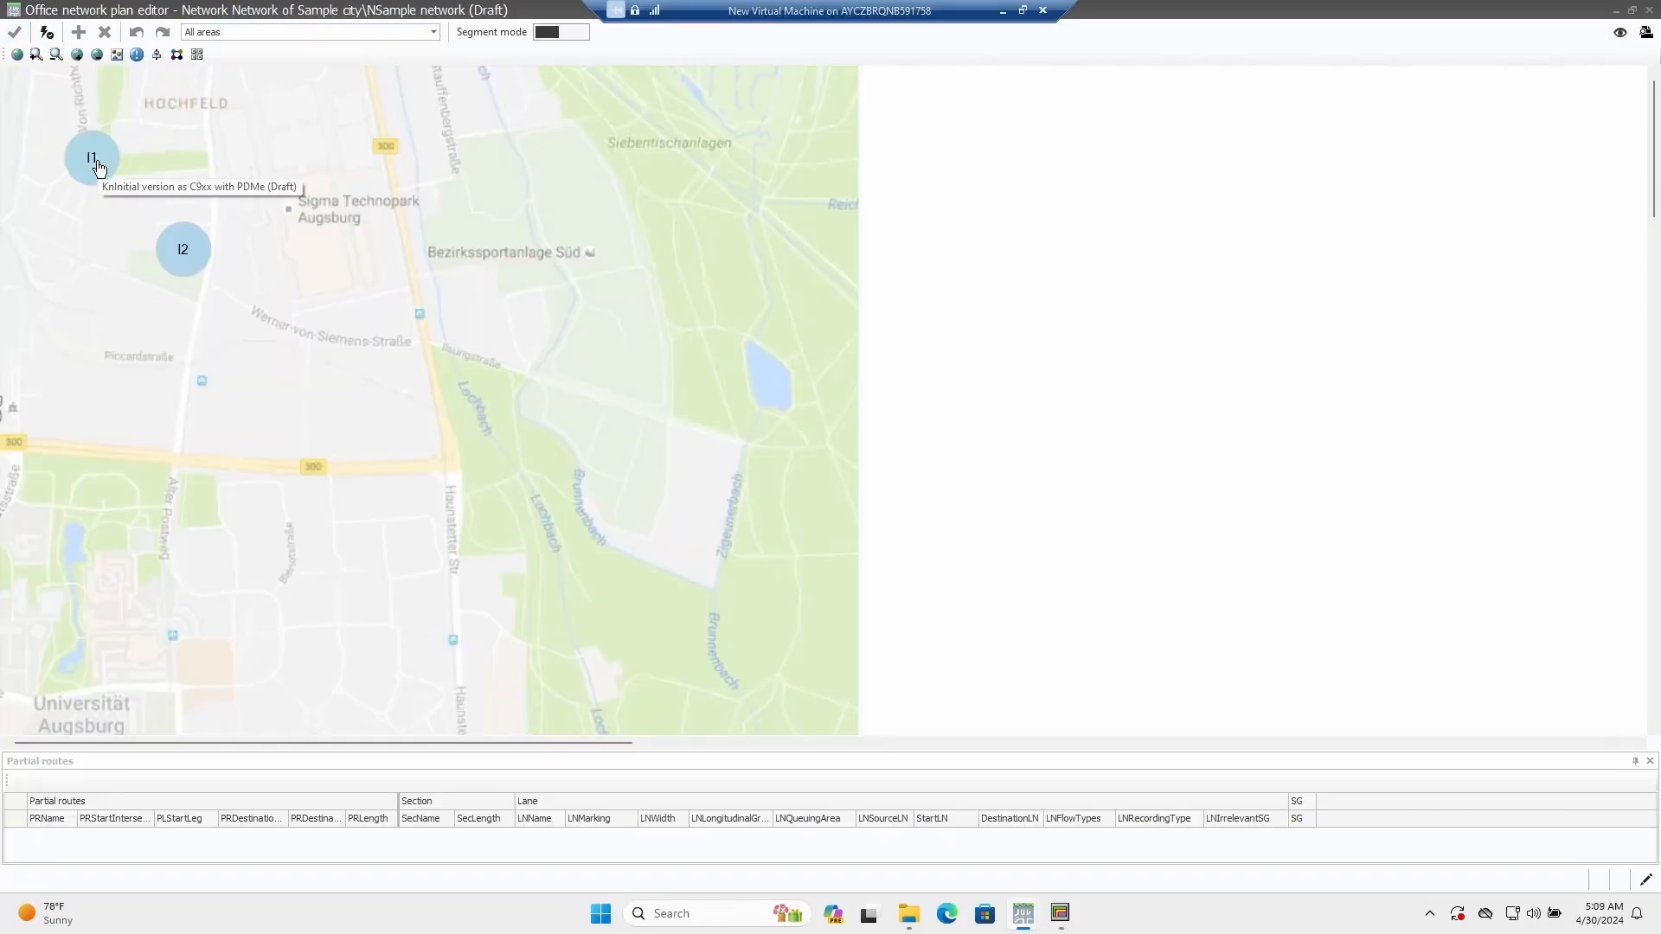
- Drag I1 to the Werner-von-Siemens-Straße junction and I2 to the road 300 junction
drag(91, 158, 219, 211)
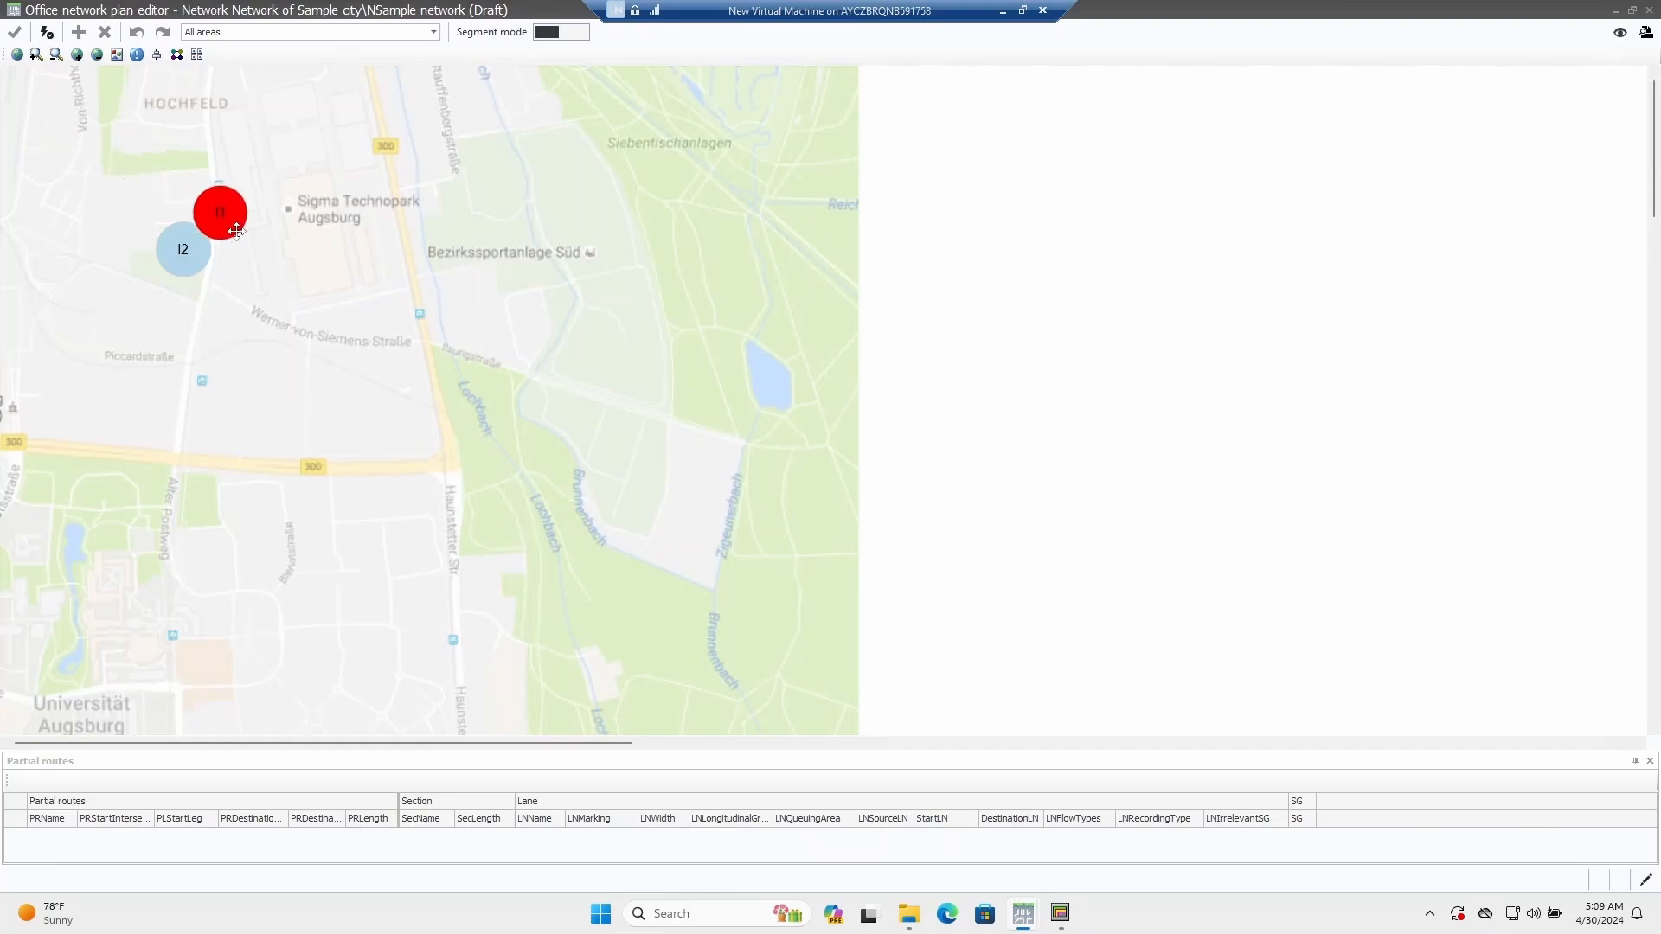
drag(220, 211, 422, 344)
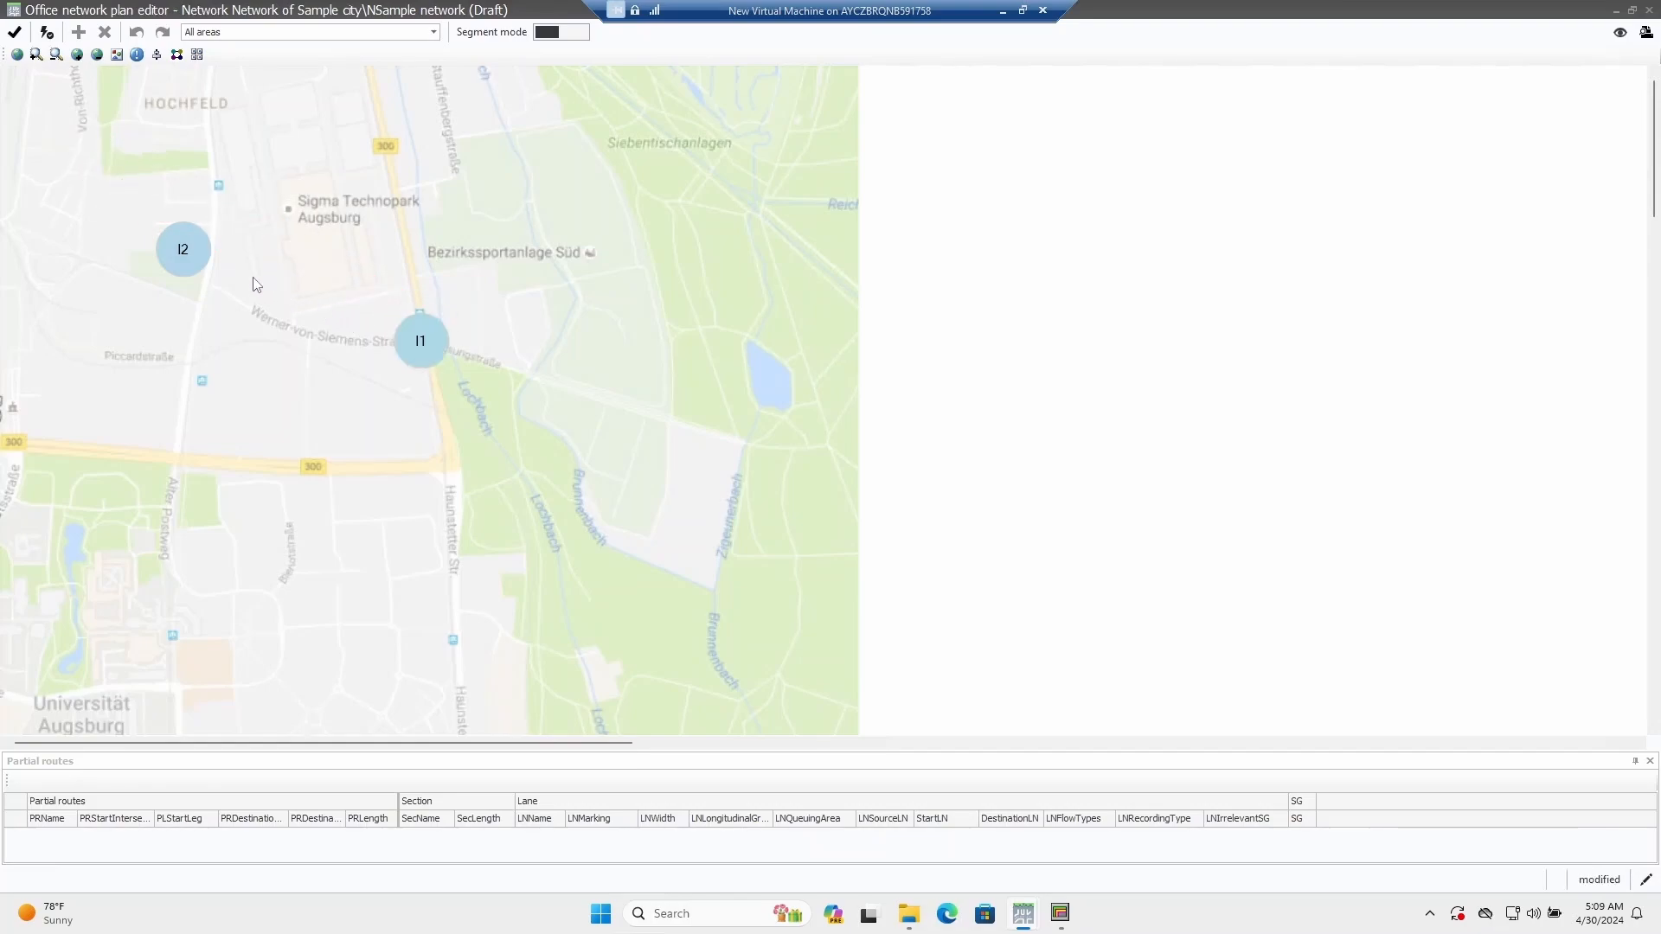
click(182, 249)
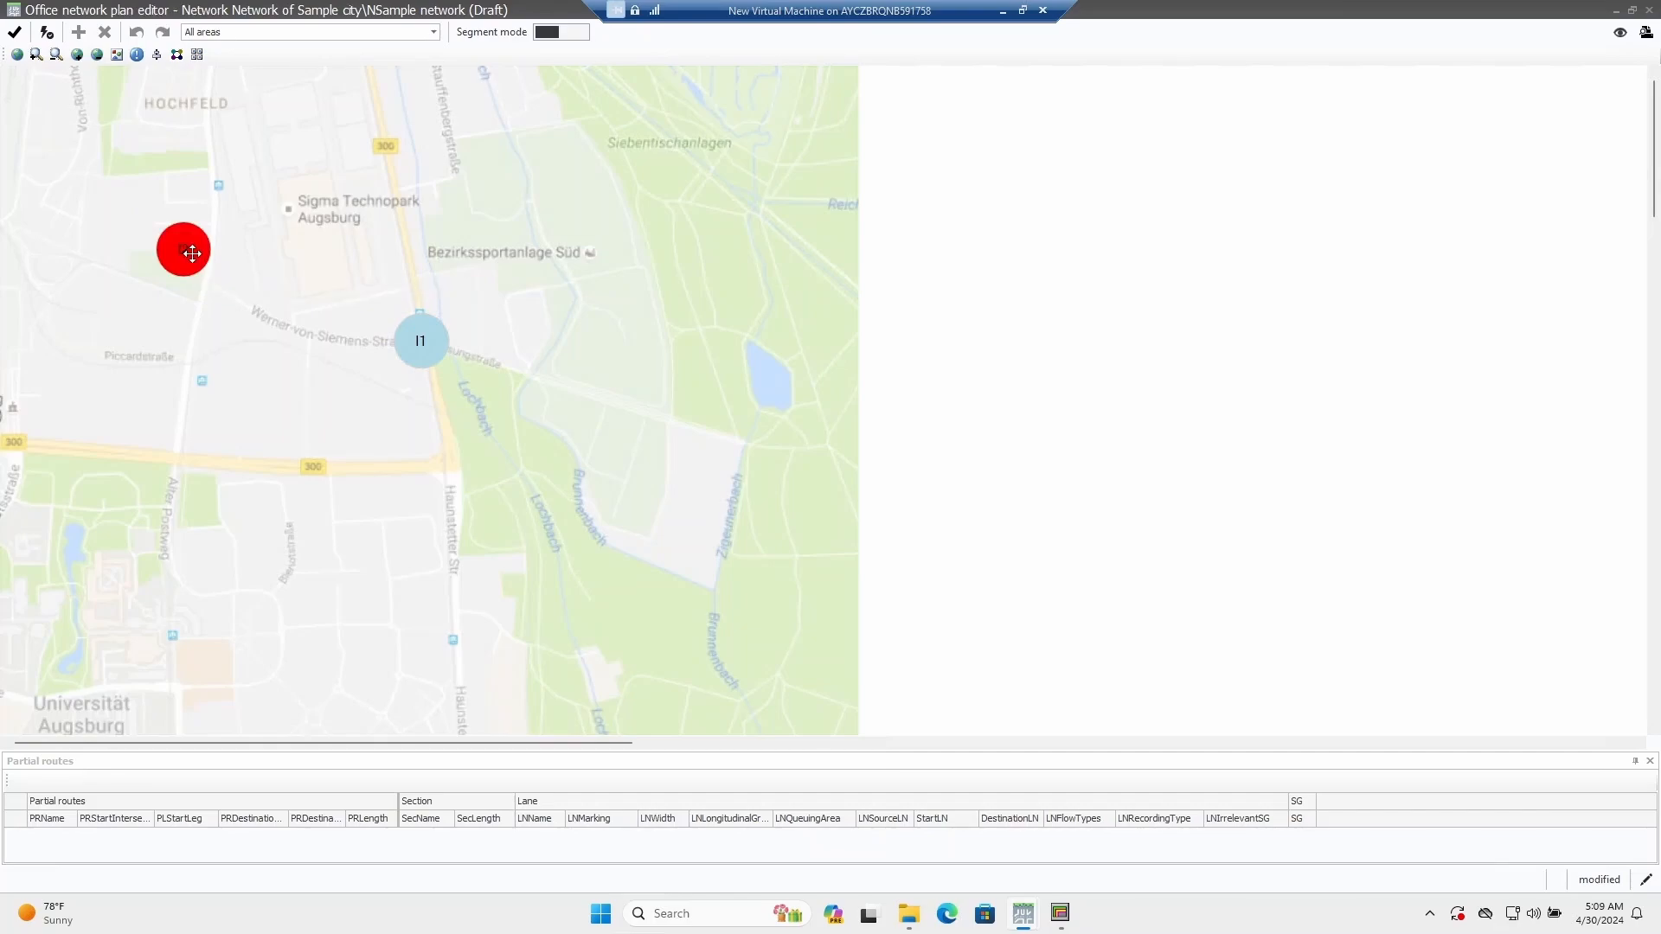
drag(181, 253, 439, 486)
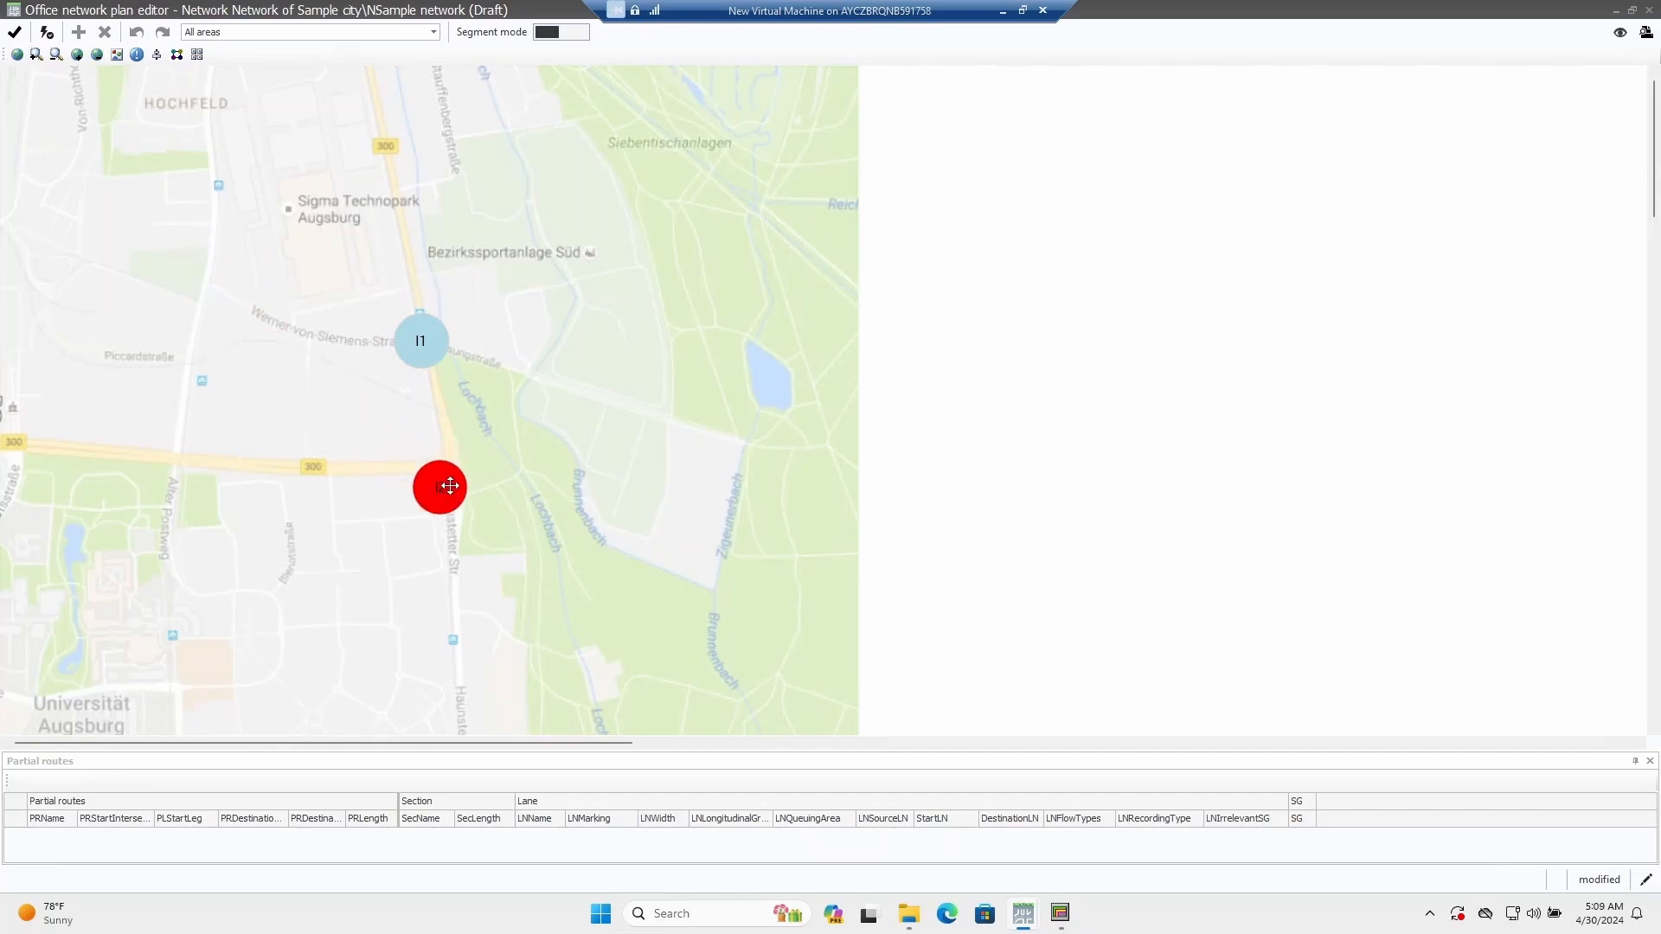
drag(440, 486, 440, 474)
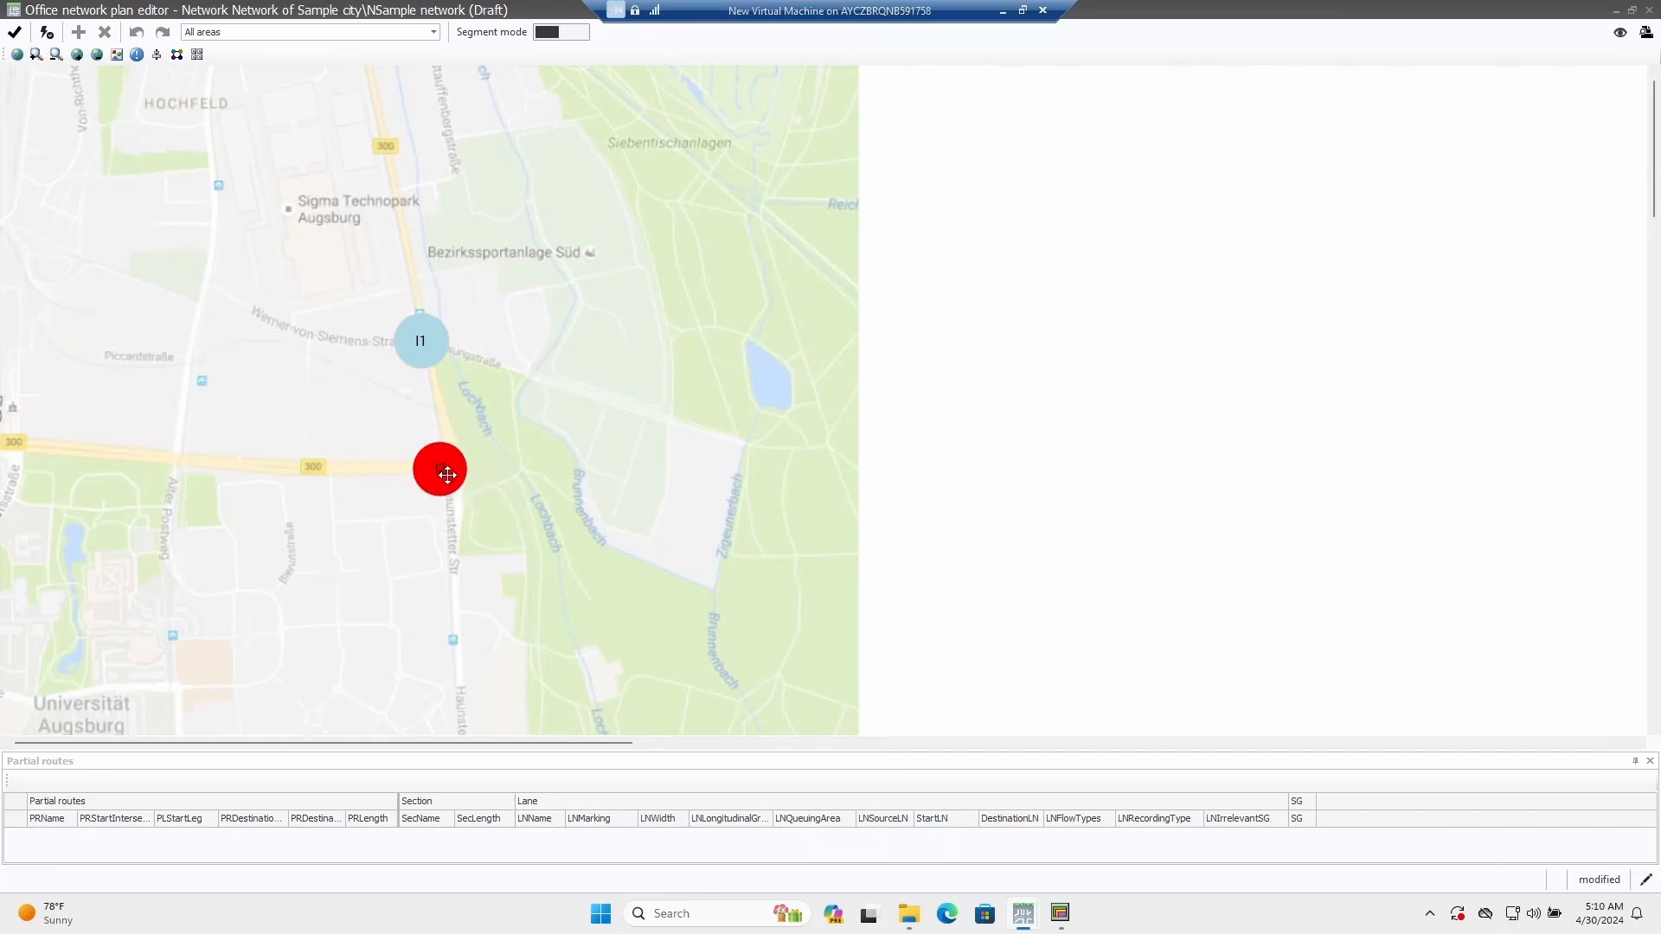
click(437, 470)
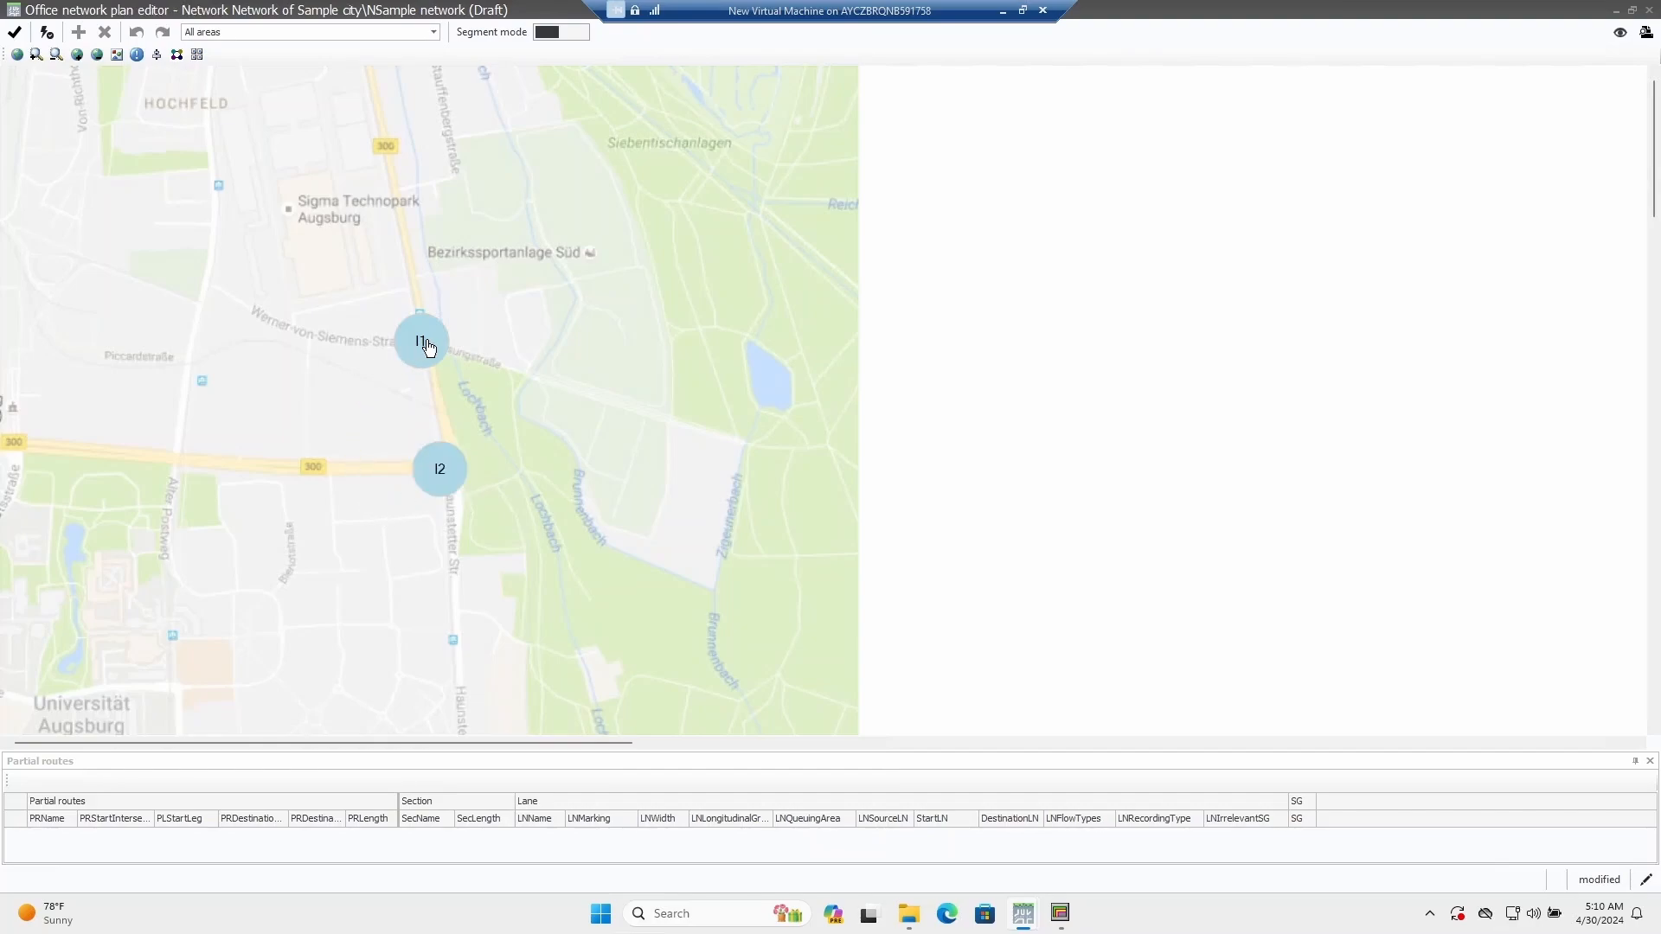
- Connect I1 to I2 and confirm Leg 1 / From north in the Partial leg selection
drag(429, 344, 441, 474)
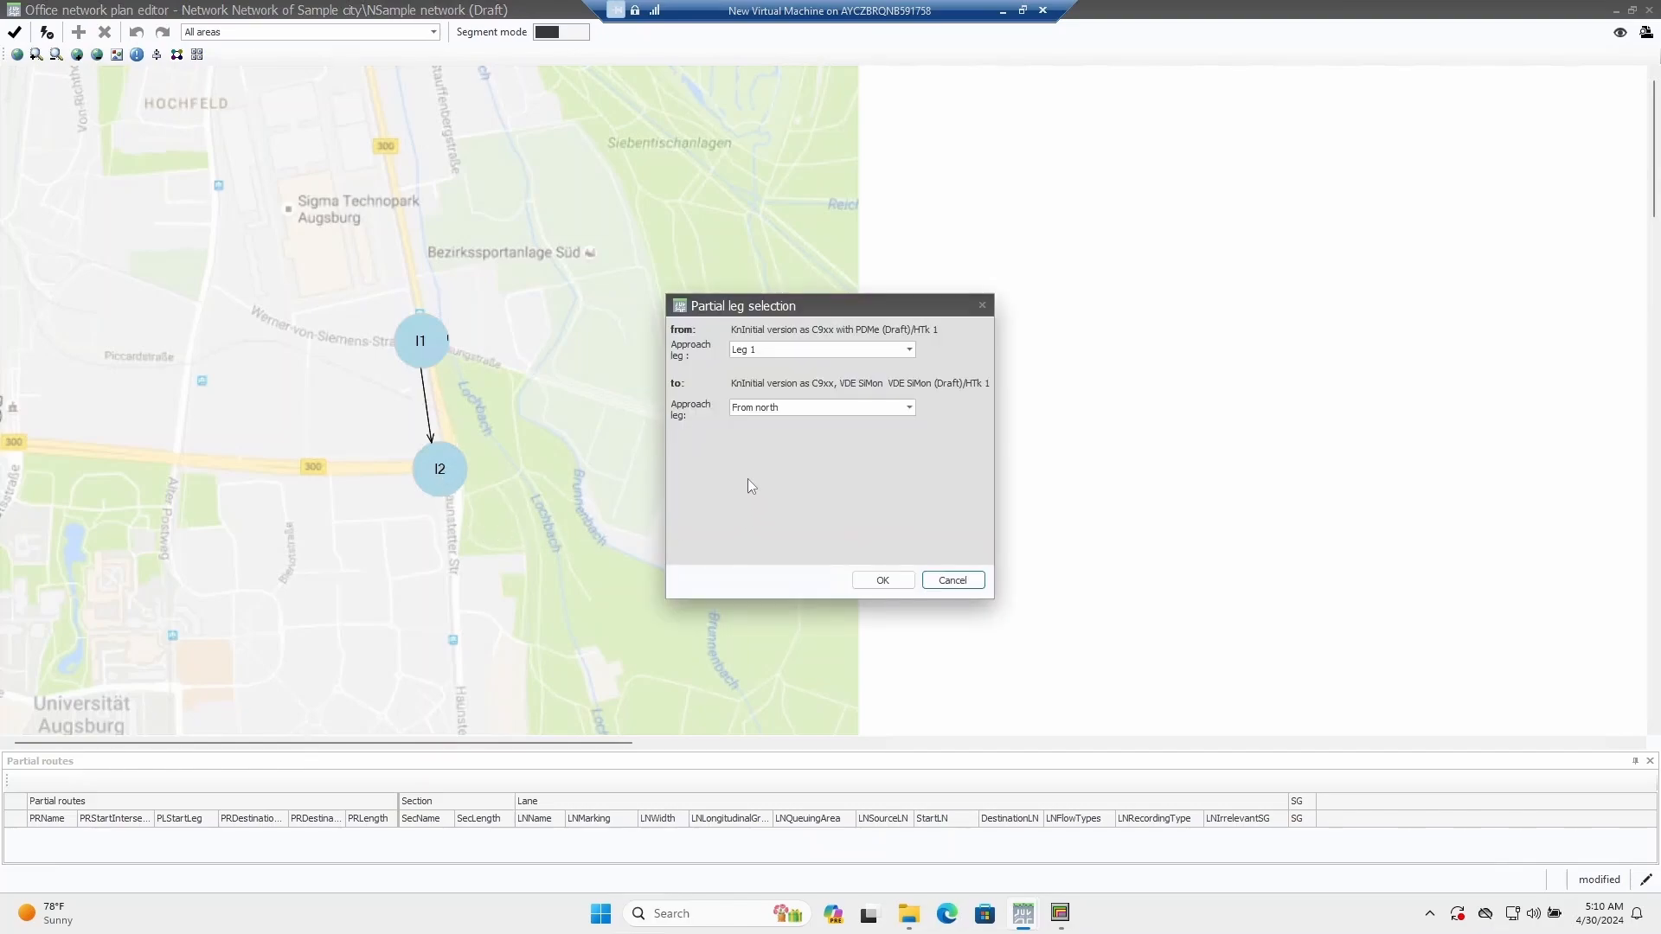
mouse_move(724, 379)
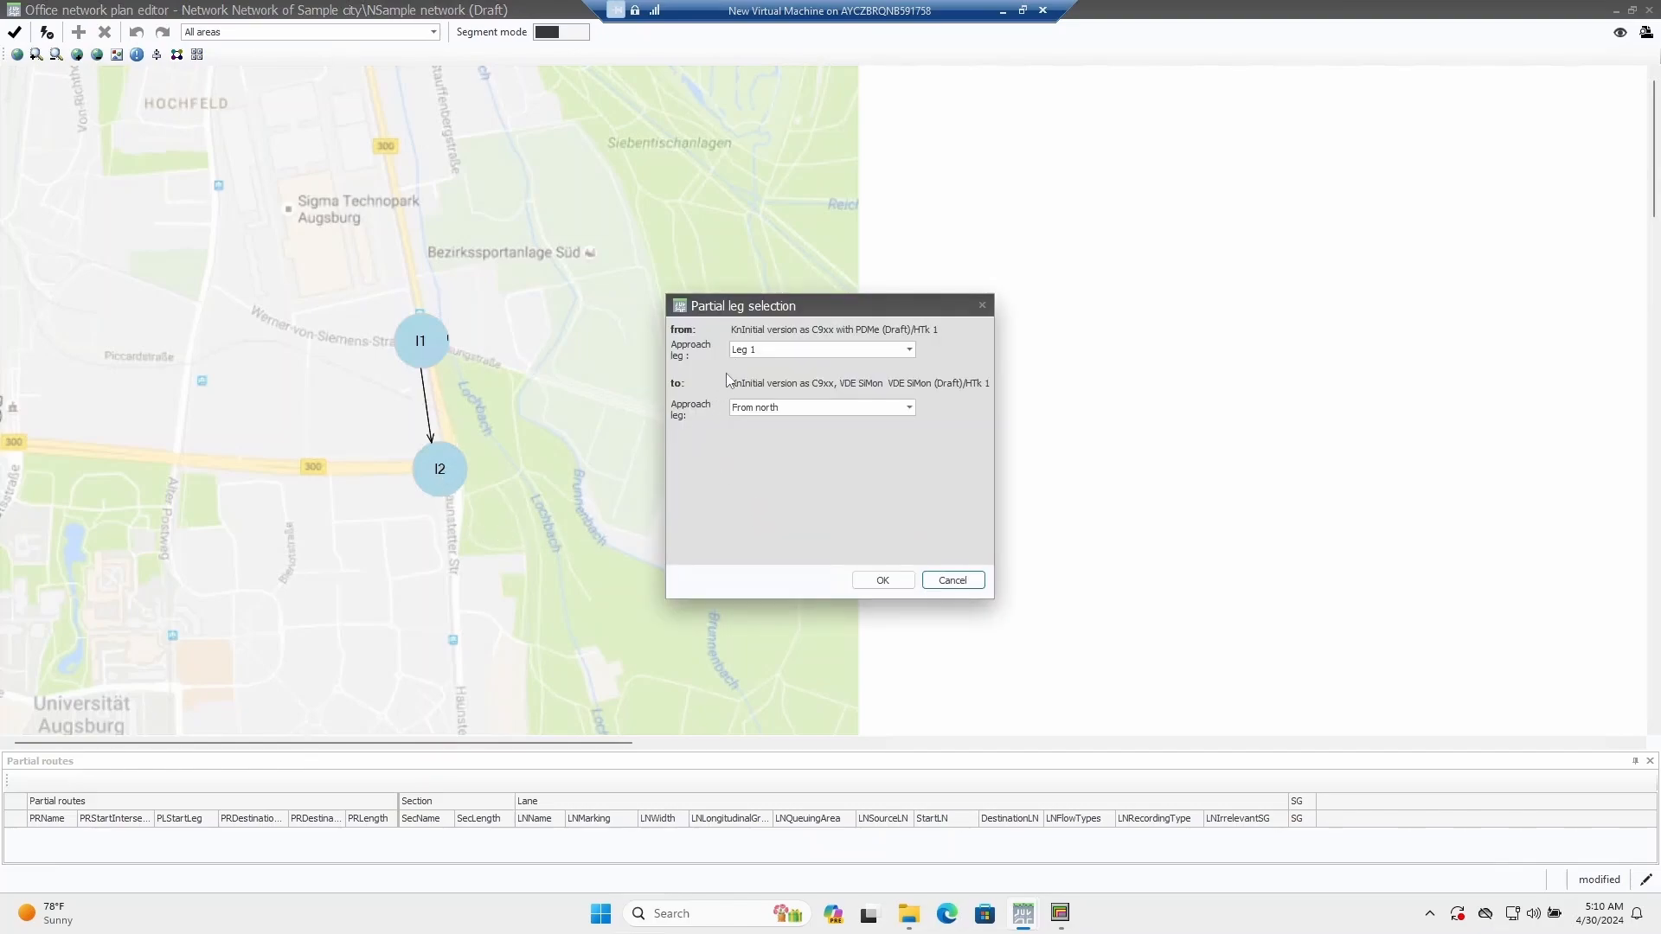
mouse_move(738, 431)
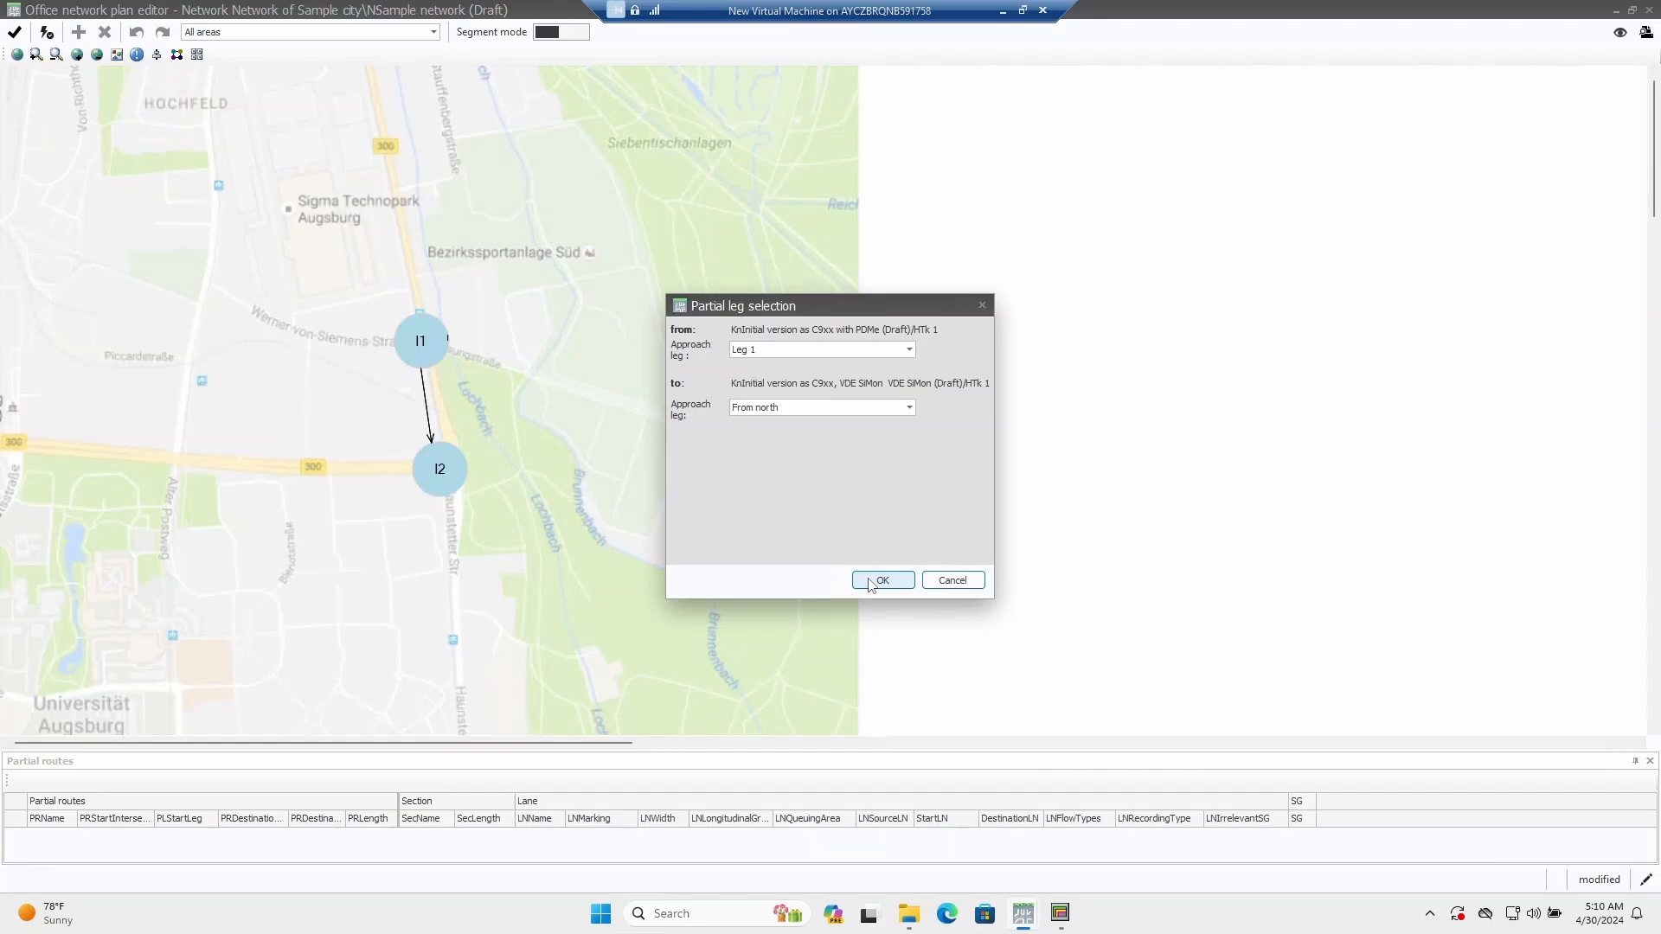
click(881, 580)
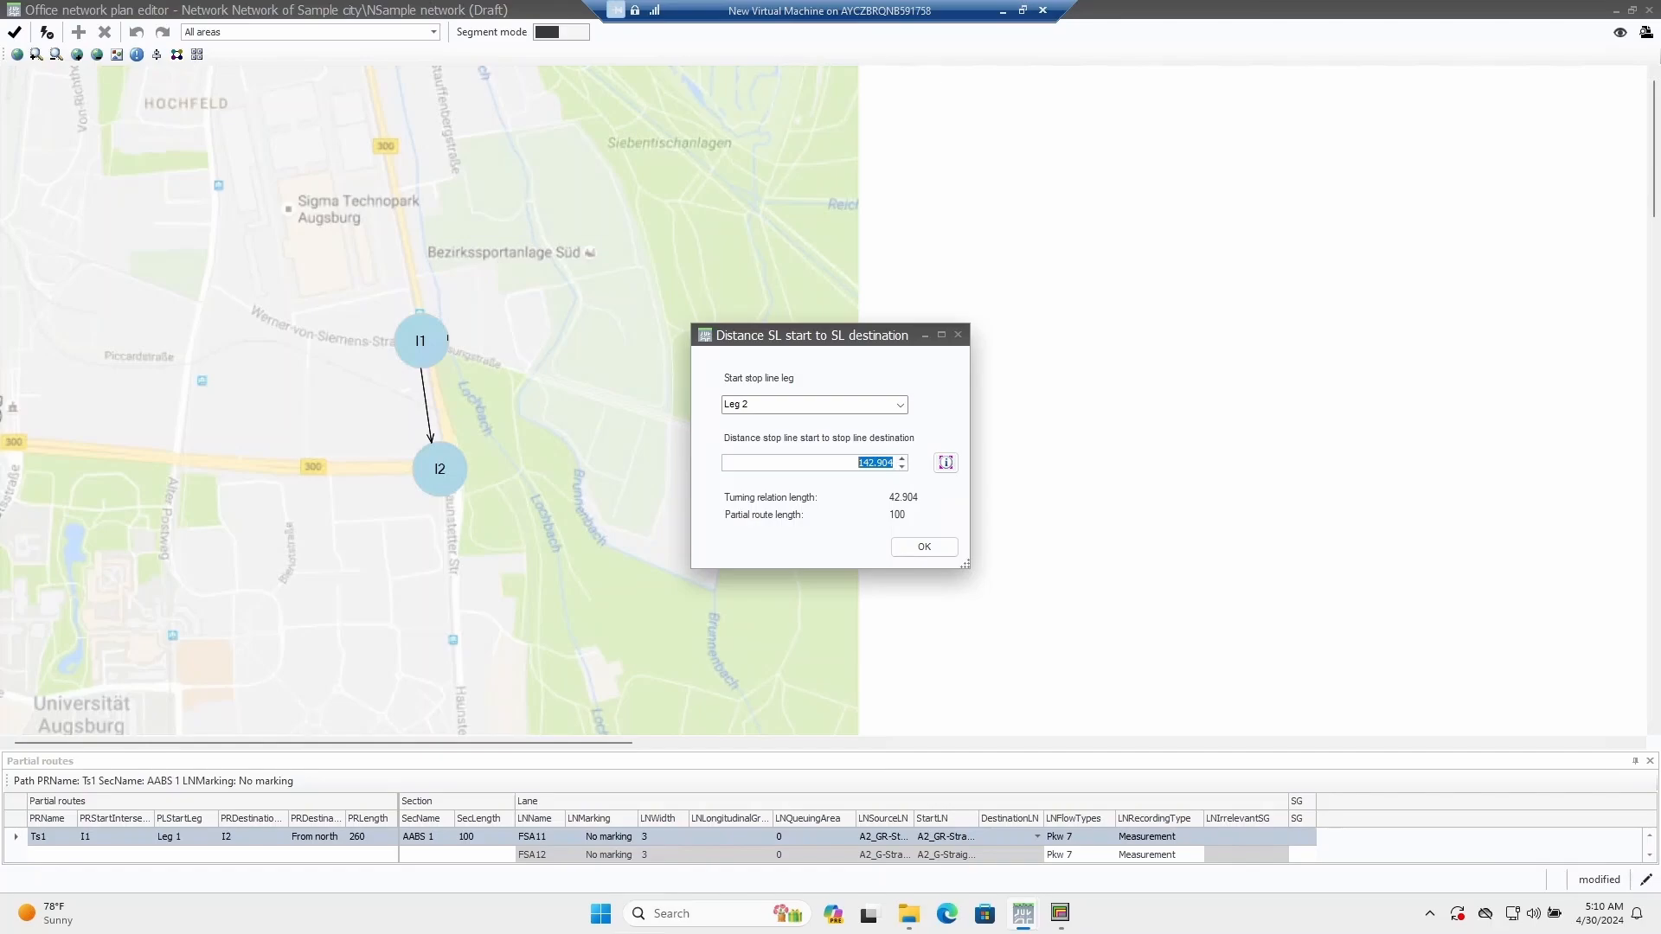
mouse_move(861, 488)
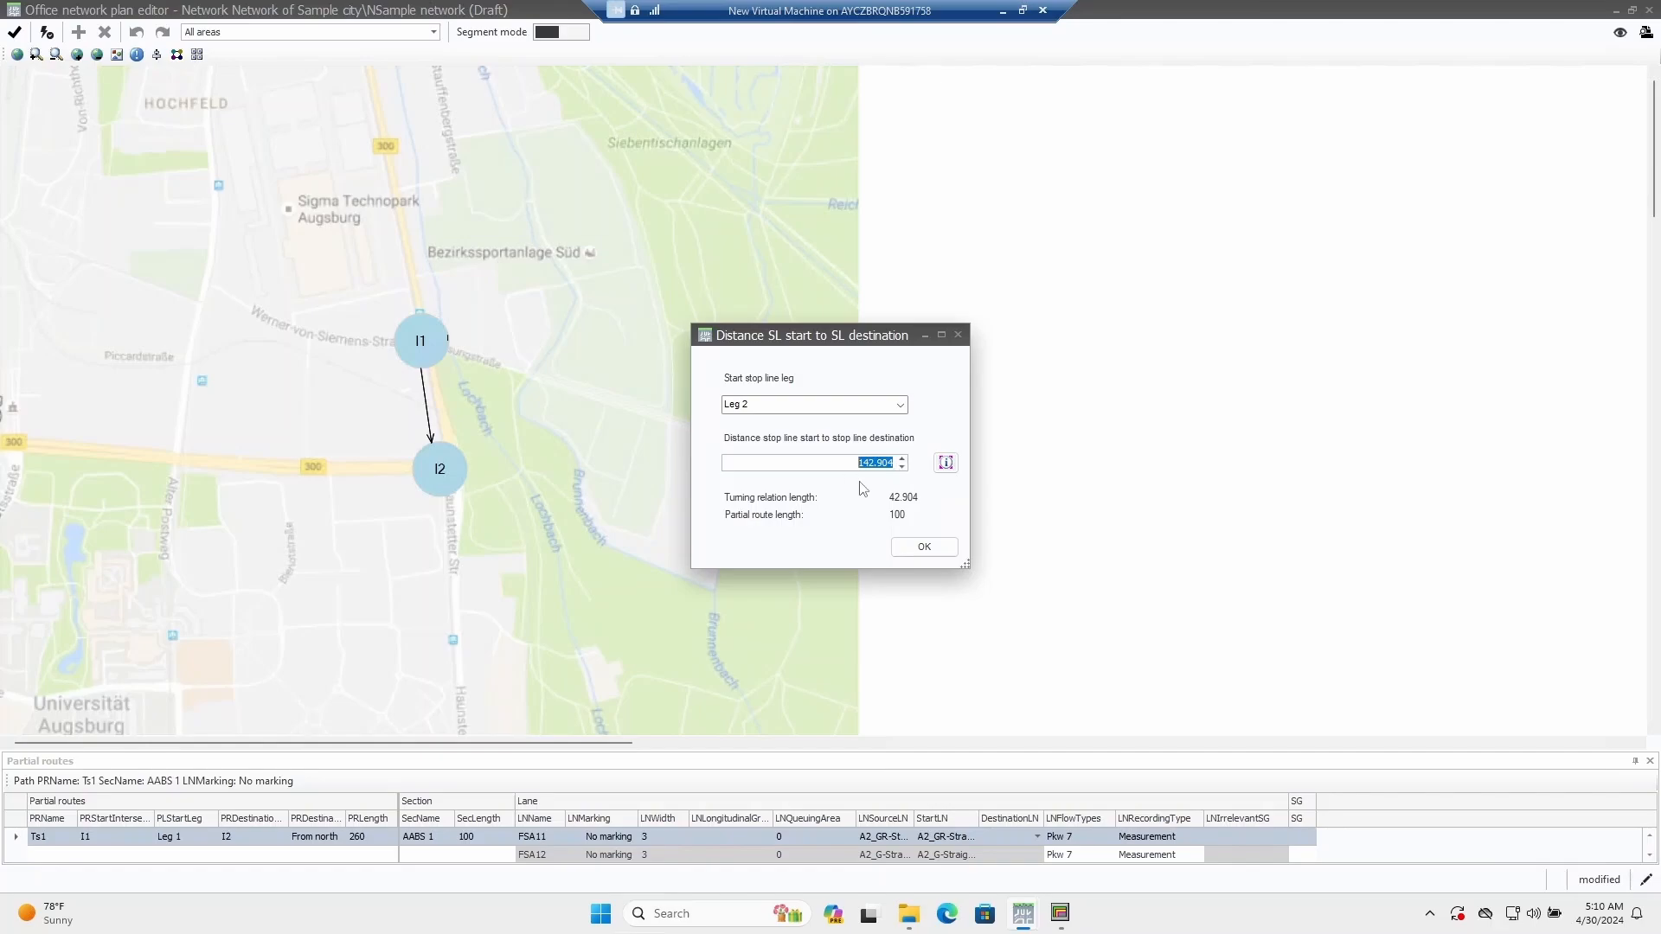
mouse_move(817, 490)
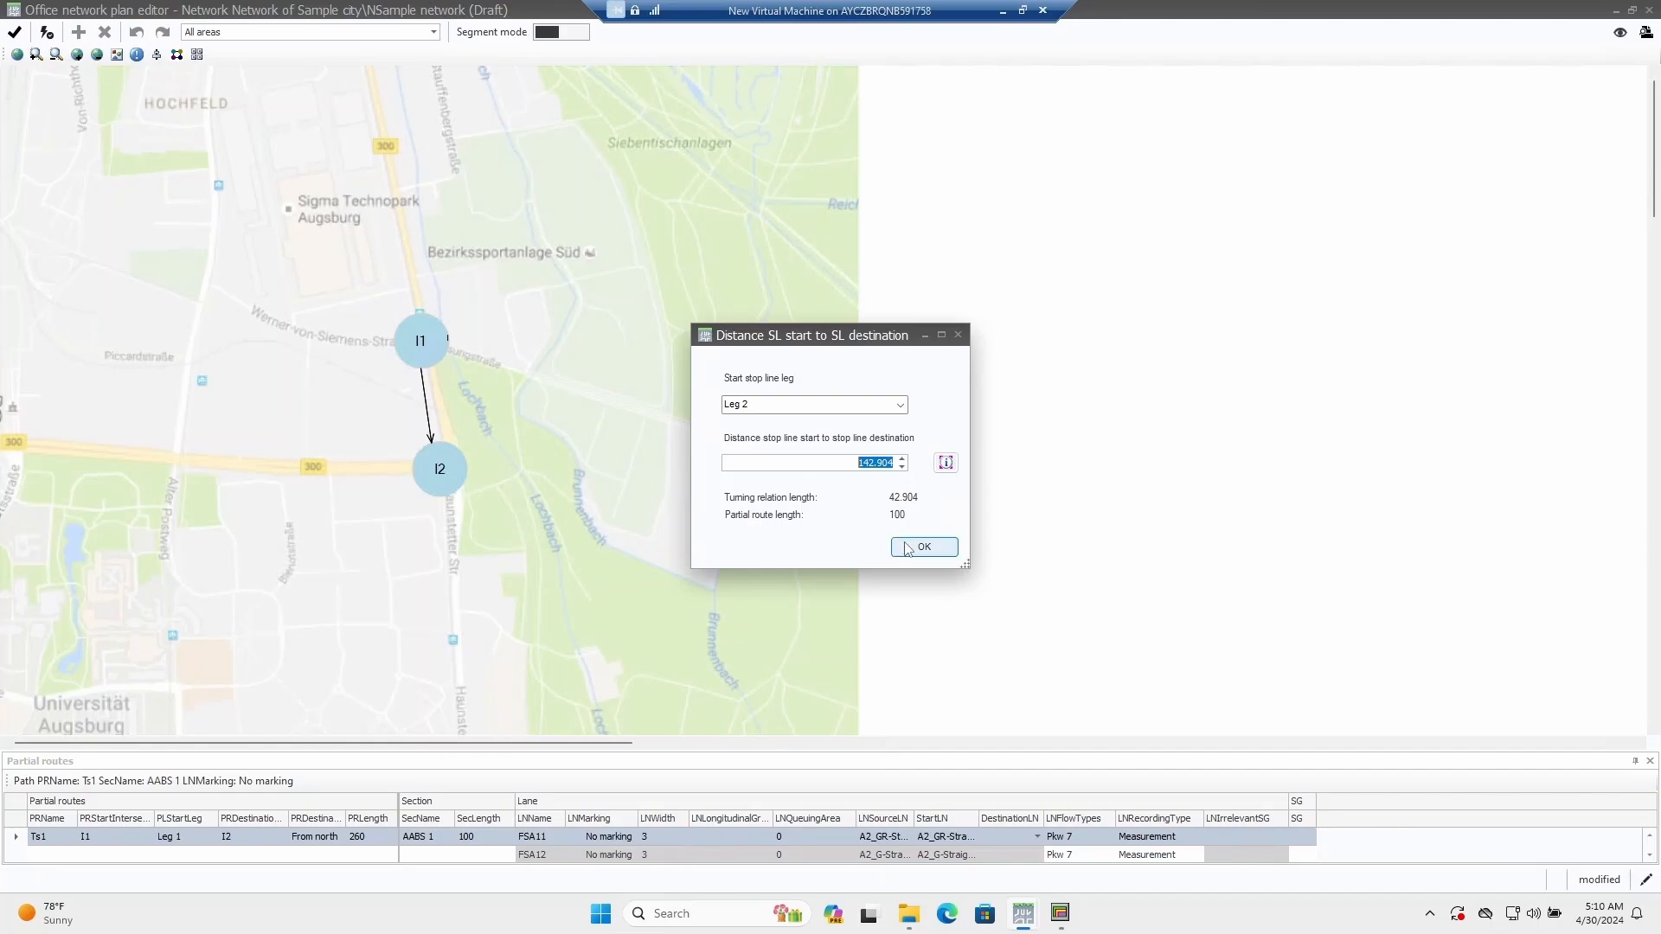
- Accept Ts1's stop-line distance and let the return-direction partial route be created automatically
click(923, 546)
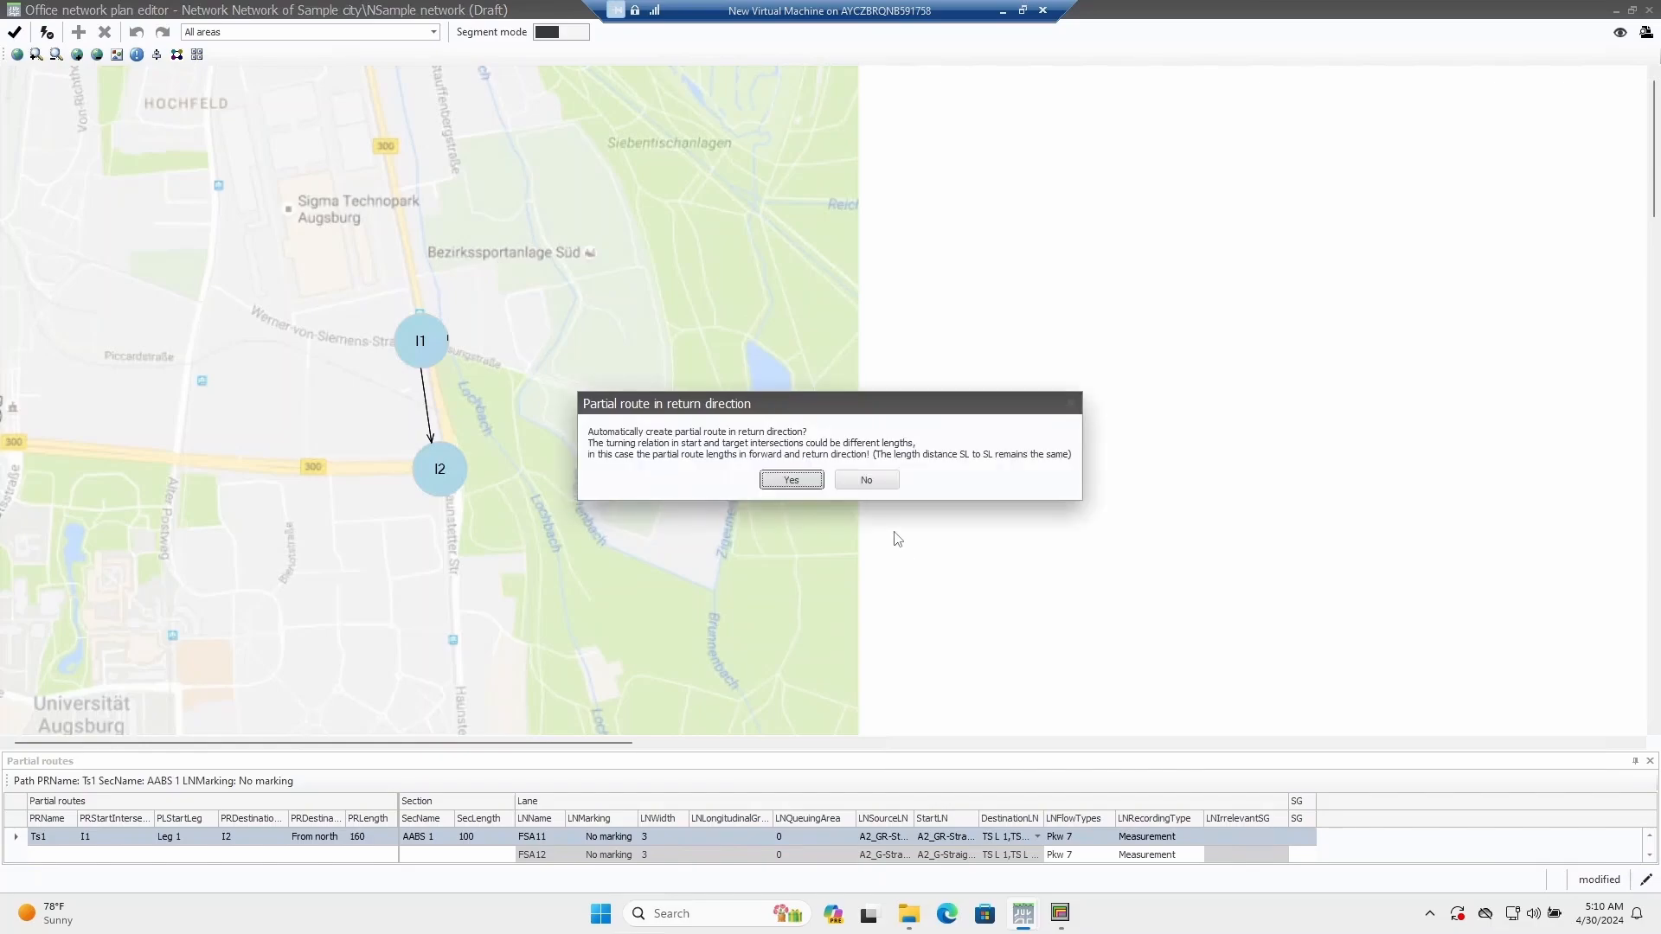
mouse_move(708, 480)
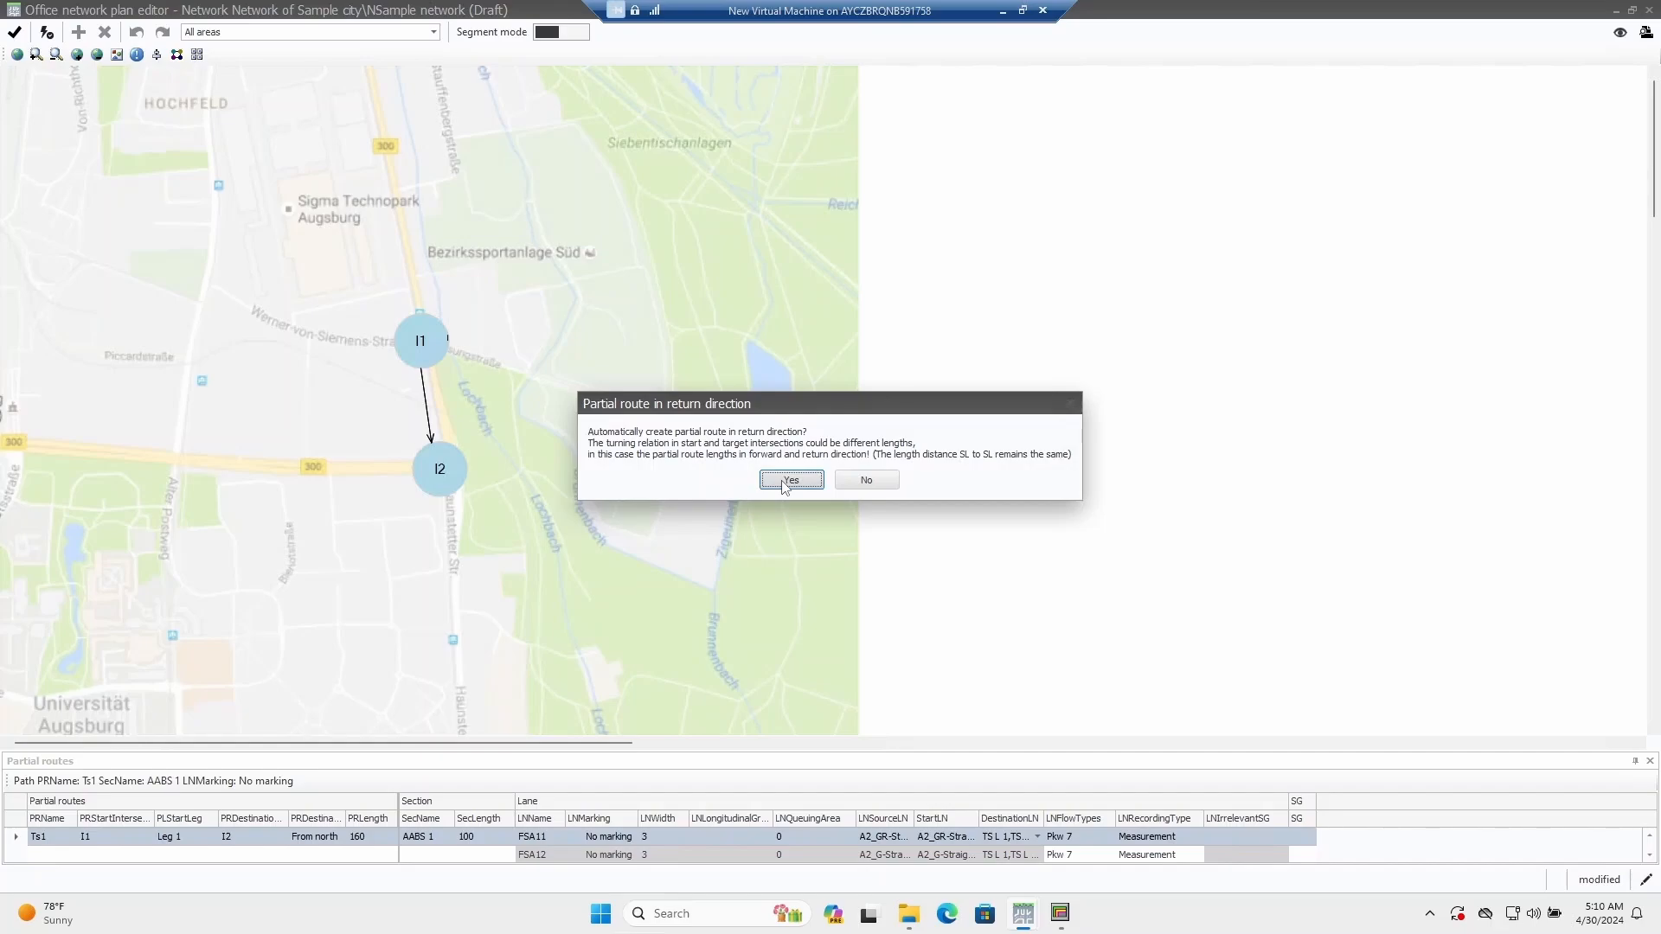
click(790, 480)
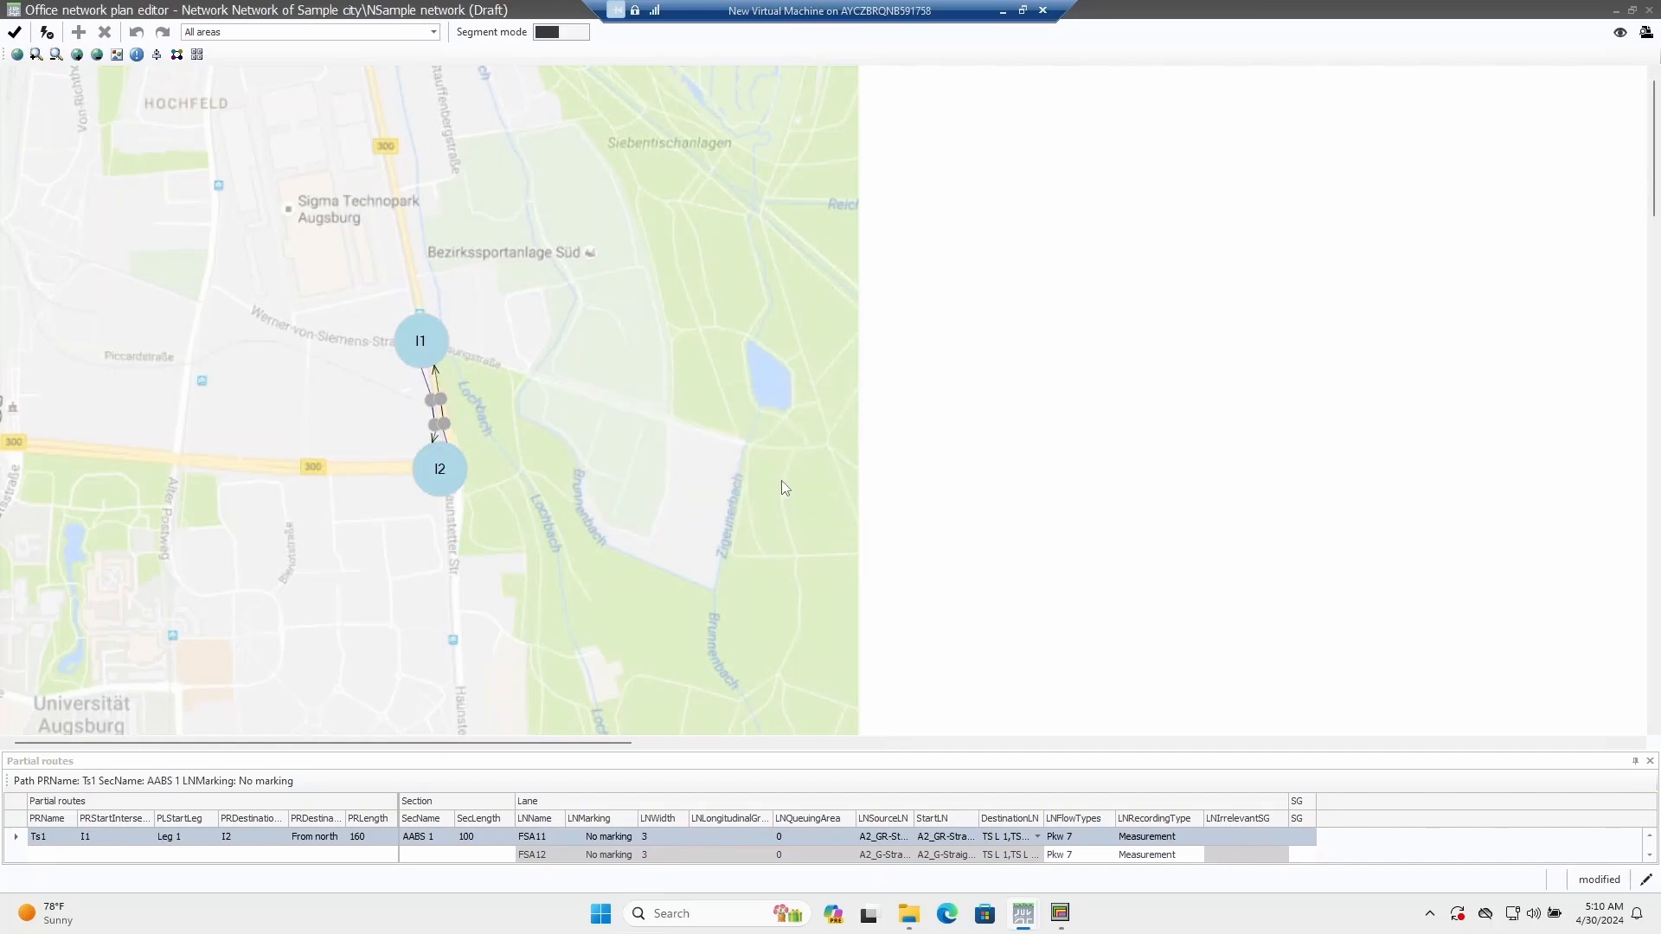
mouse_move(723, 348)
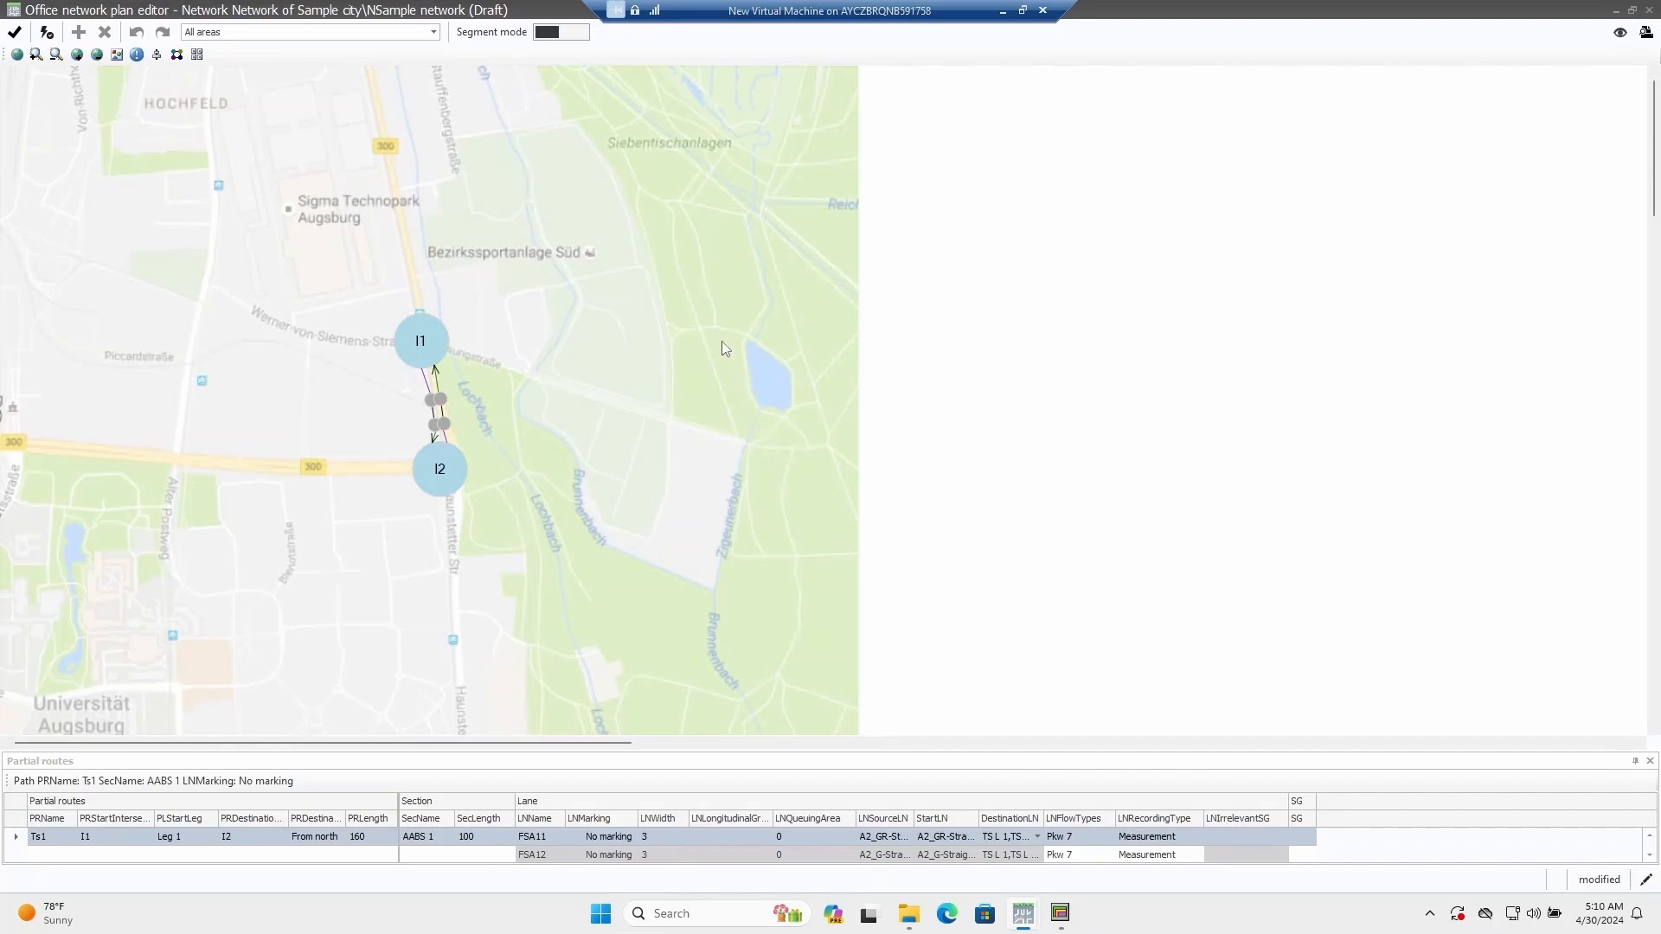
mouse_move(580, 38)
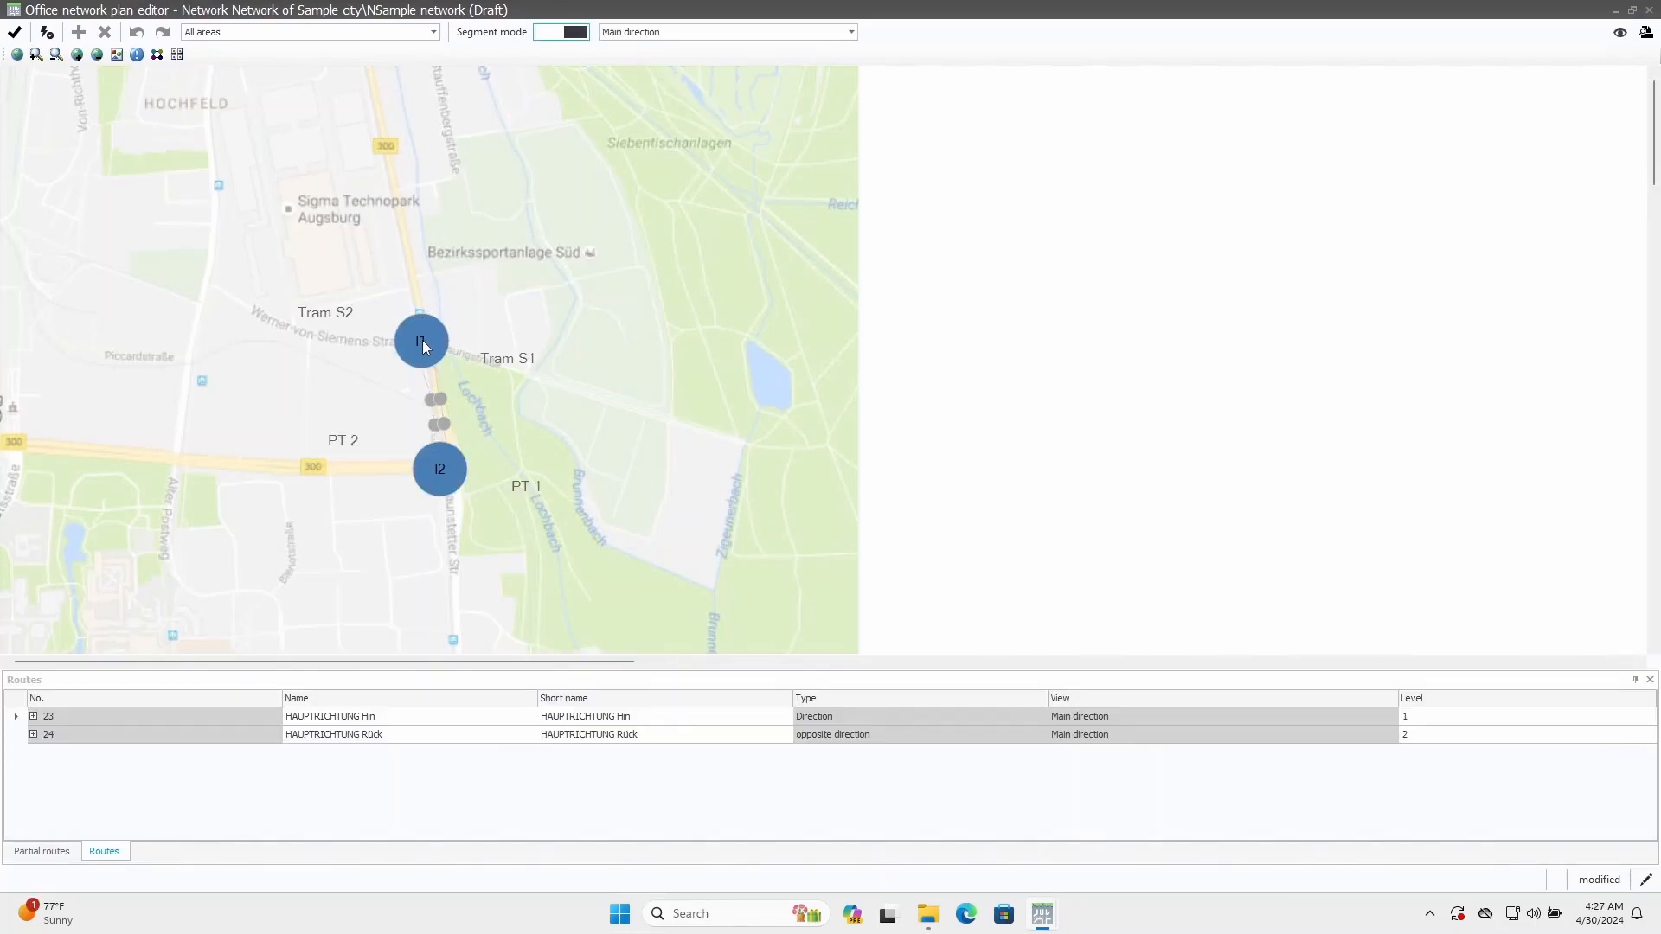
- Start a Main direction segment at I1 via its context menu and pick I1 to configure it
right_click(422, 340)
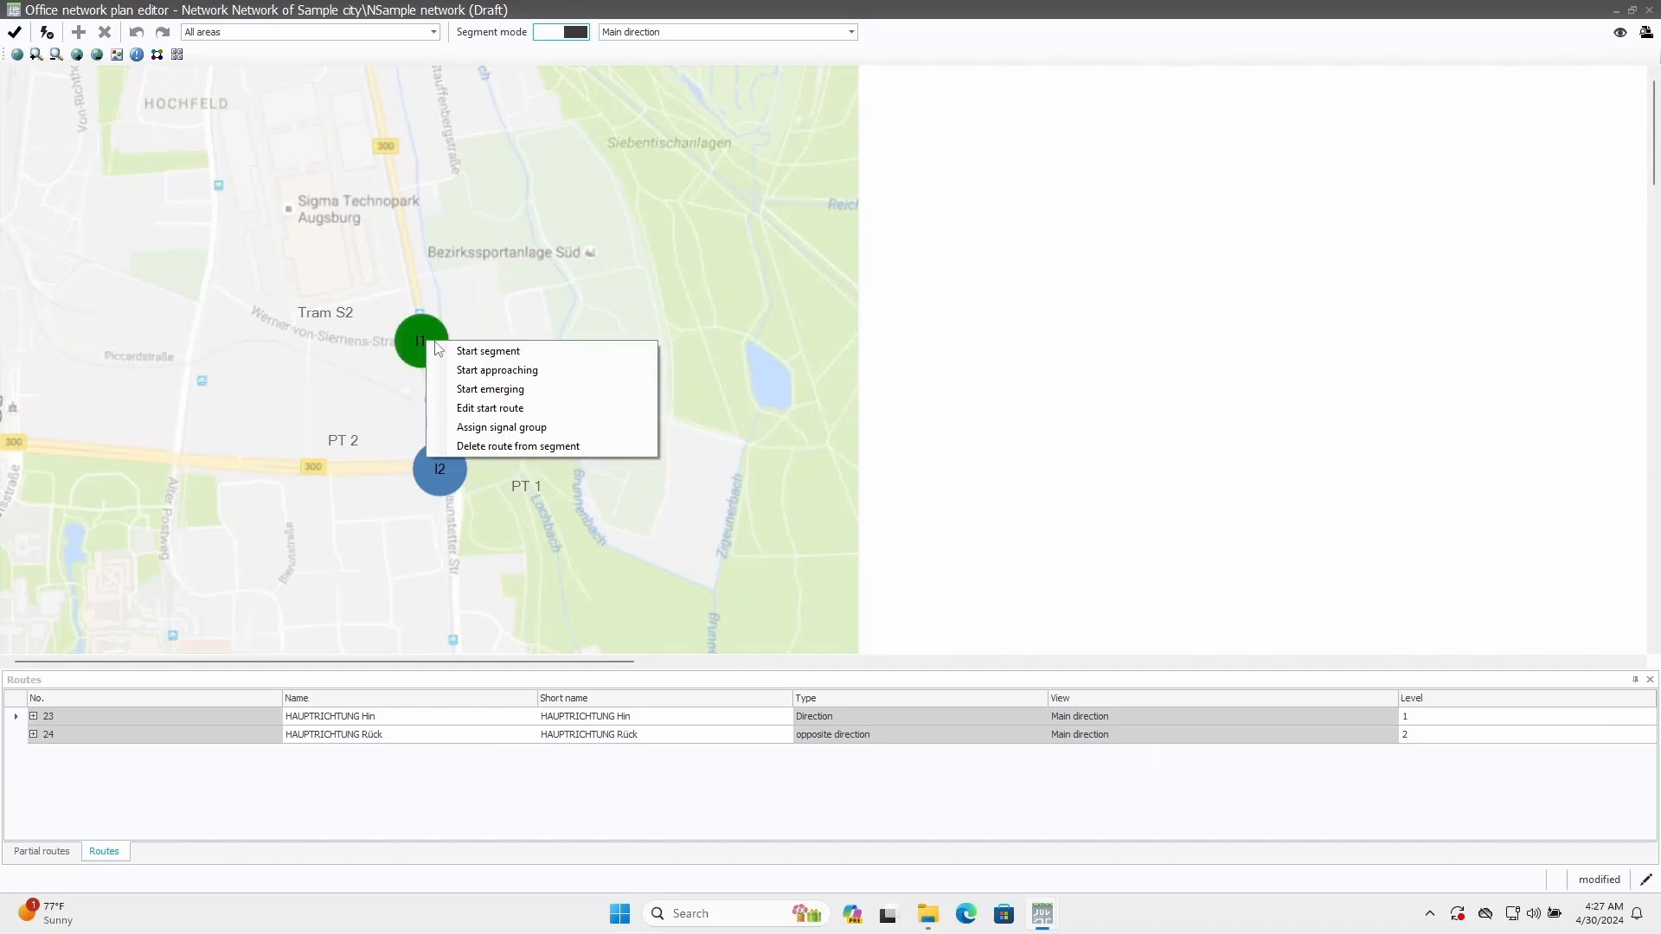
mouse_move(488, 351)
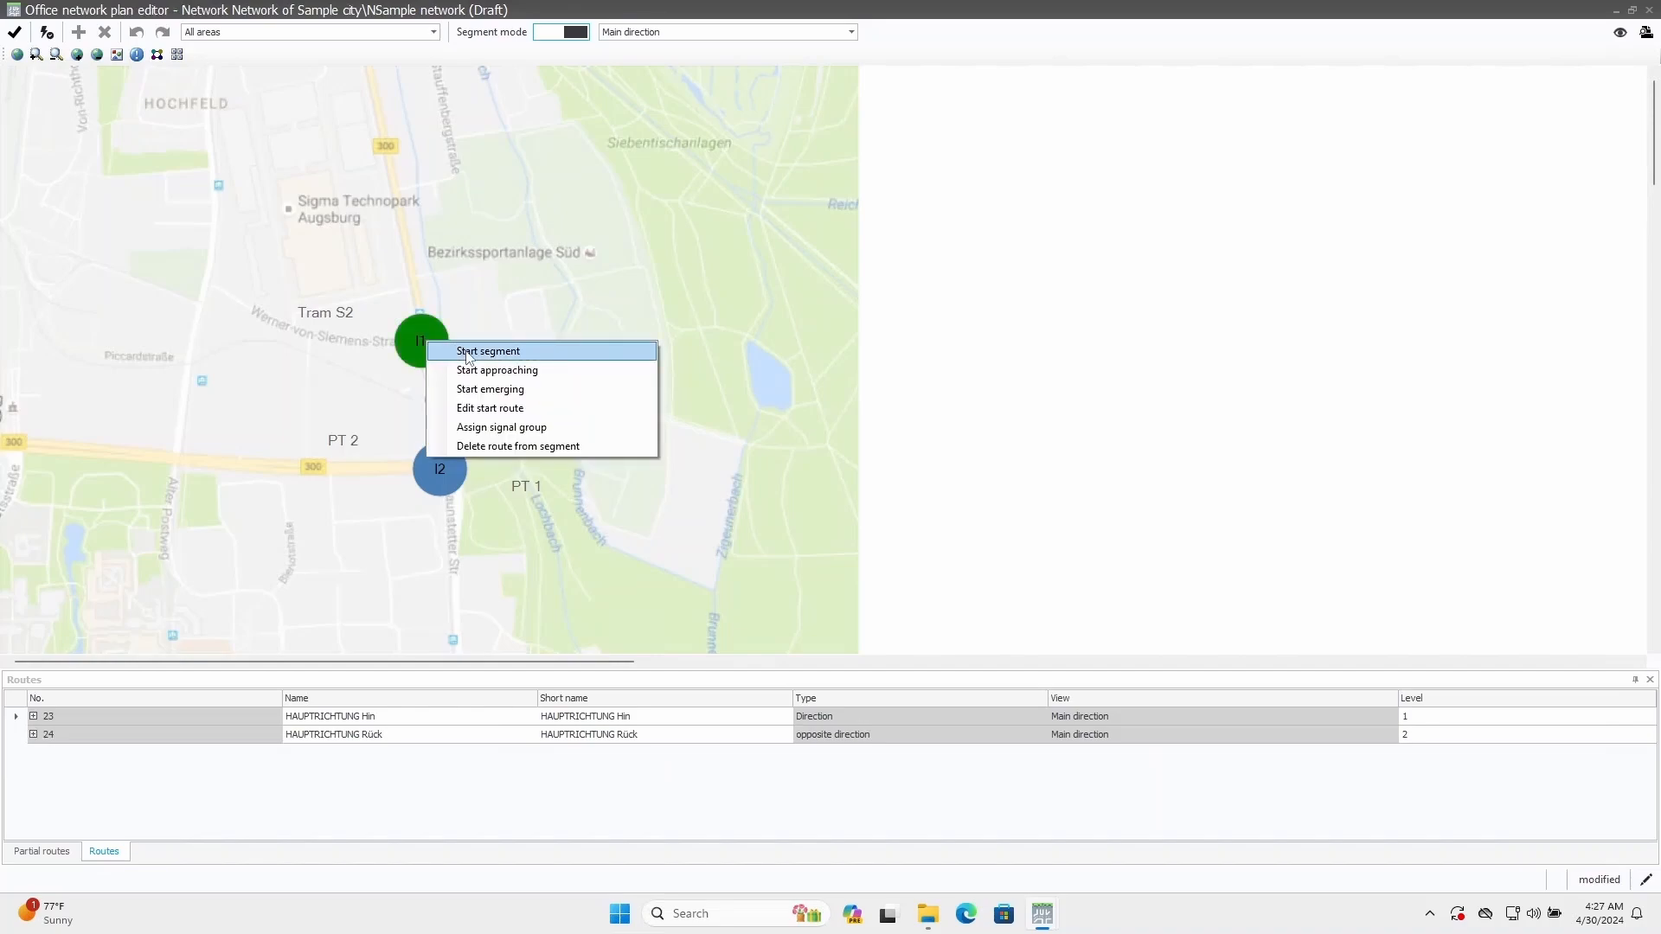
click(488, 352)
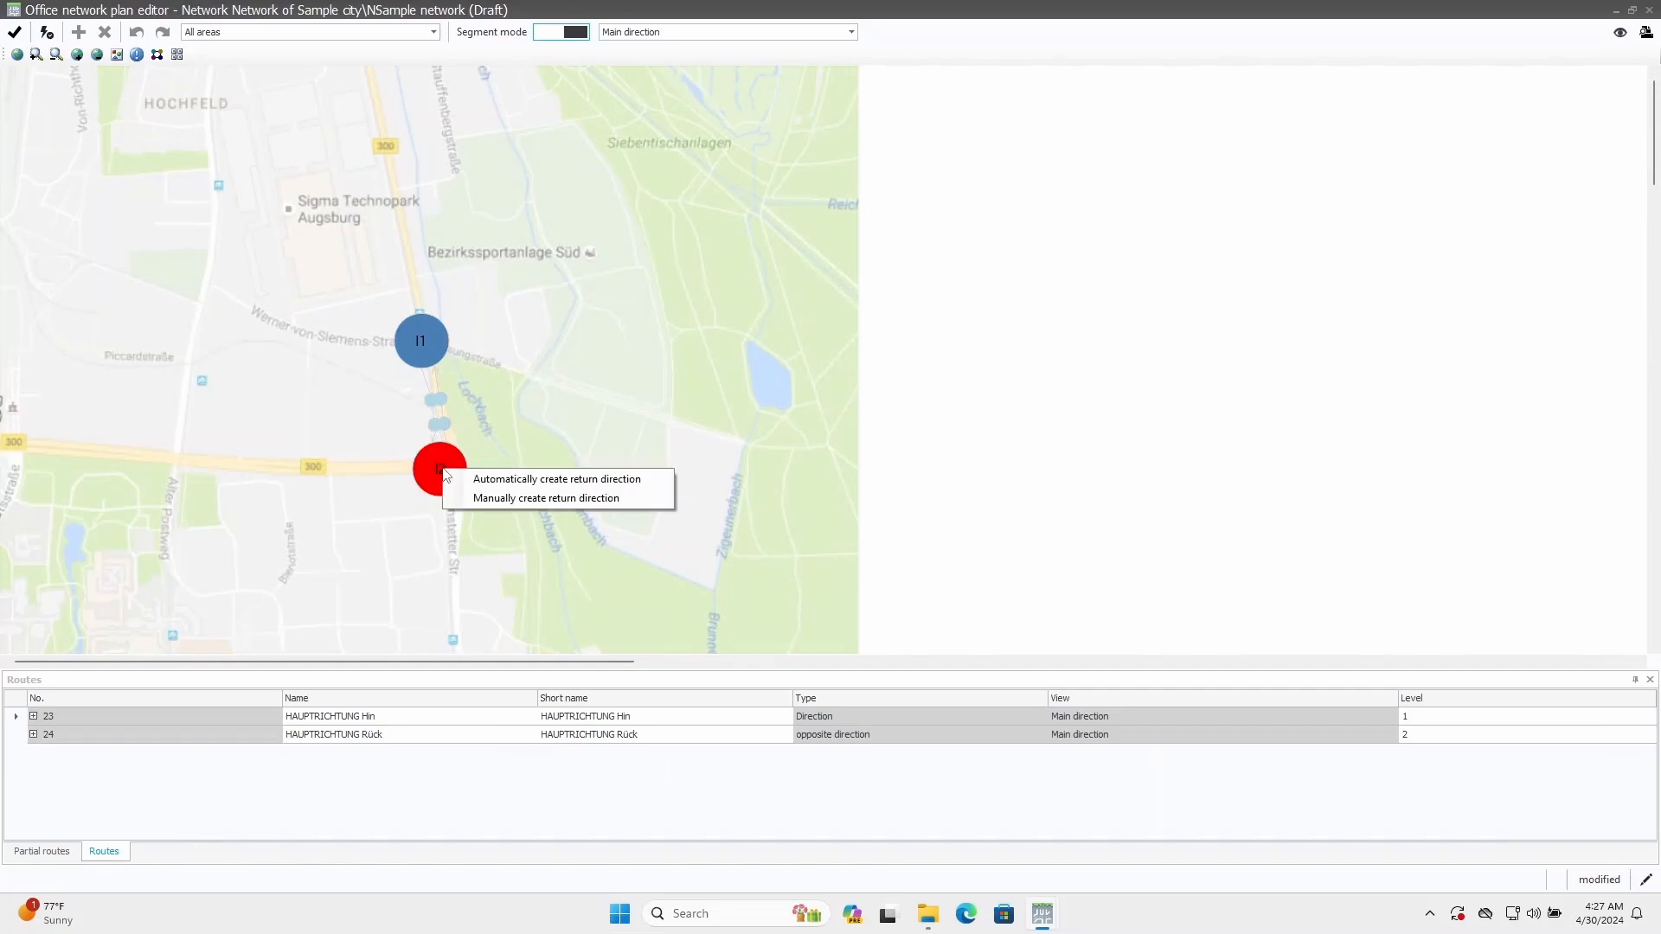
mouse_move(547, 498)
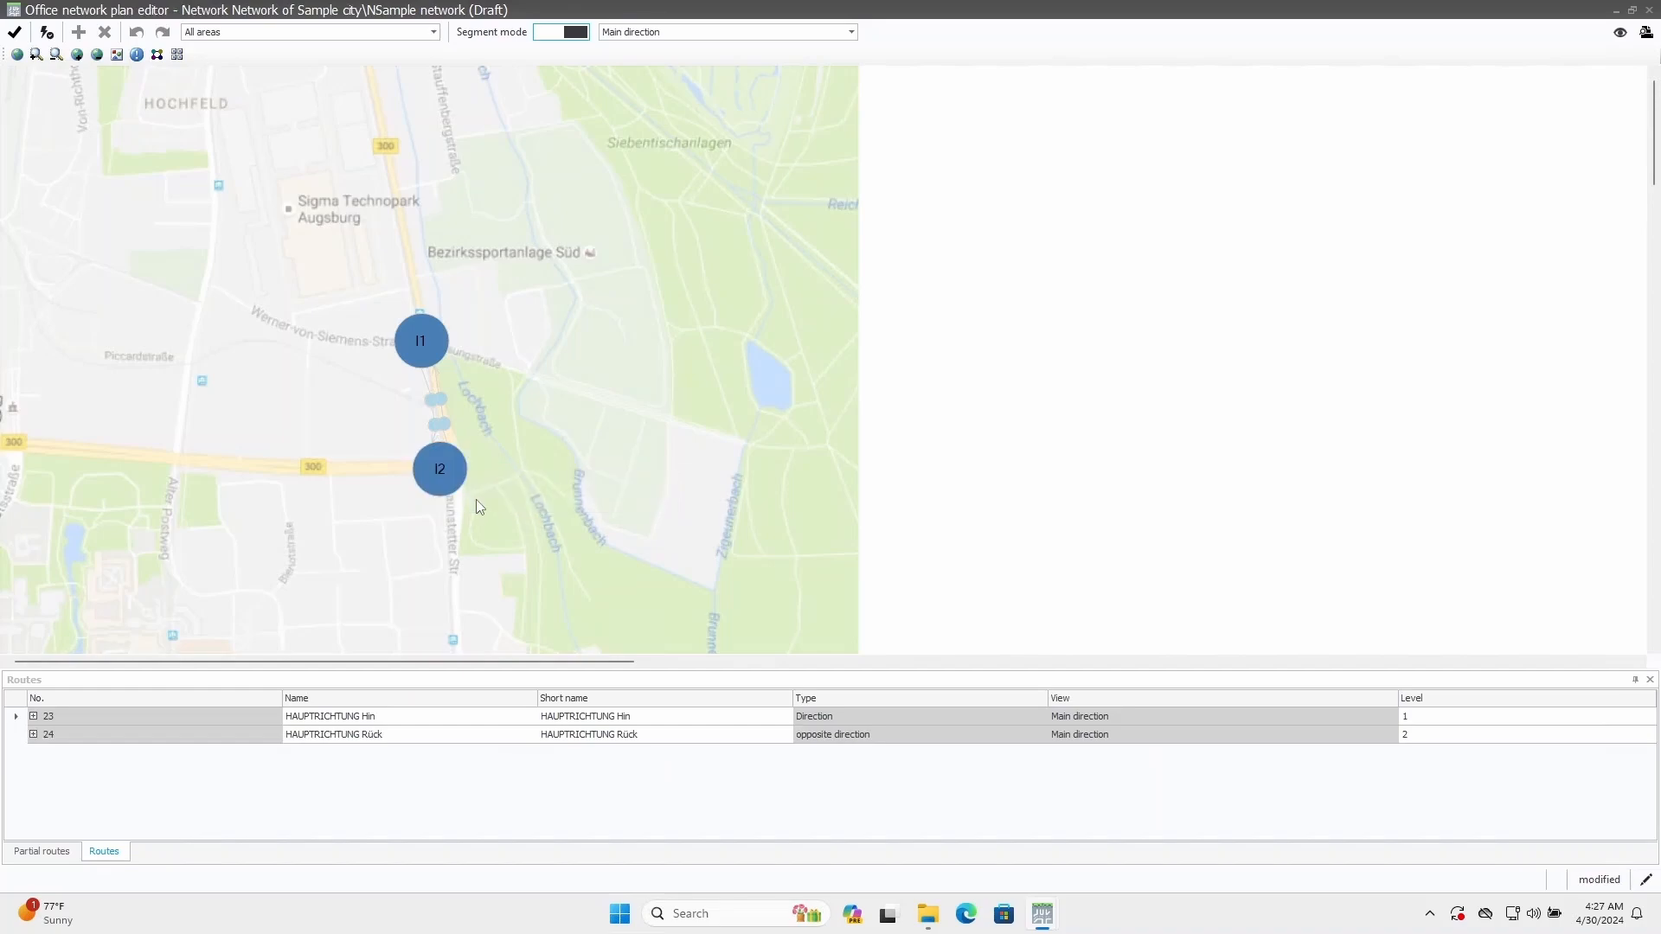
click(419, 341)
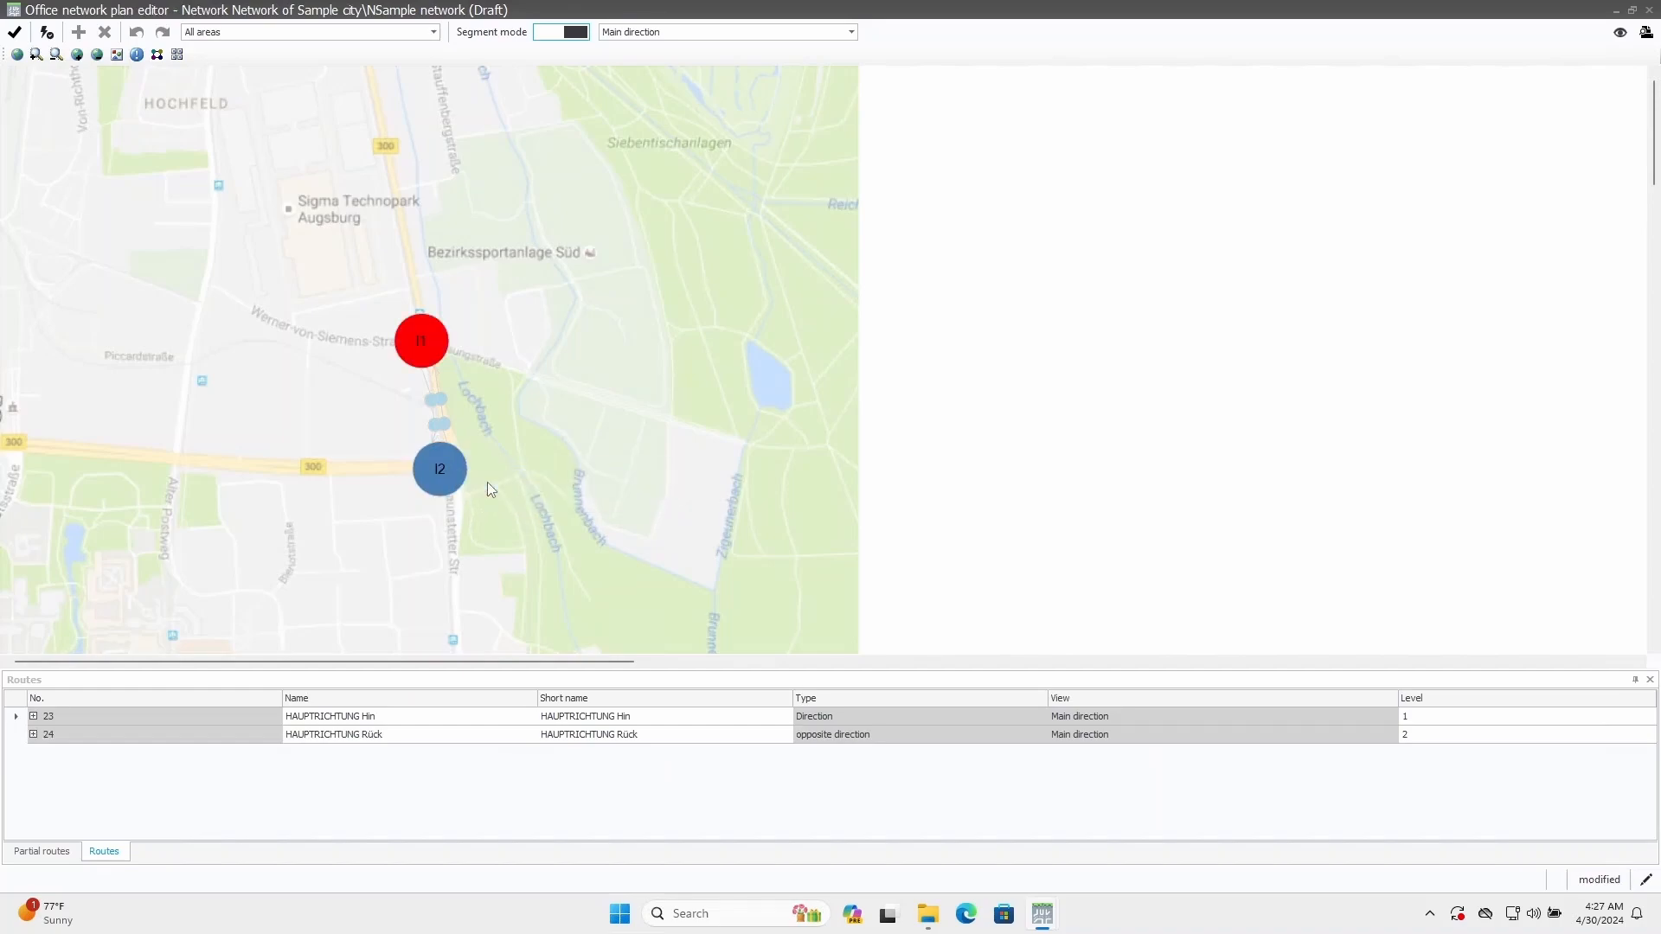
mouse_move(420, 341)
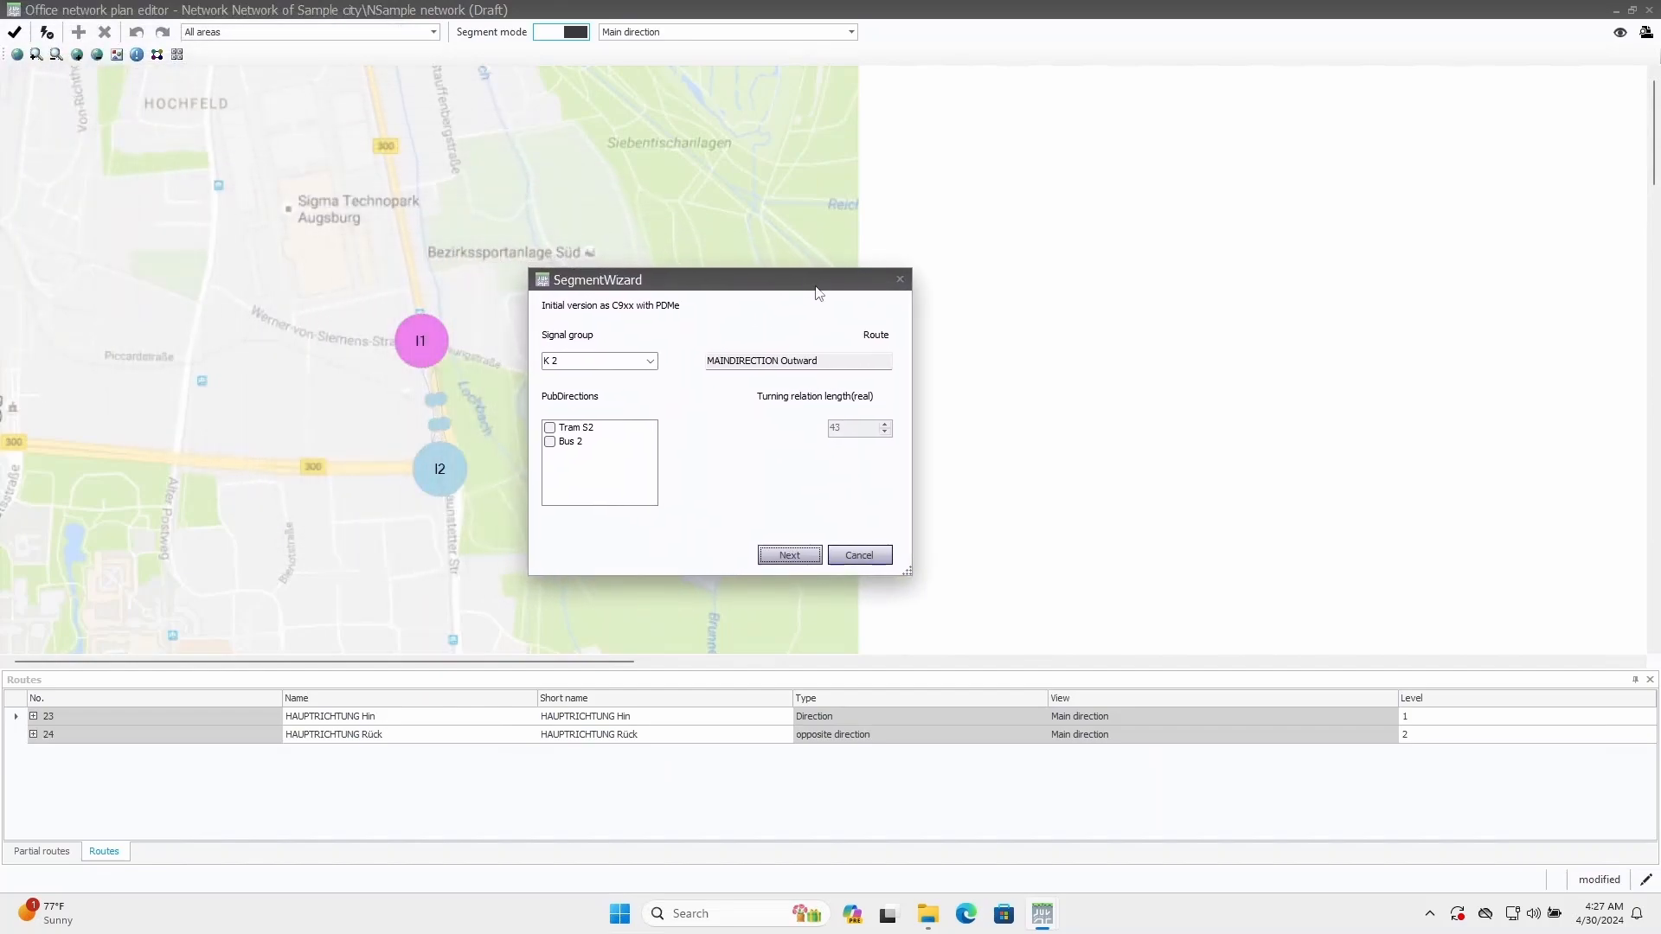
mouse_move(725, 386)
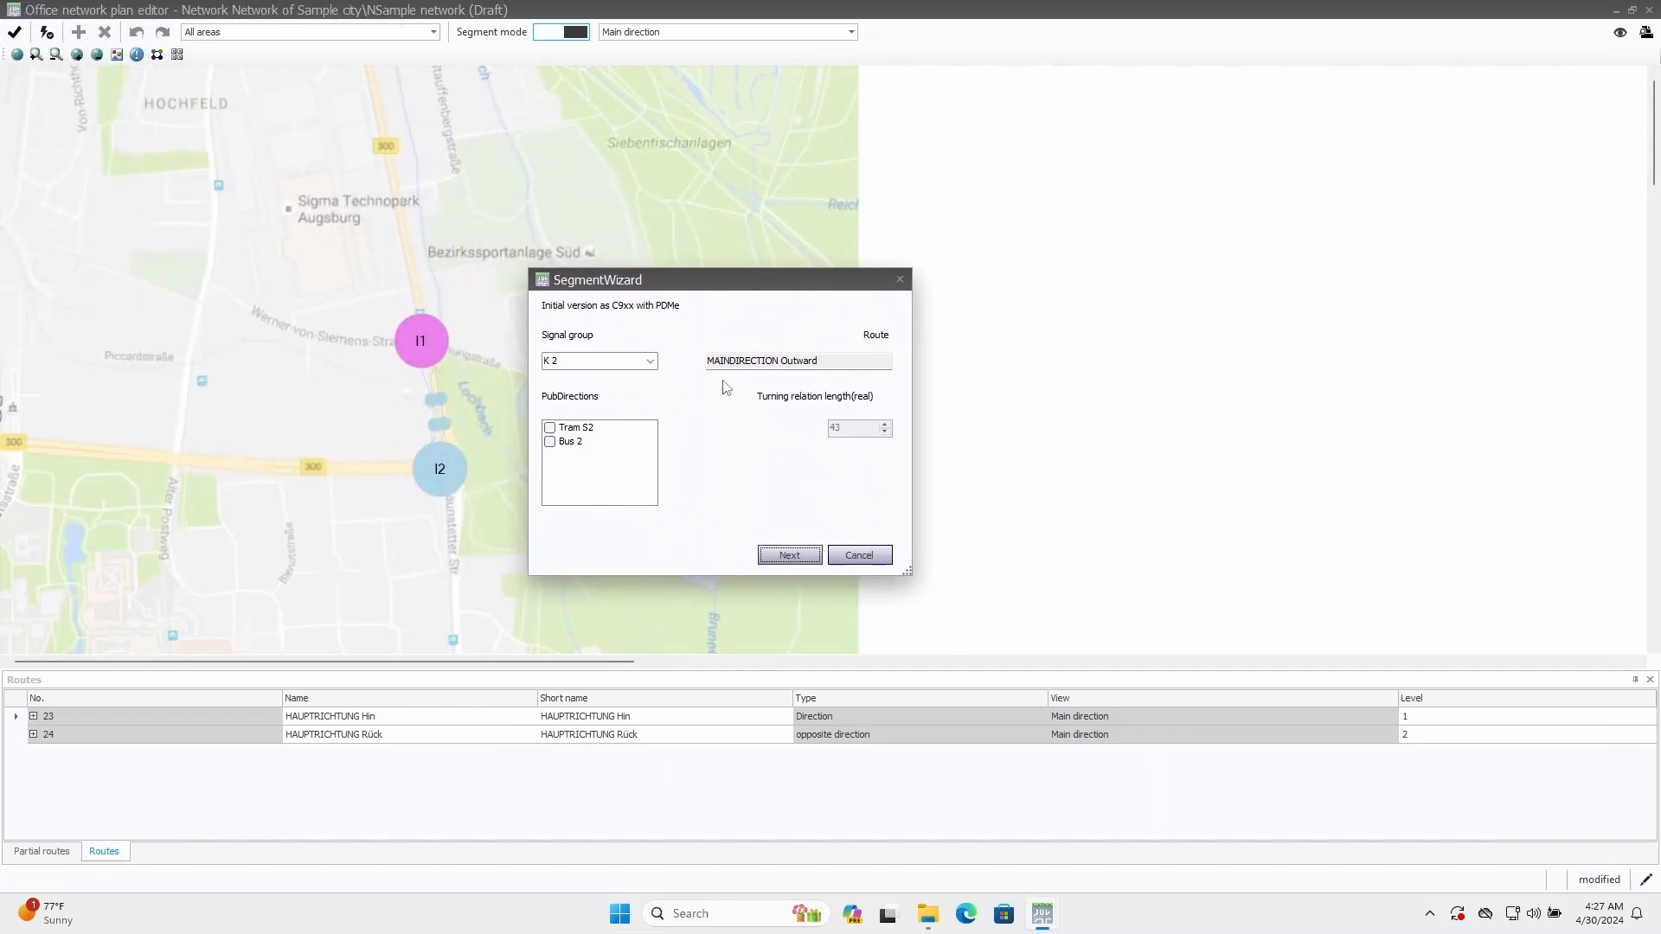
- Choose K 2 as I1's outward signal group in the SegmentWizard
click(649, 360)
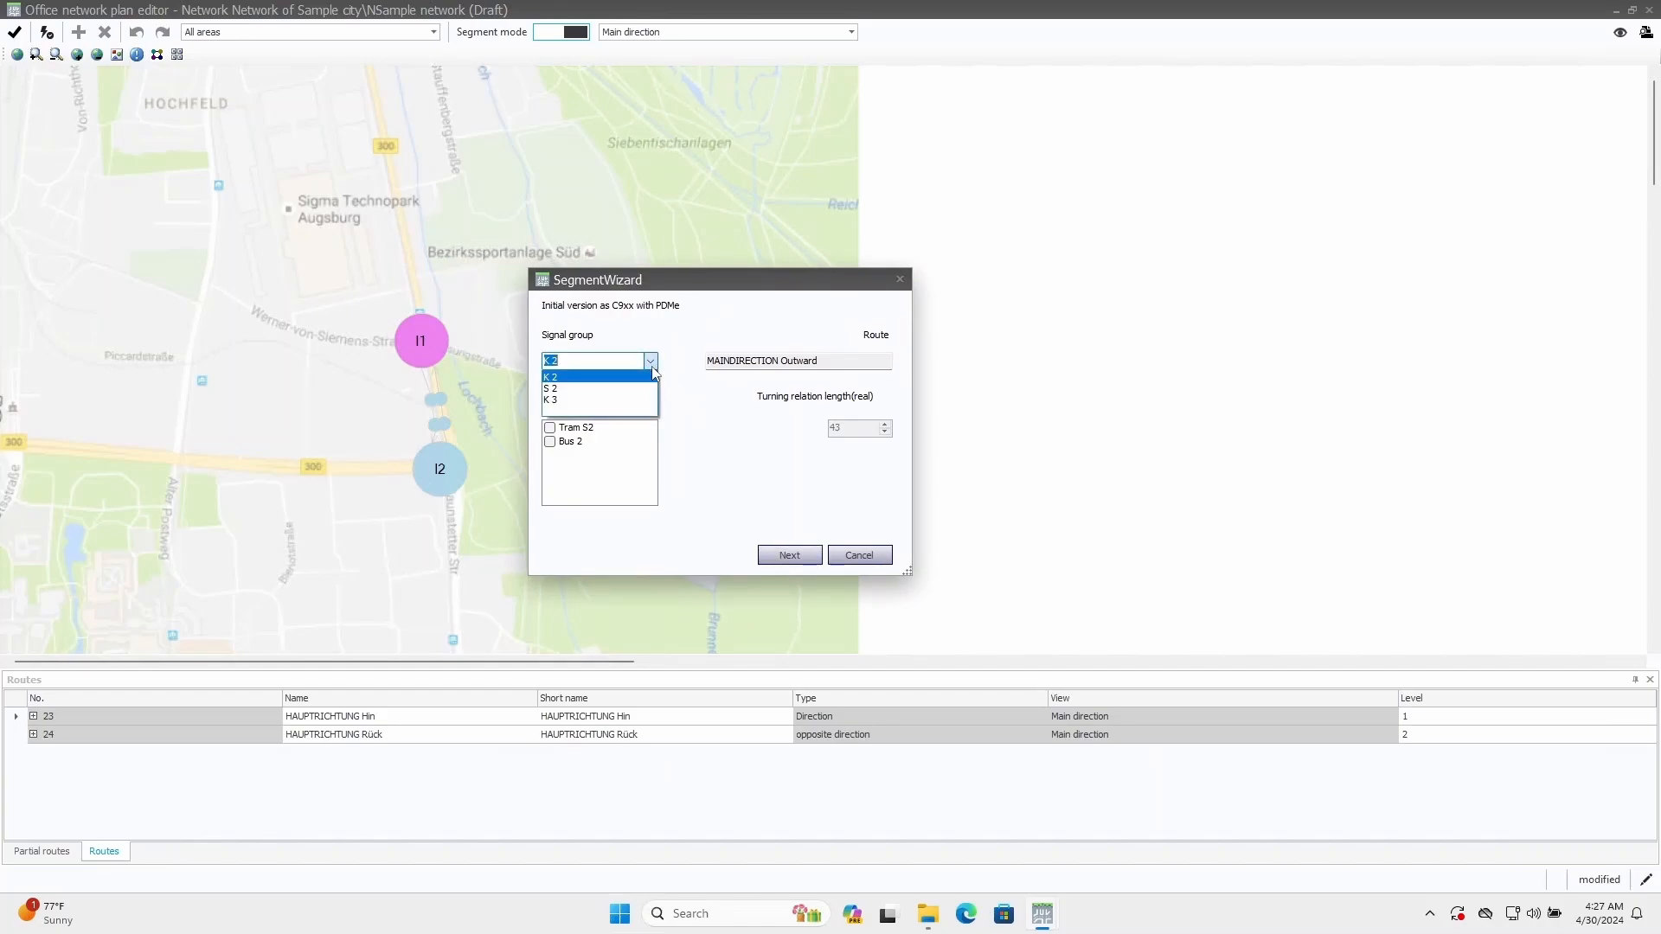
mouse_move(638, 379)
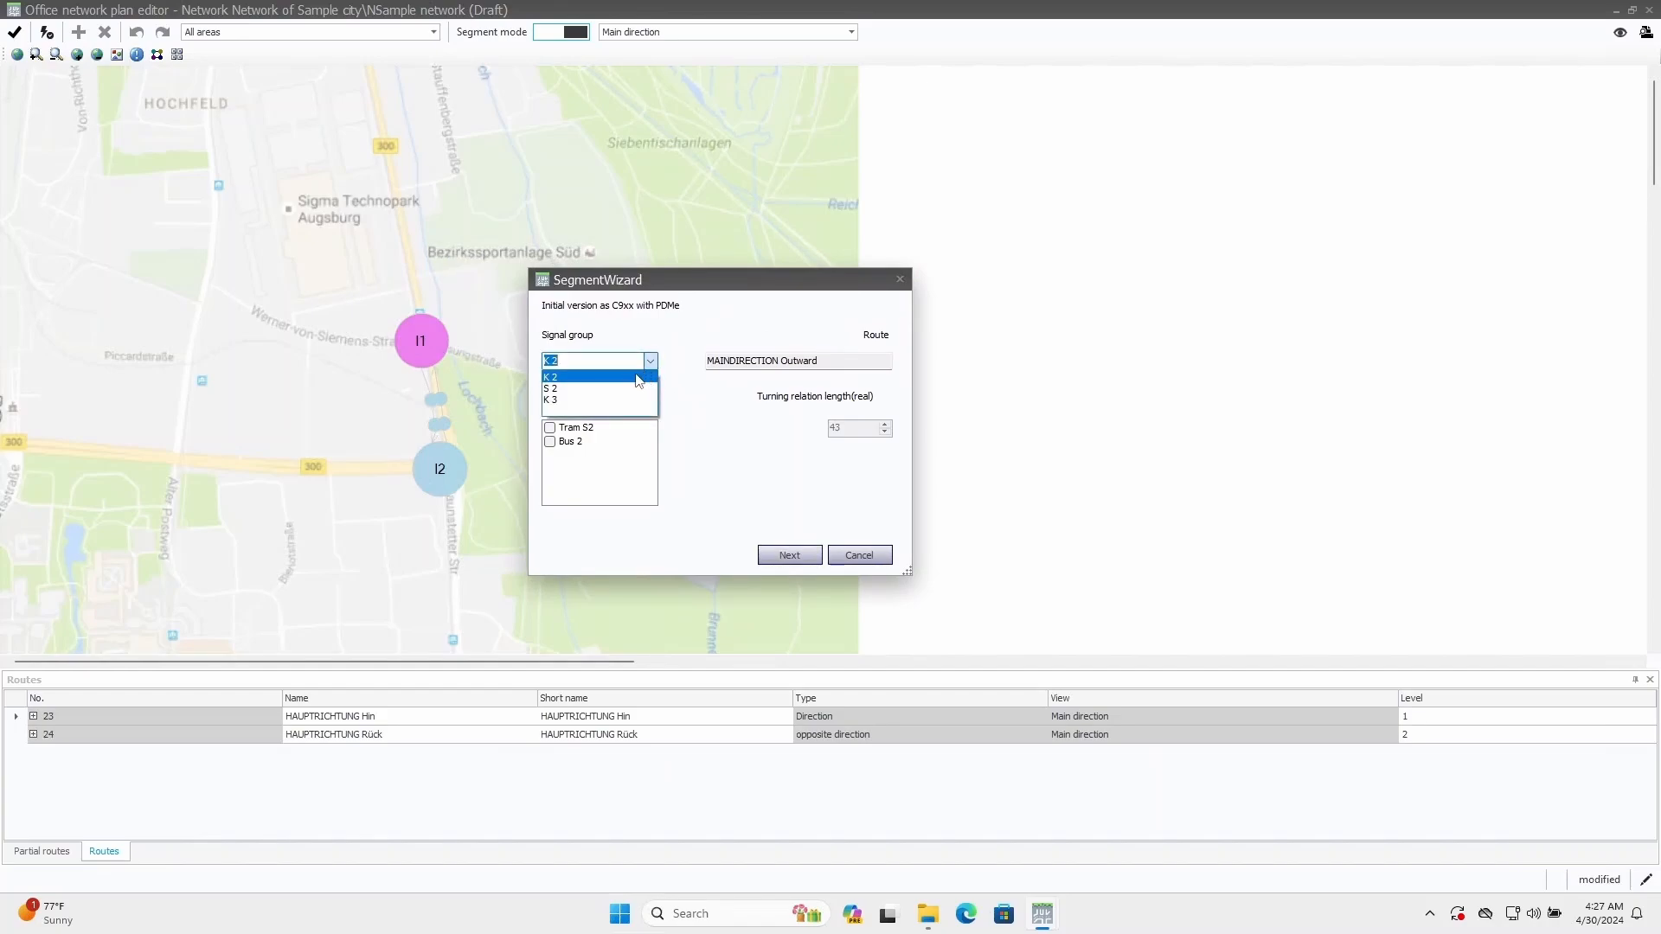
click(552, 375)
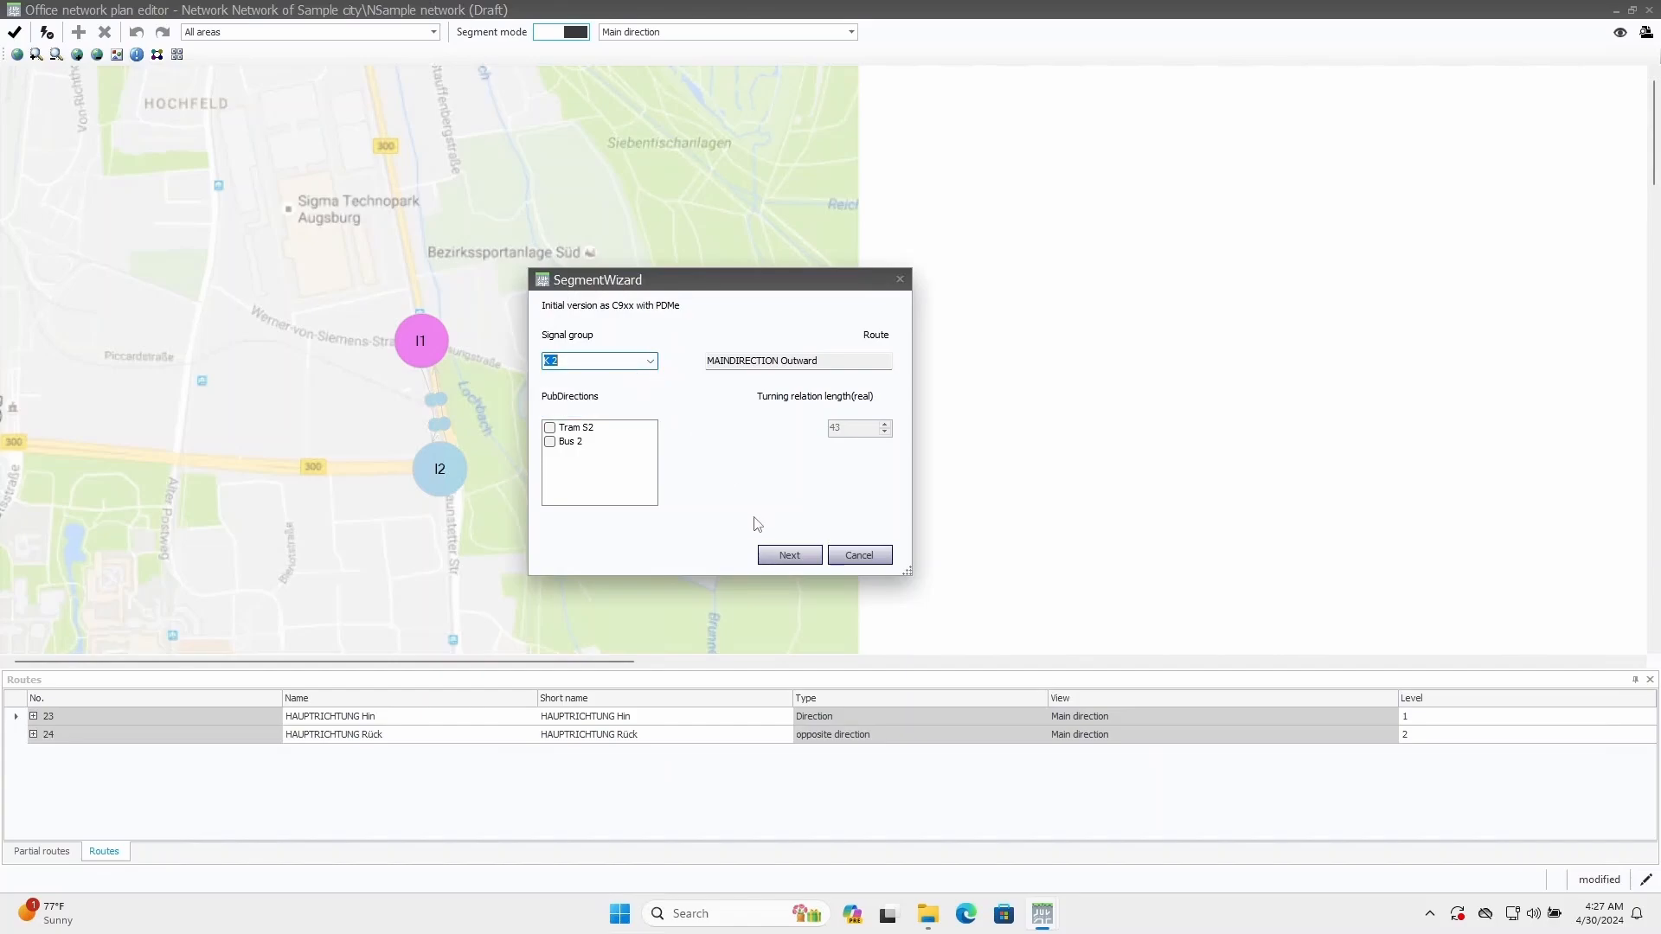
mouse_move(564, 413)
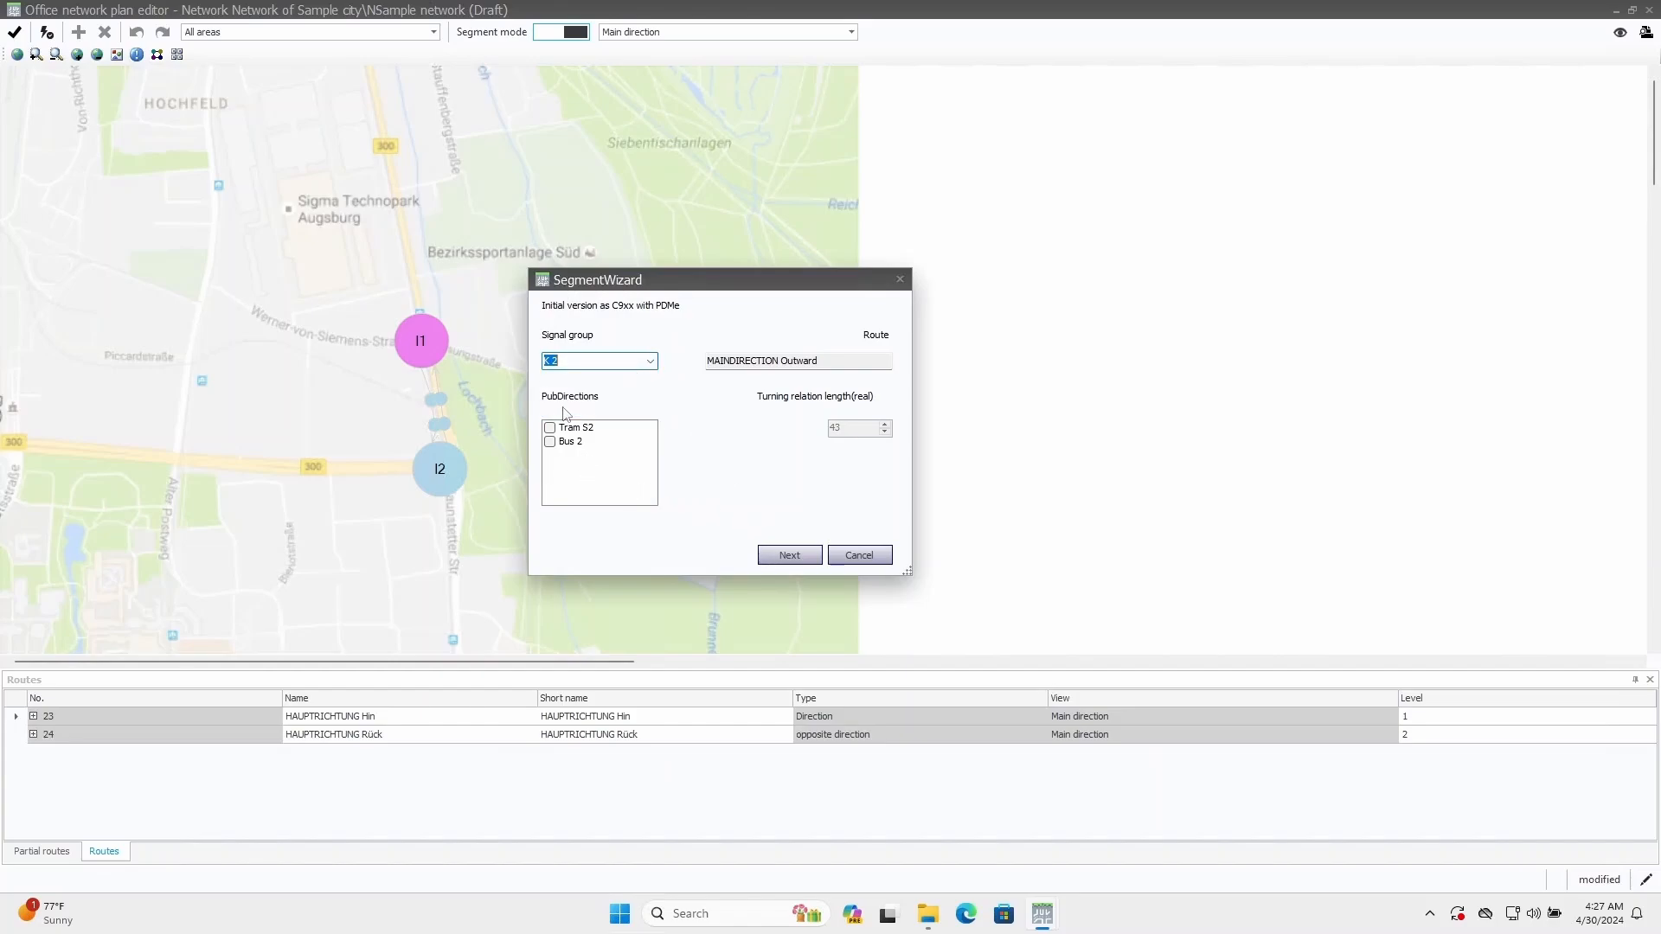
mouse_move(619, 457)
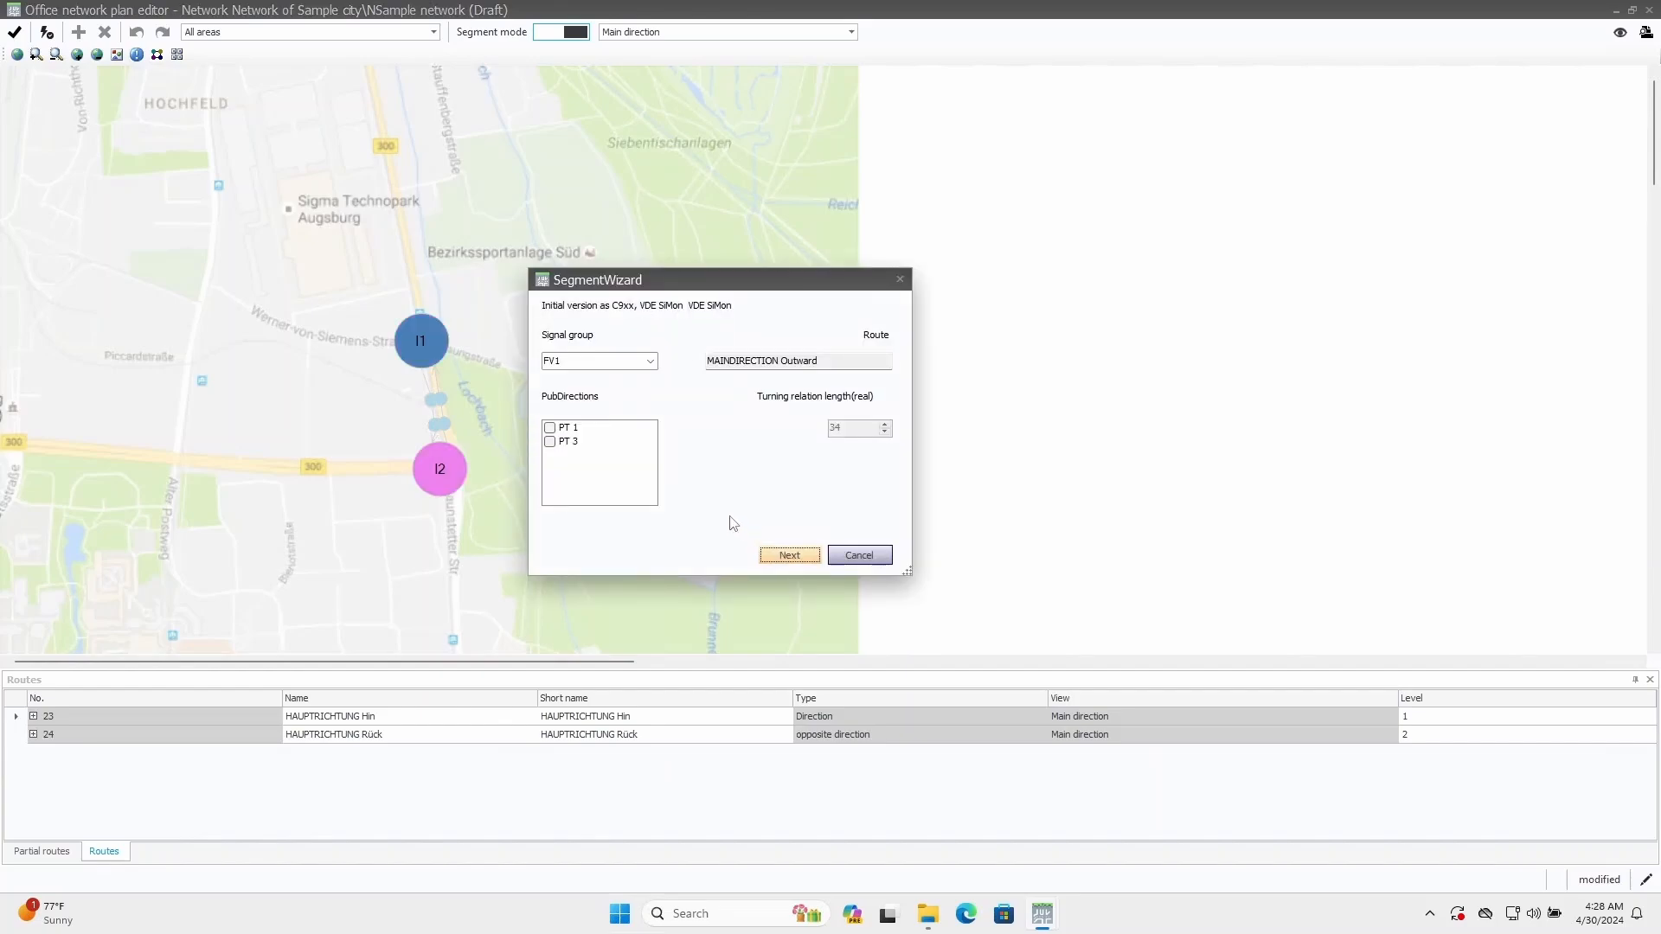
- Pick the return-route signal groups for I2 and I1 and finish the wizard until 'Segment successfully created!' appears
click(647, 360)
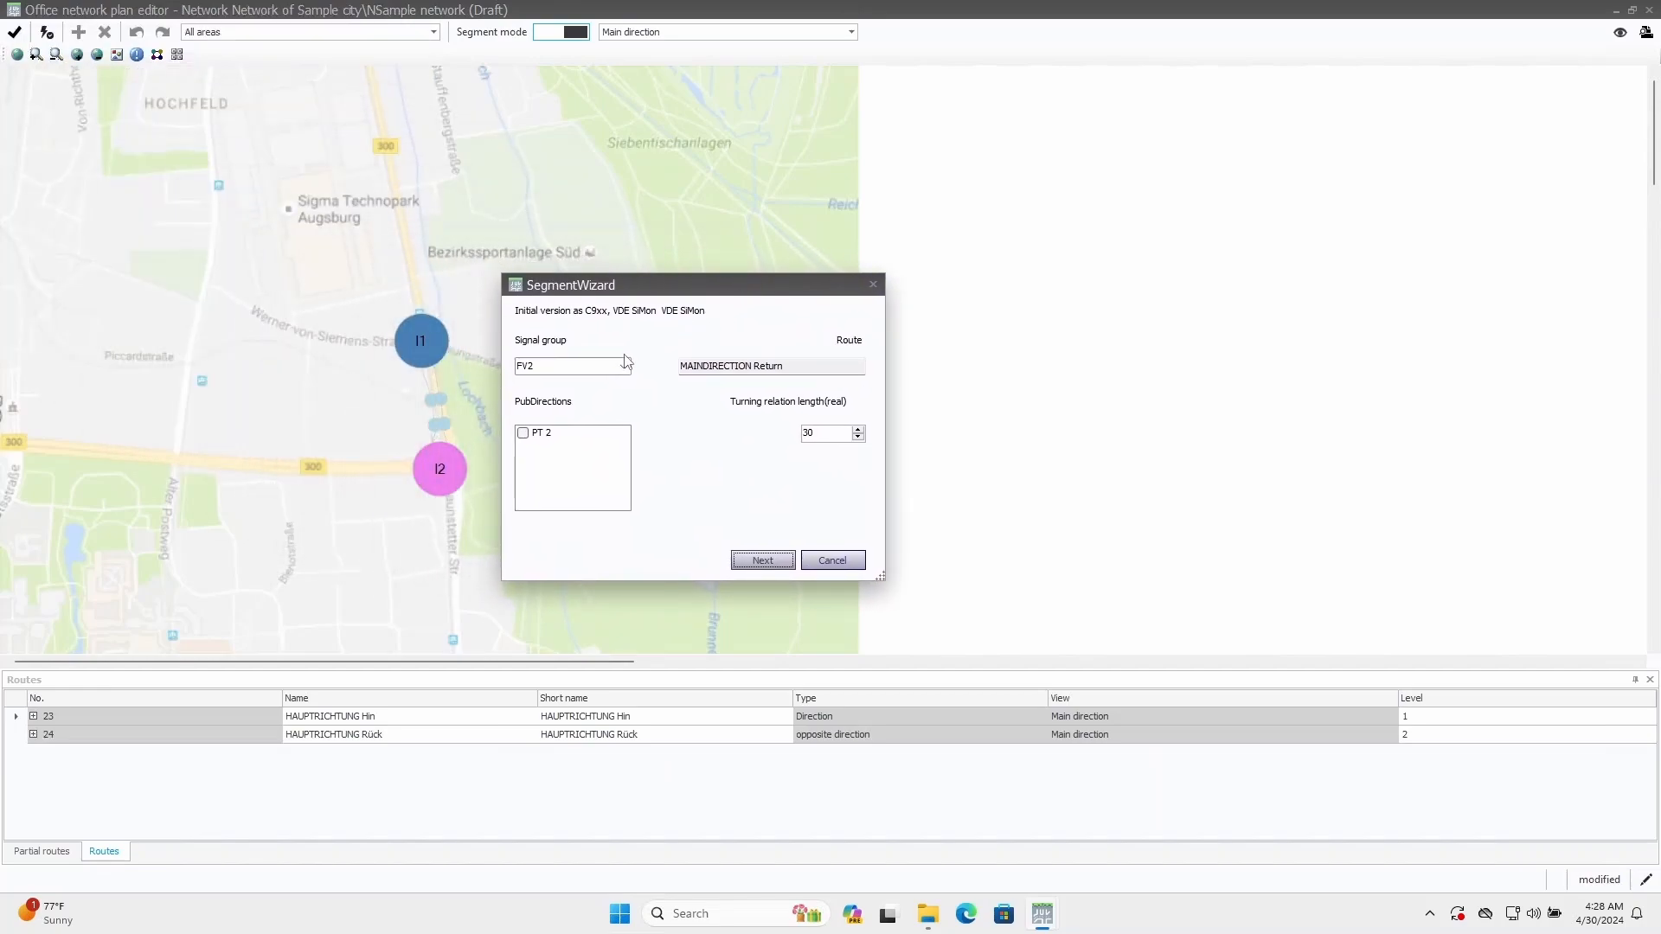
click(622, 365)
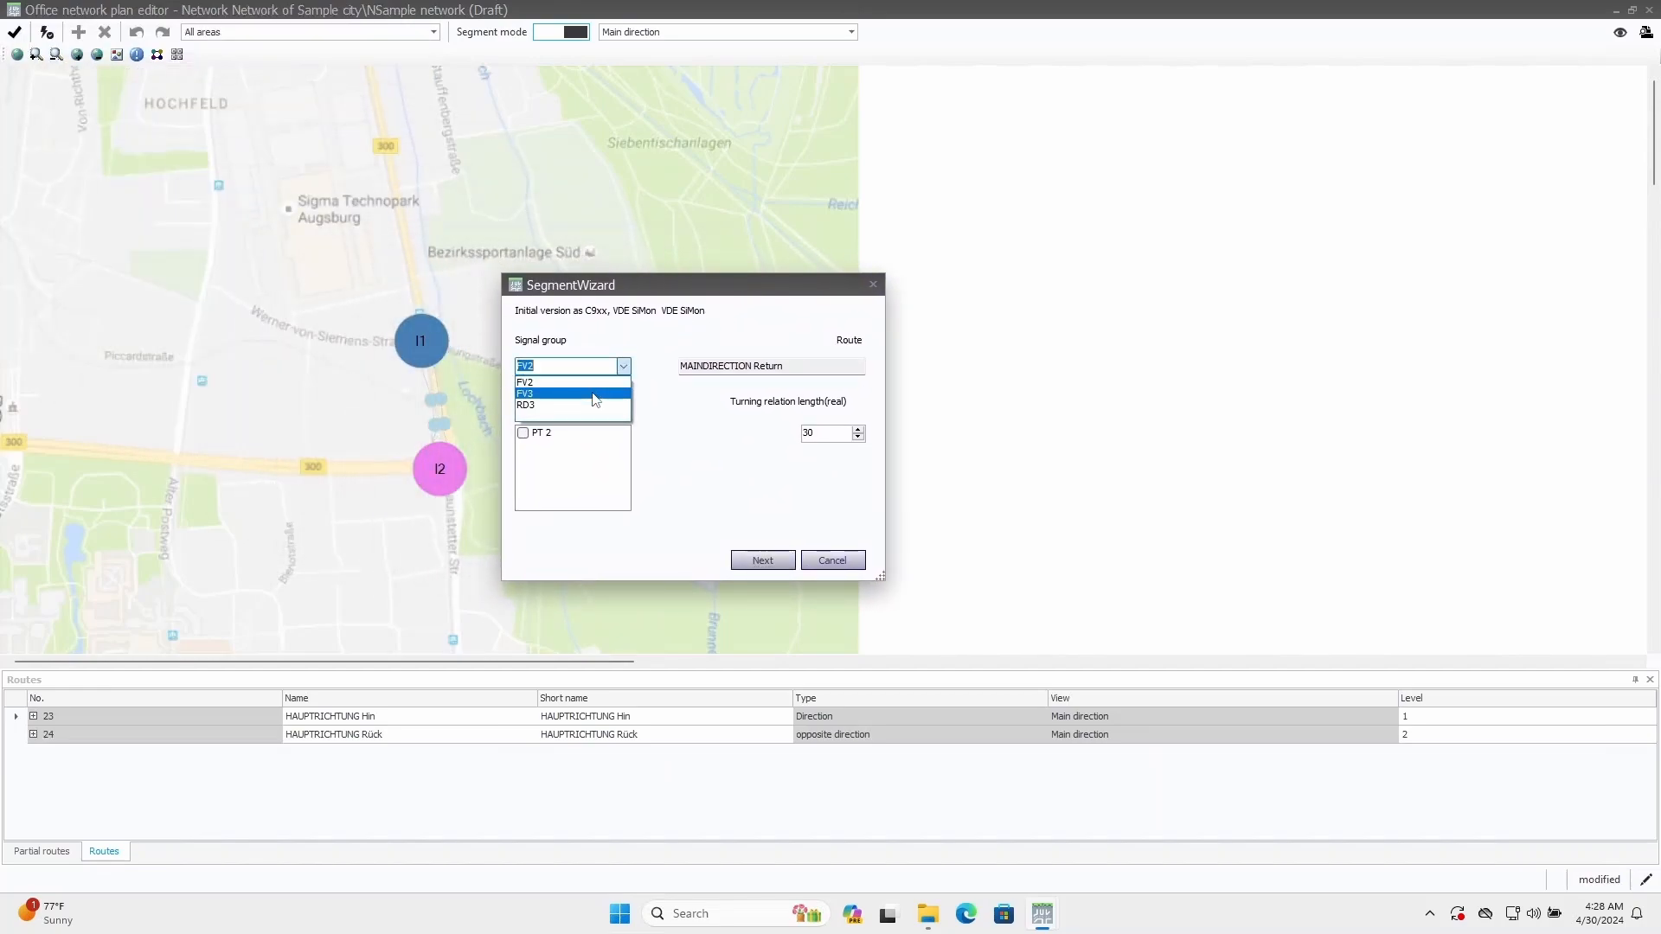
click(526, 393)
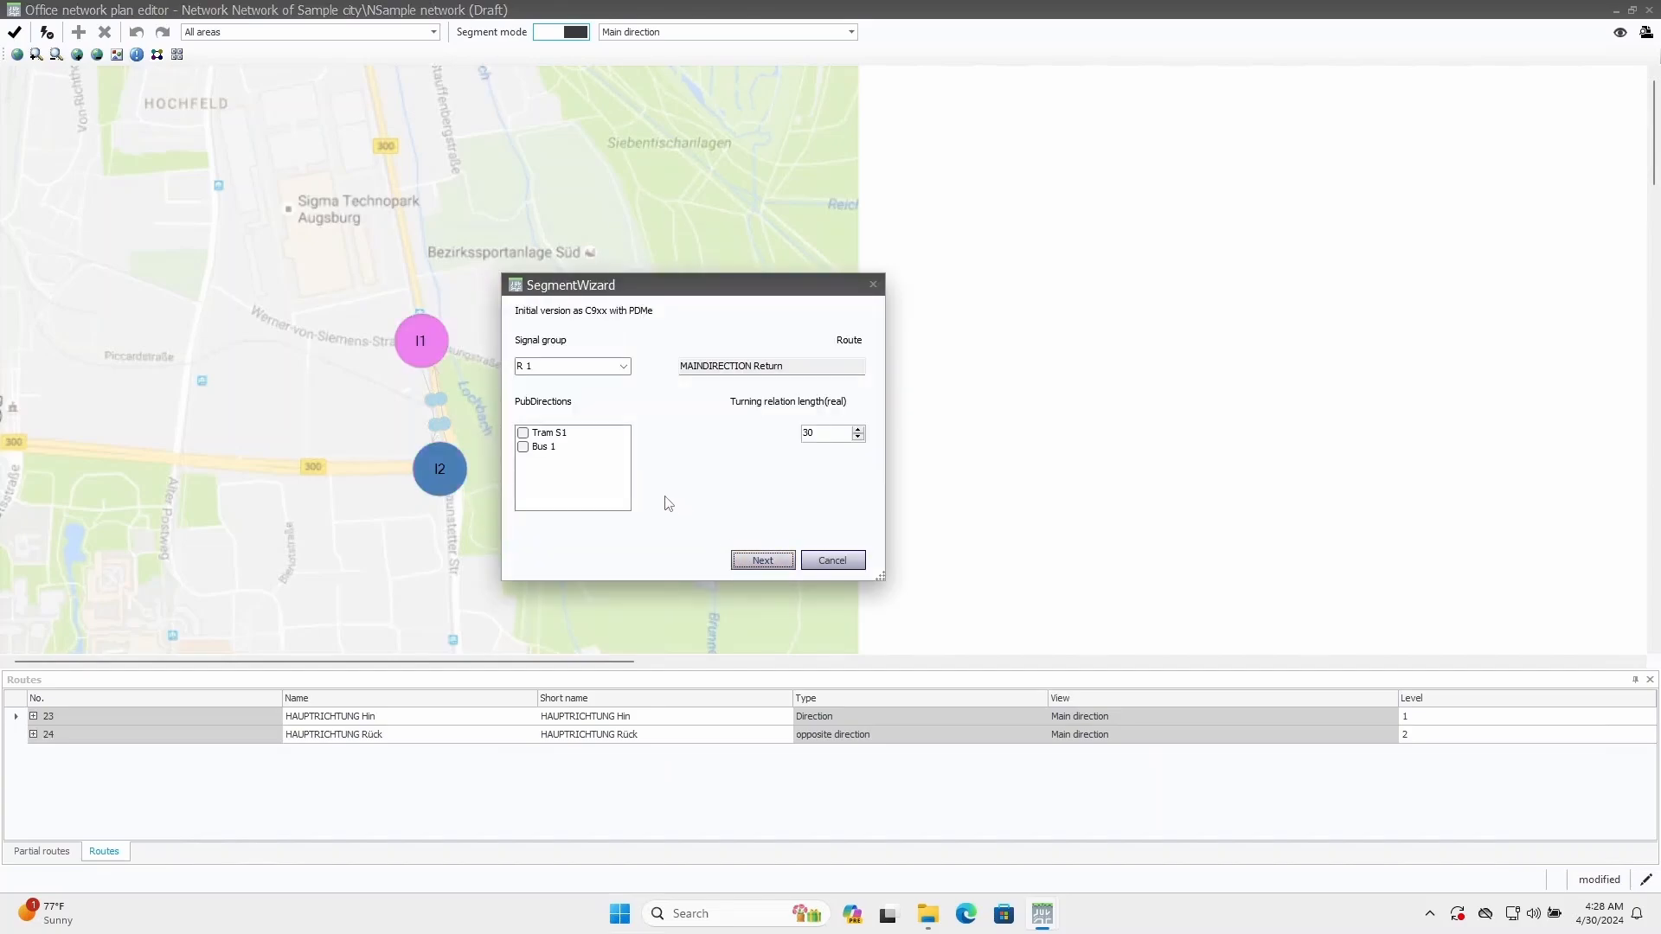
click(621, 365)
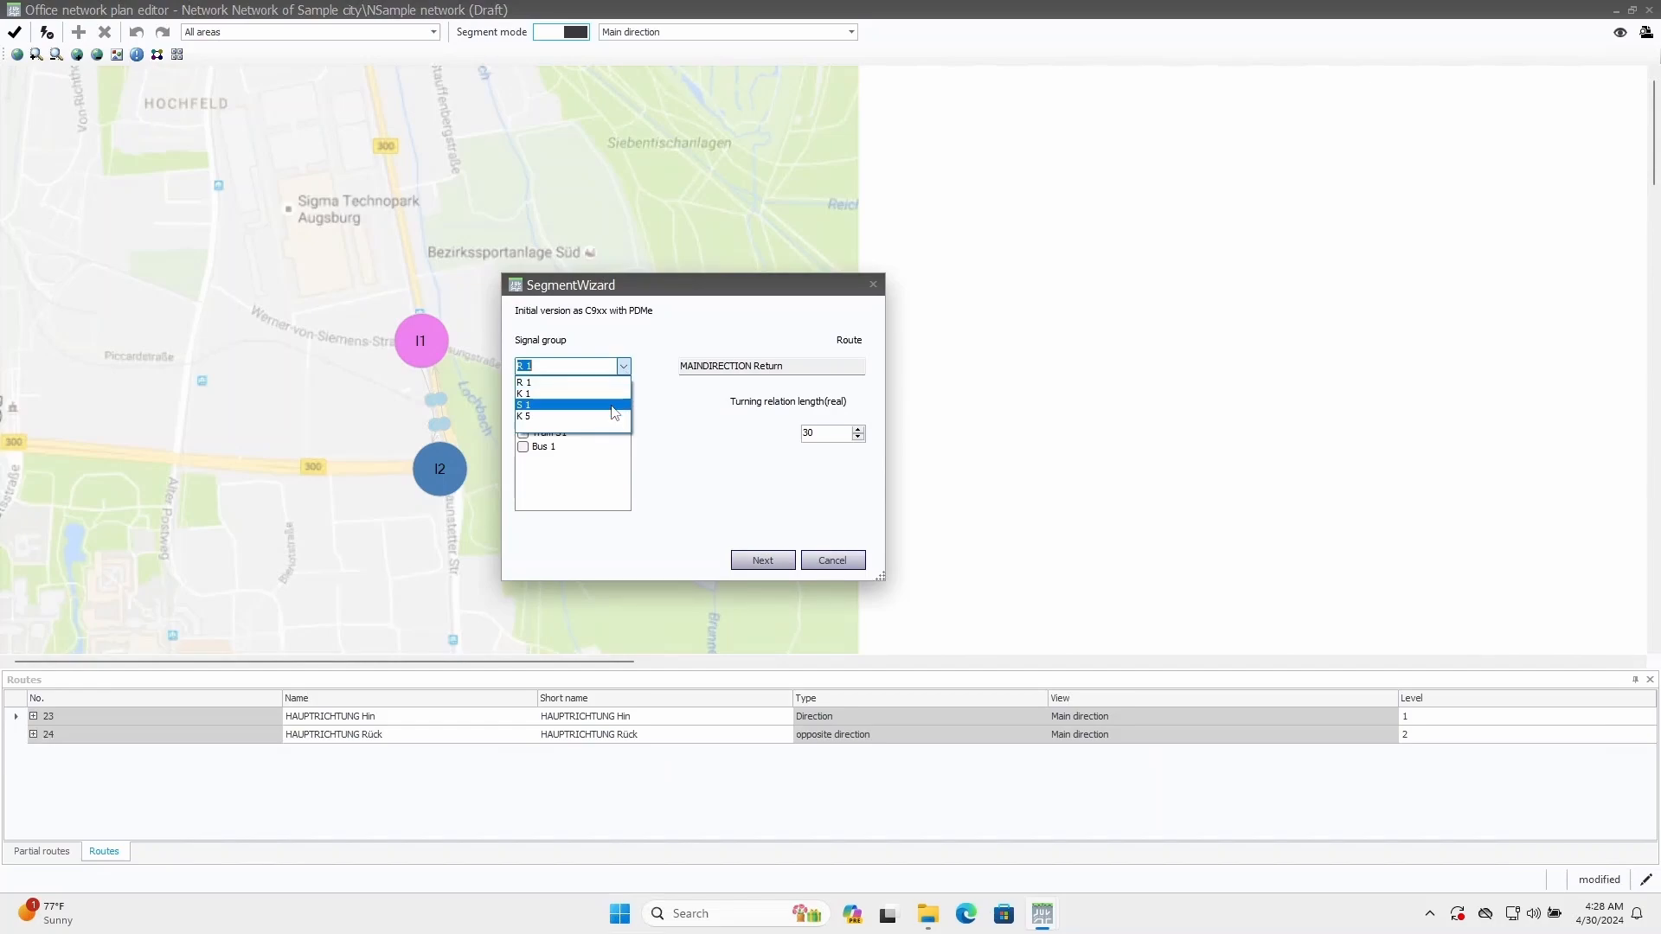
mouse_move(573, 393)
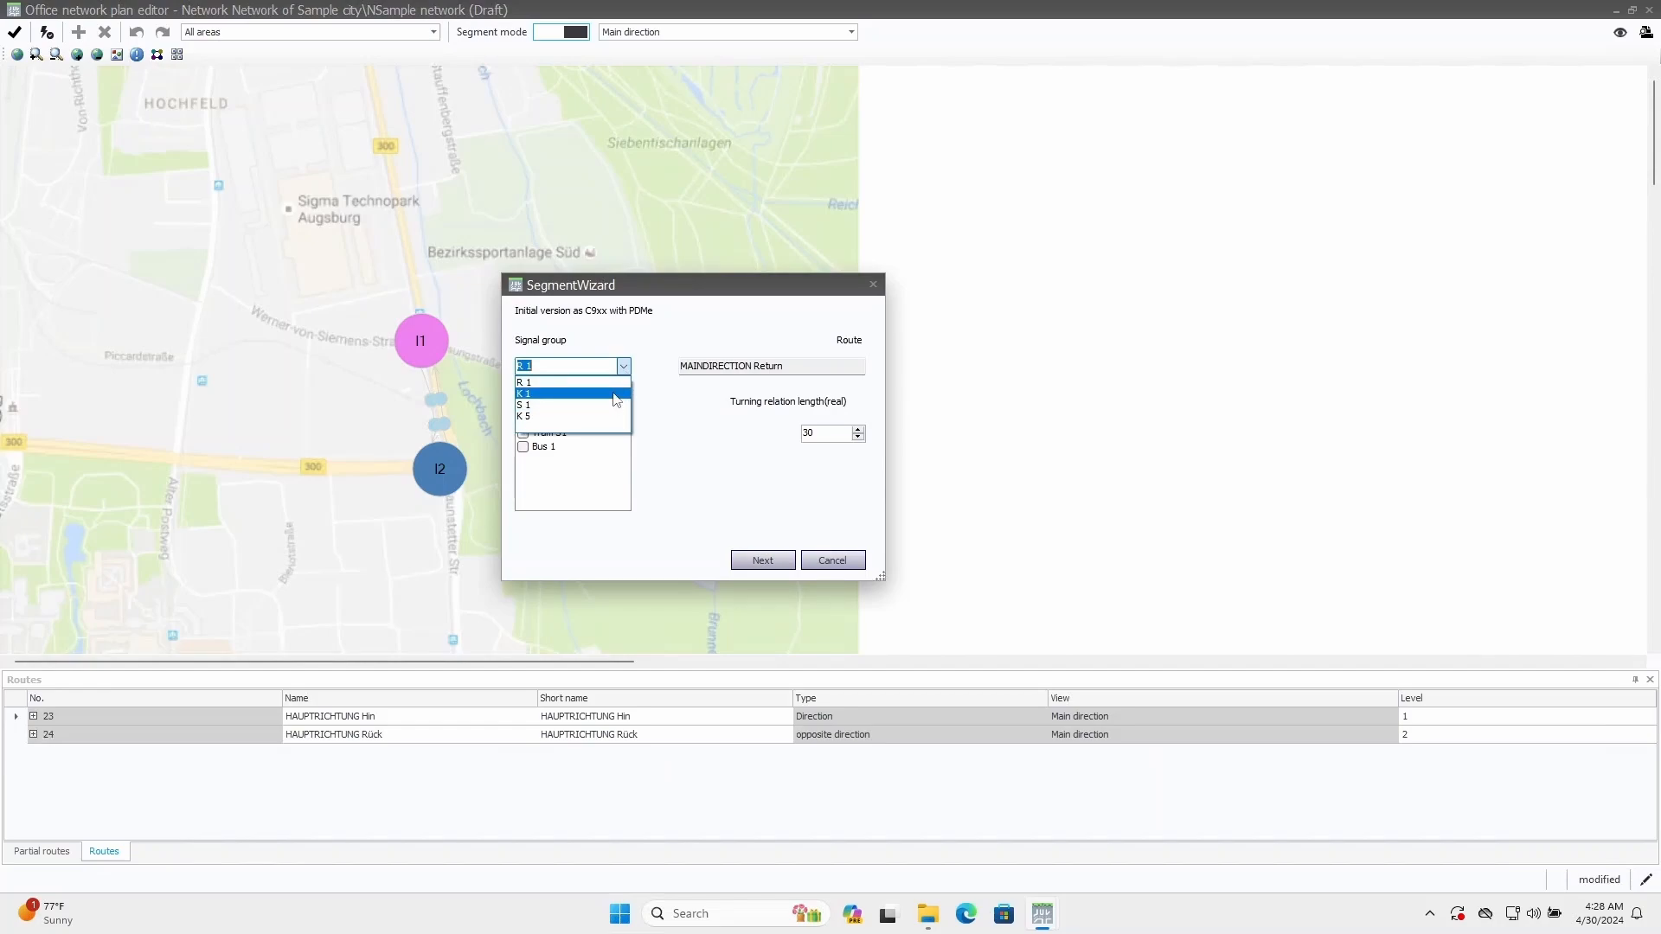
click(522, 393)
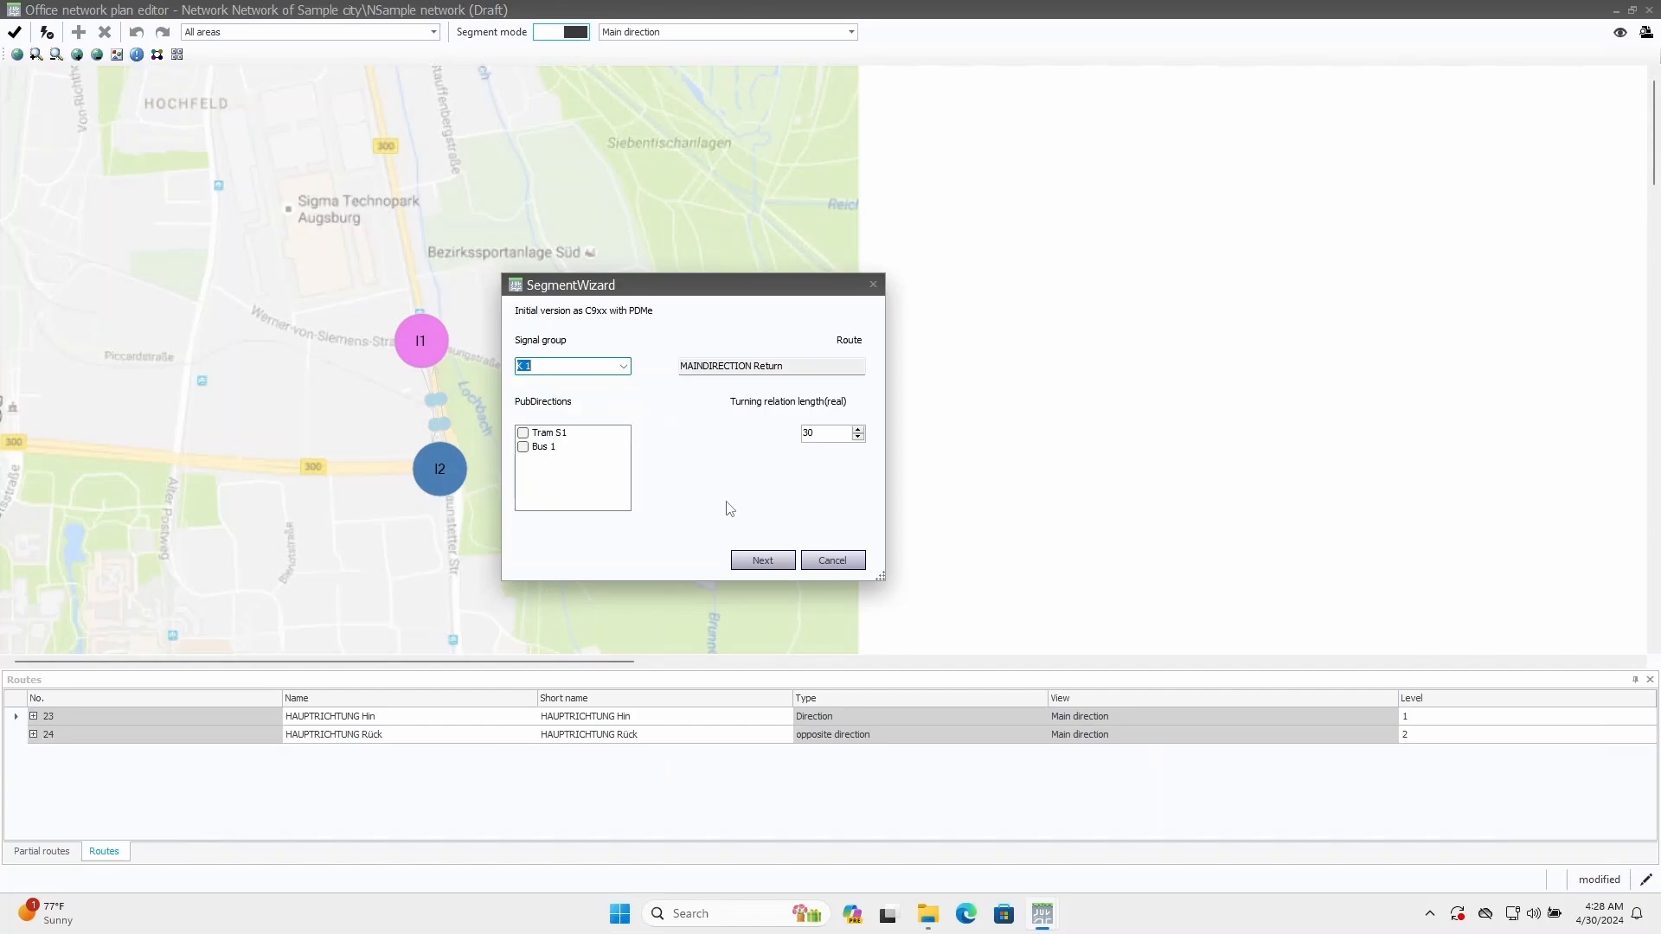
click(761, 559)
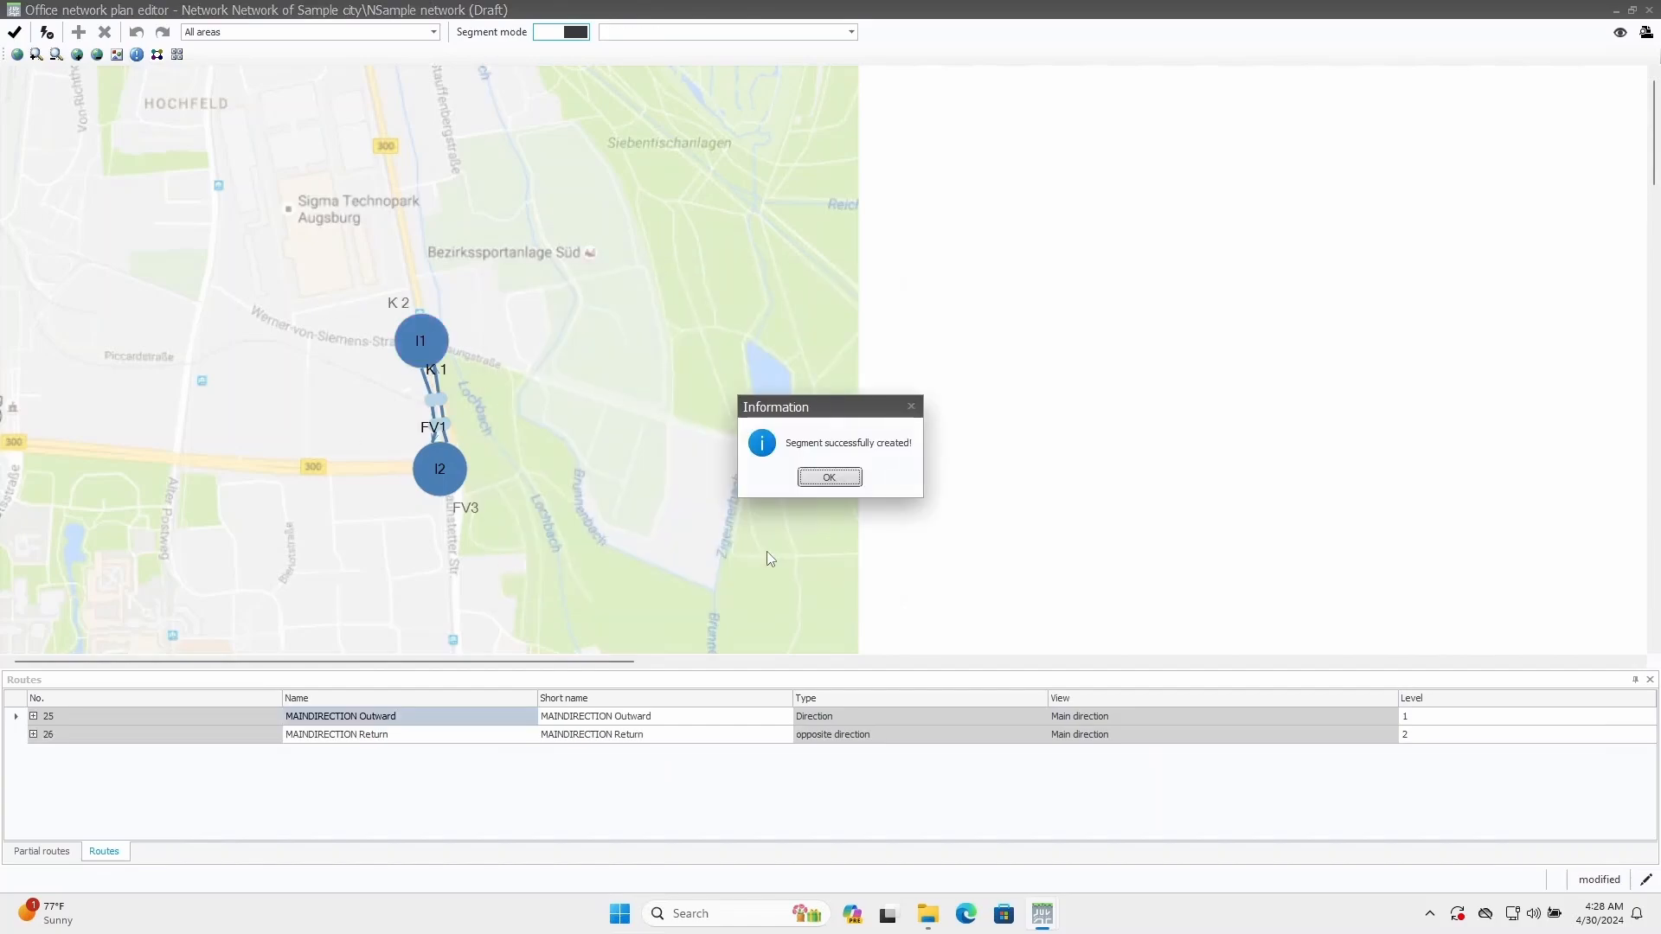
- Set Segment 1's Name and Short name to 'Main Direction' in its General data and save
click(829, 478)
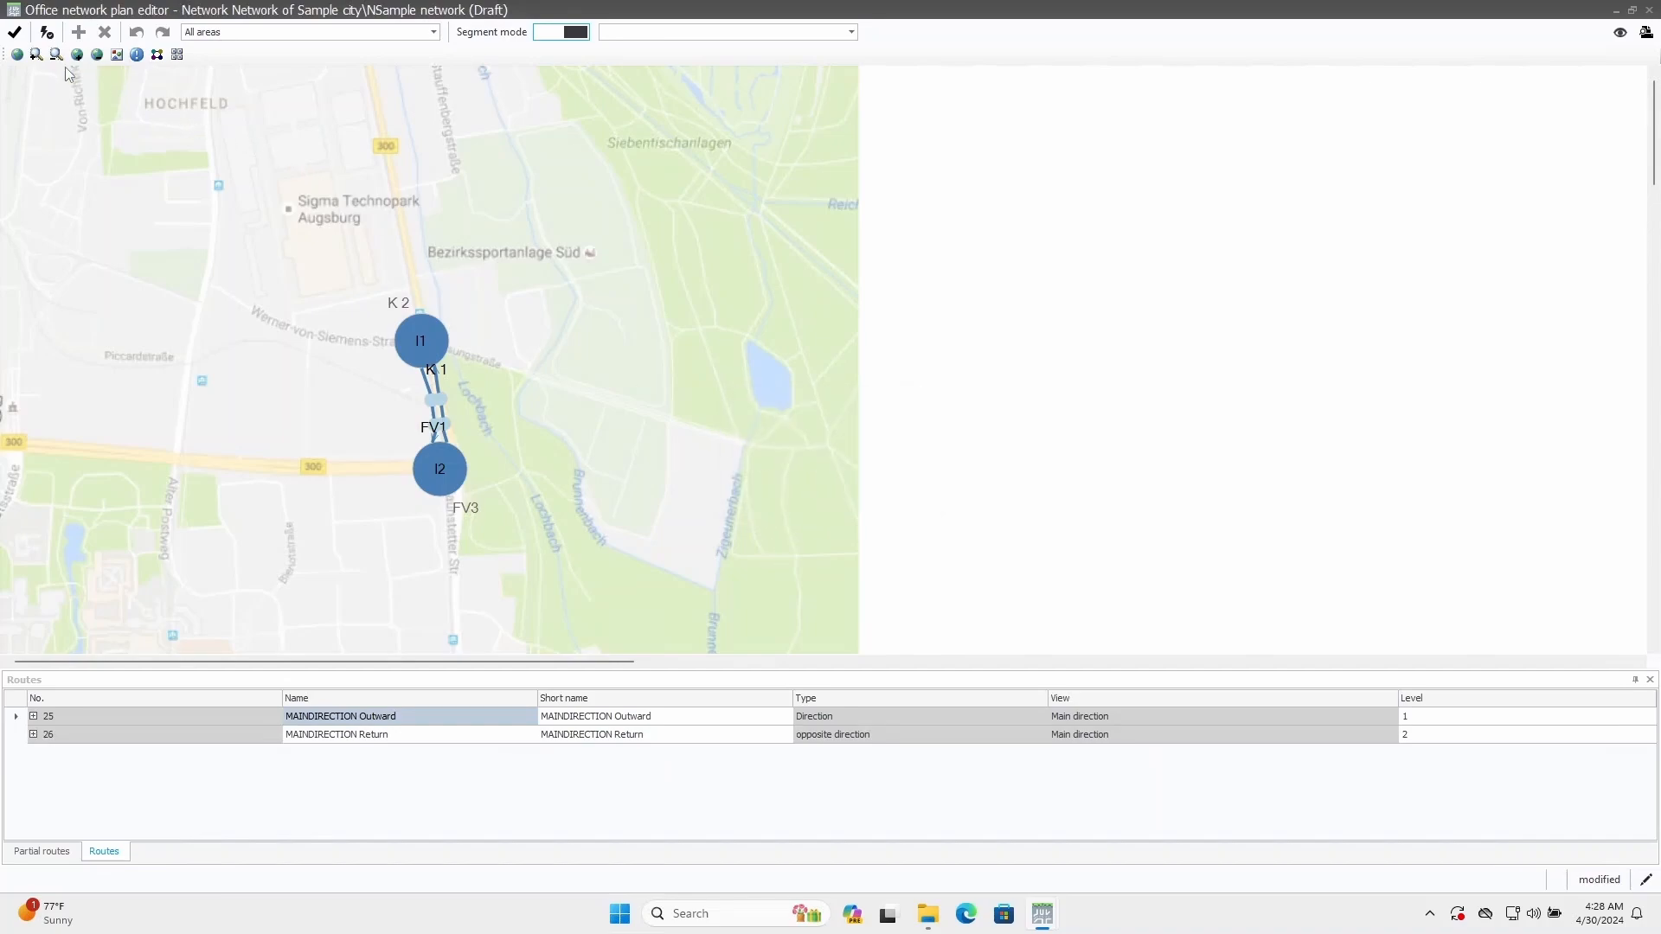
click(16, 32)
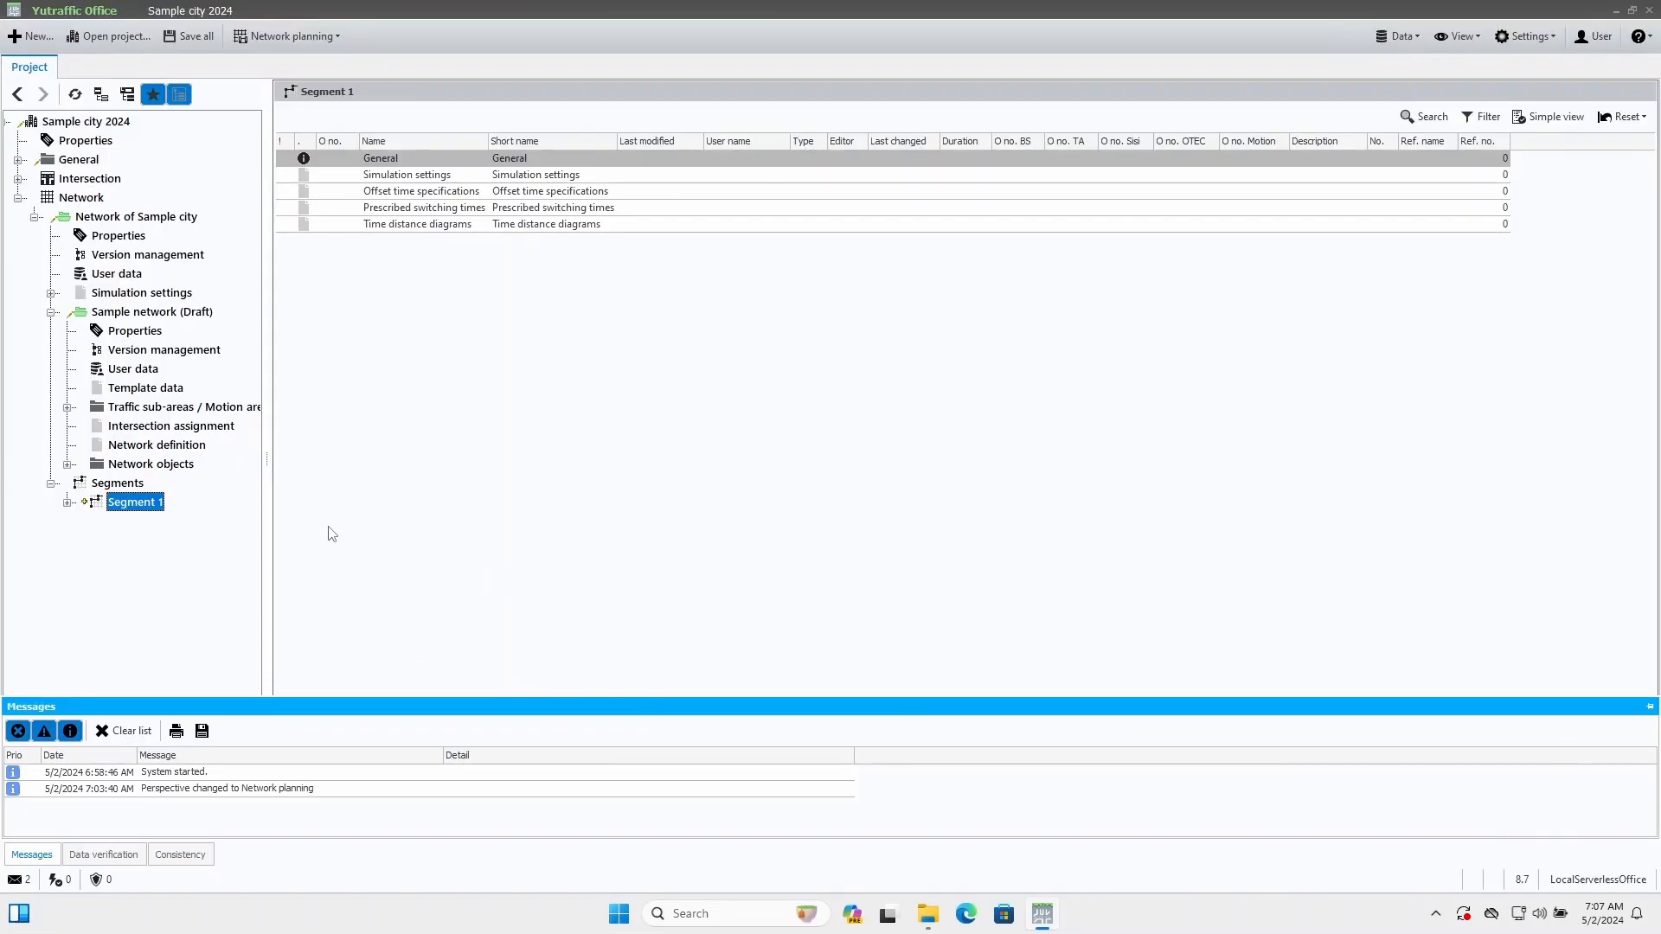
mouse_move(70, 501)
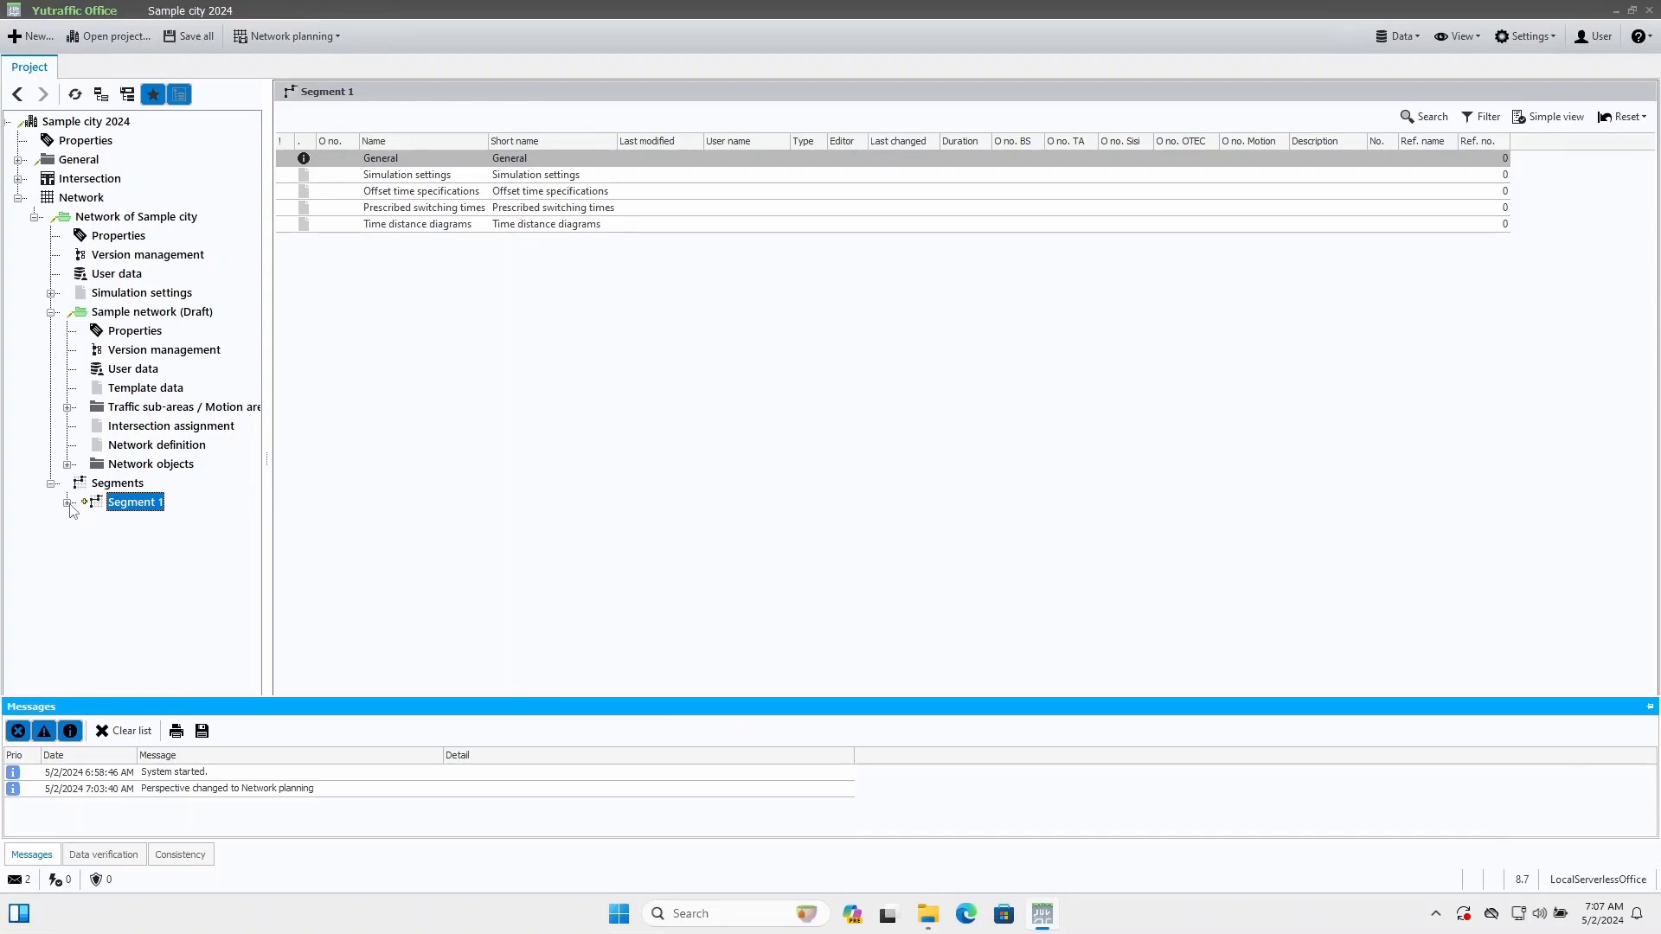
click(67, 501)
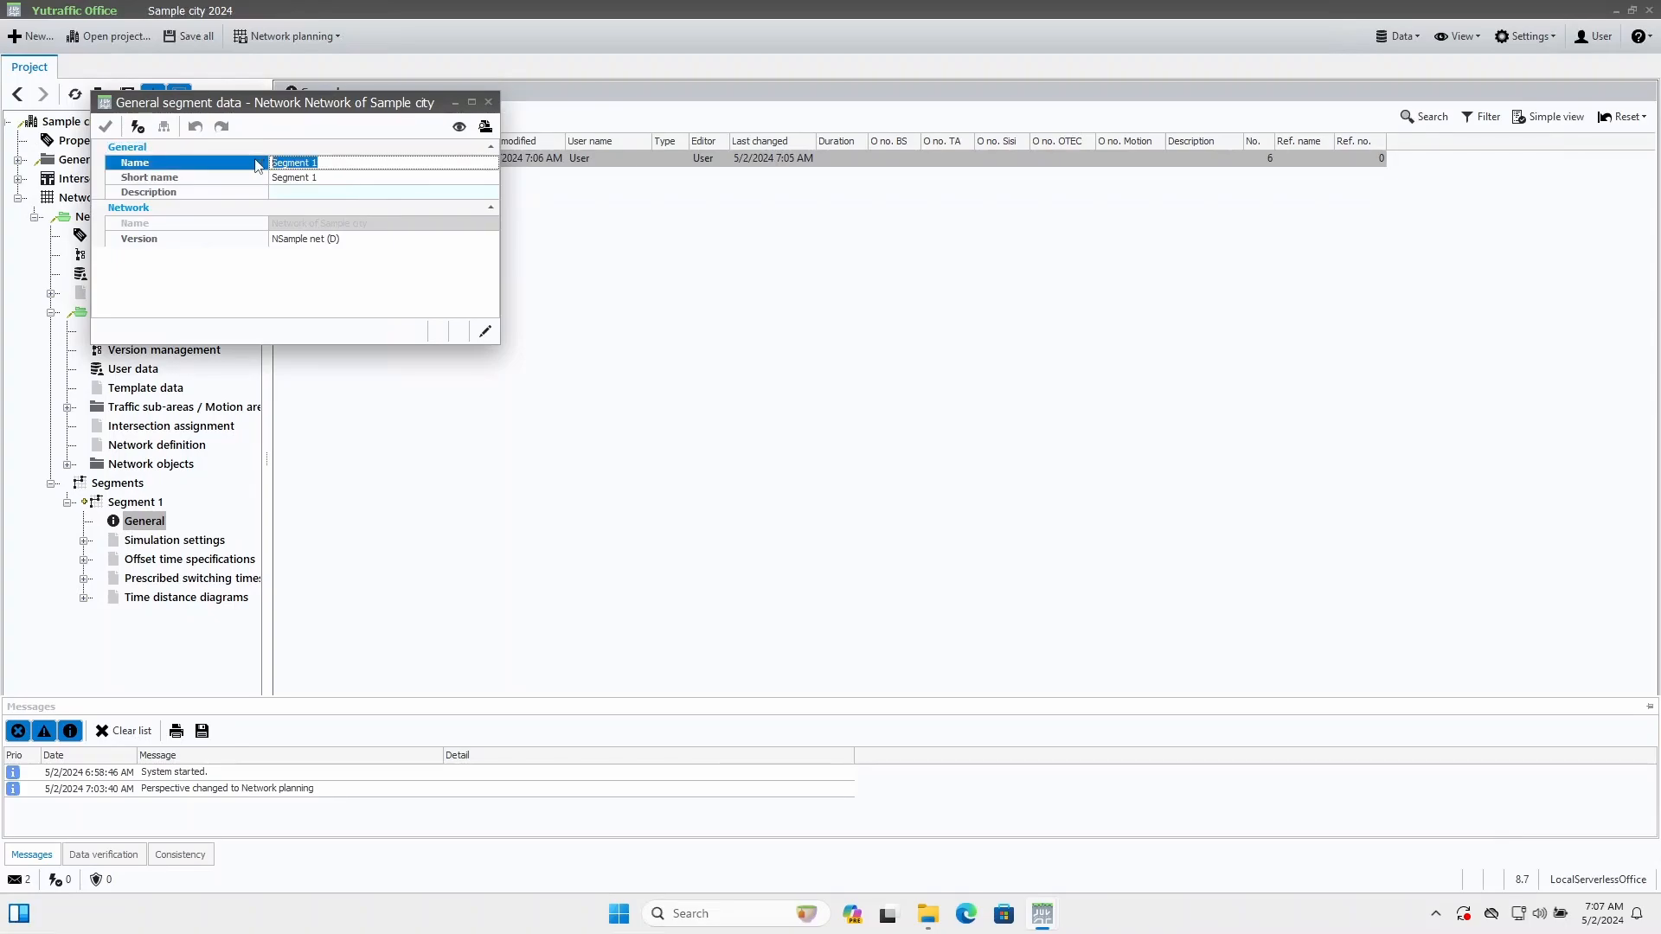
text(Main Direction)
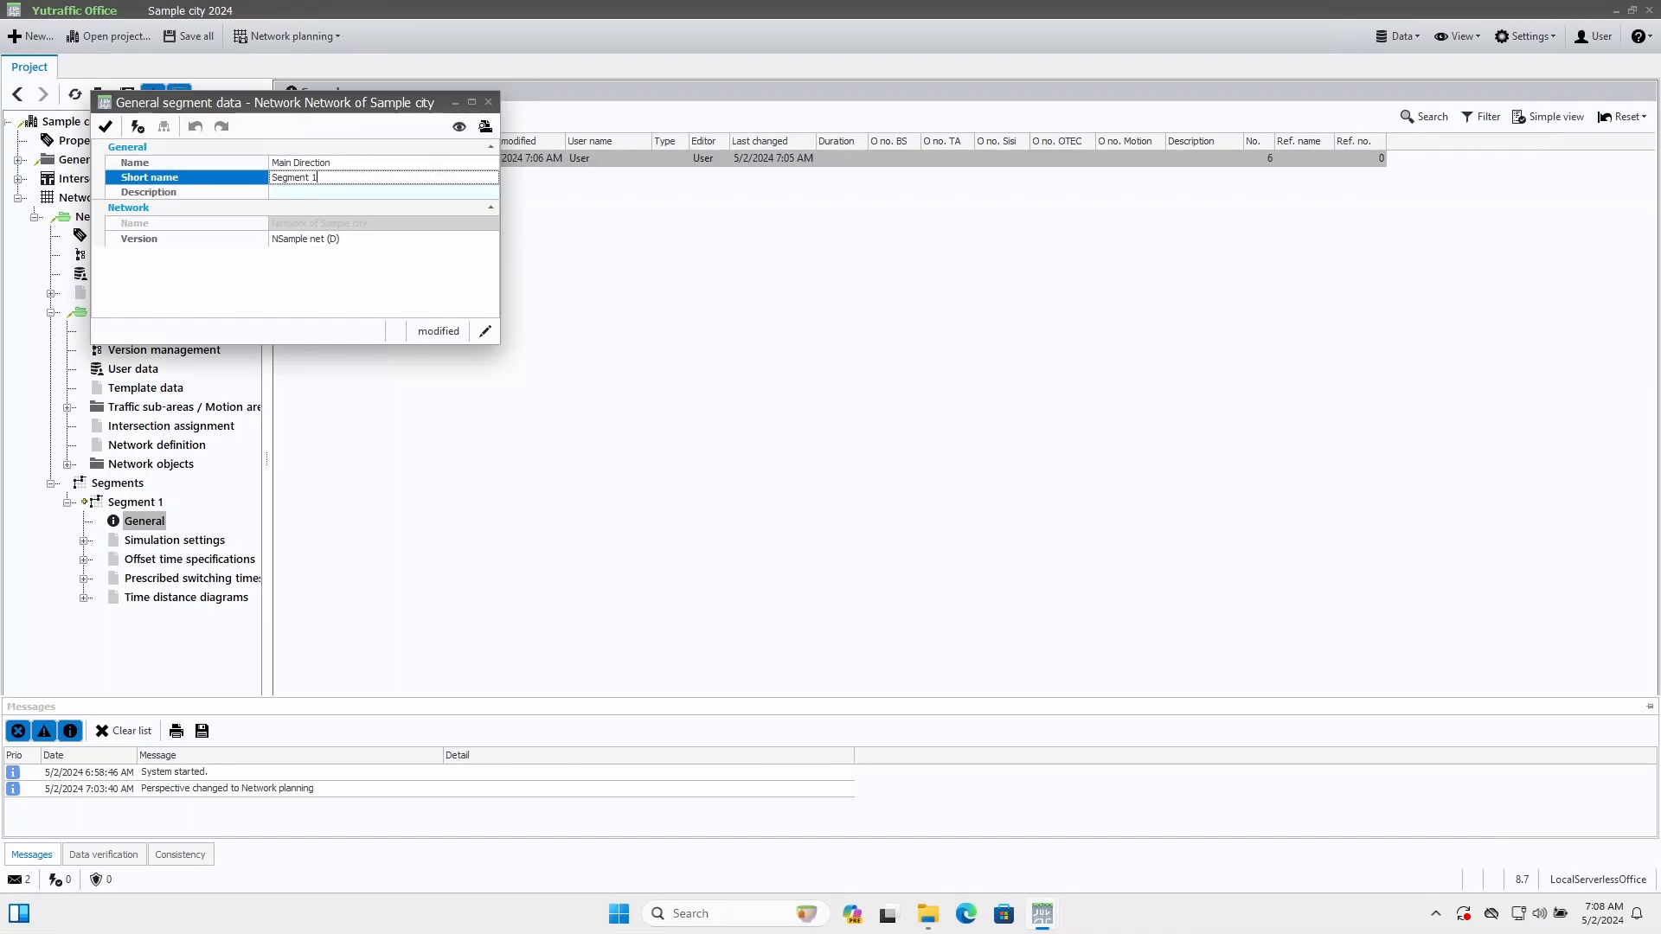
text(Main)
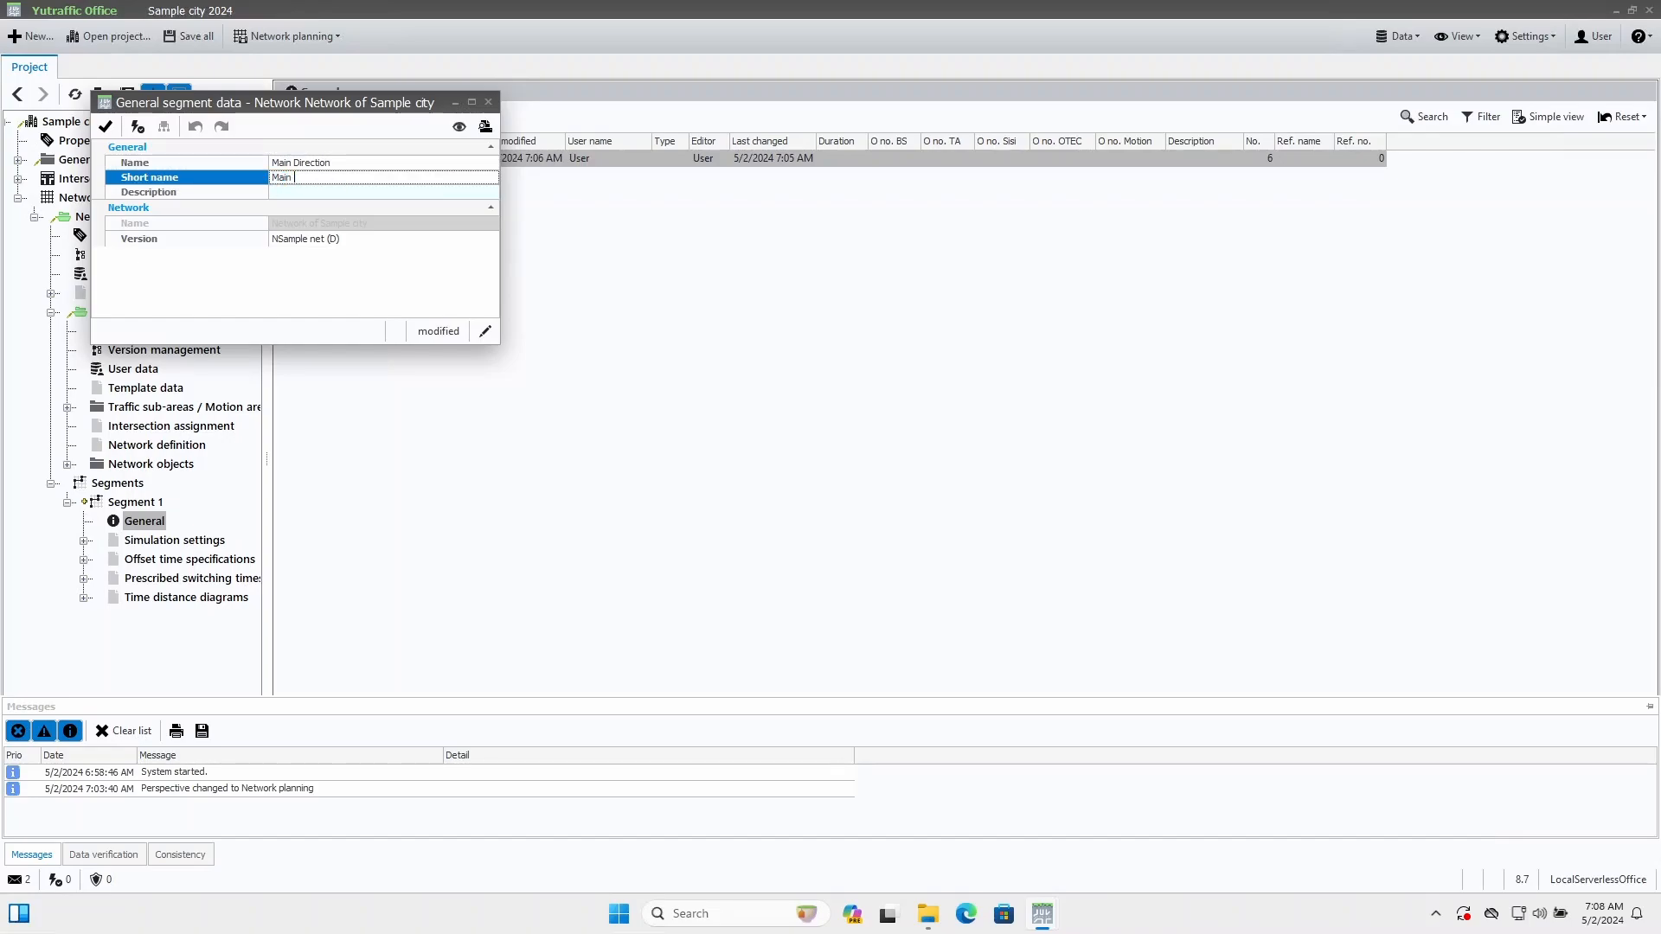
text(Direction)
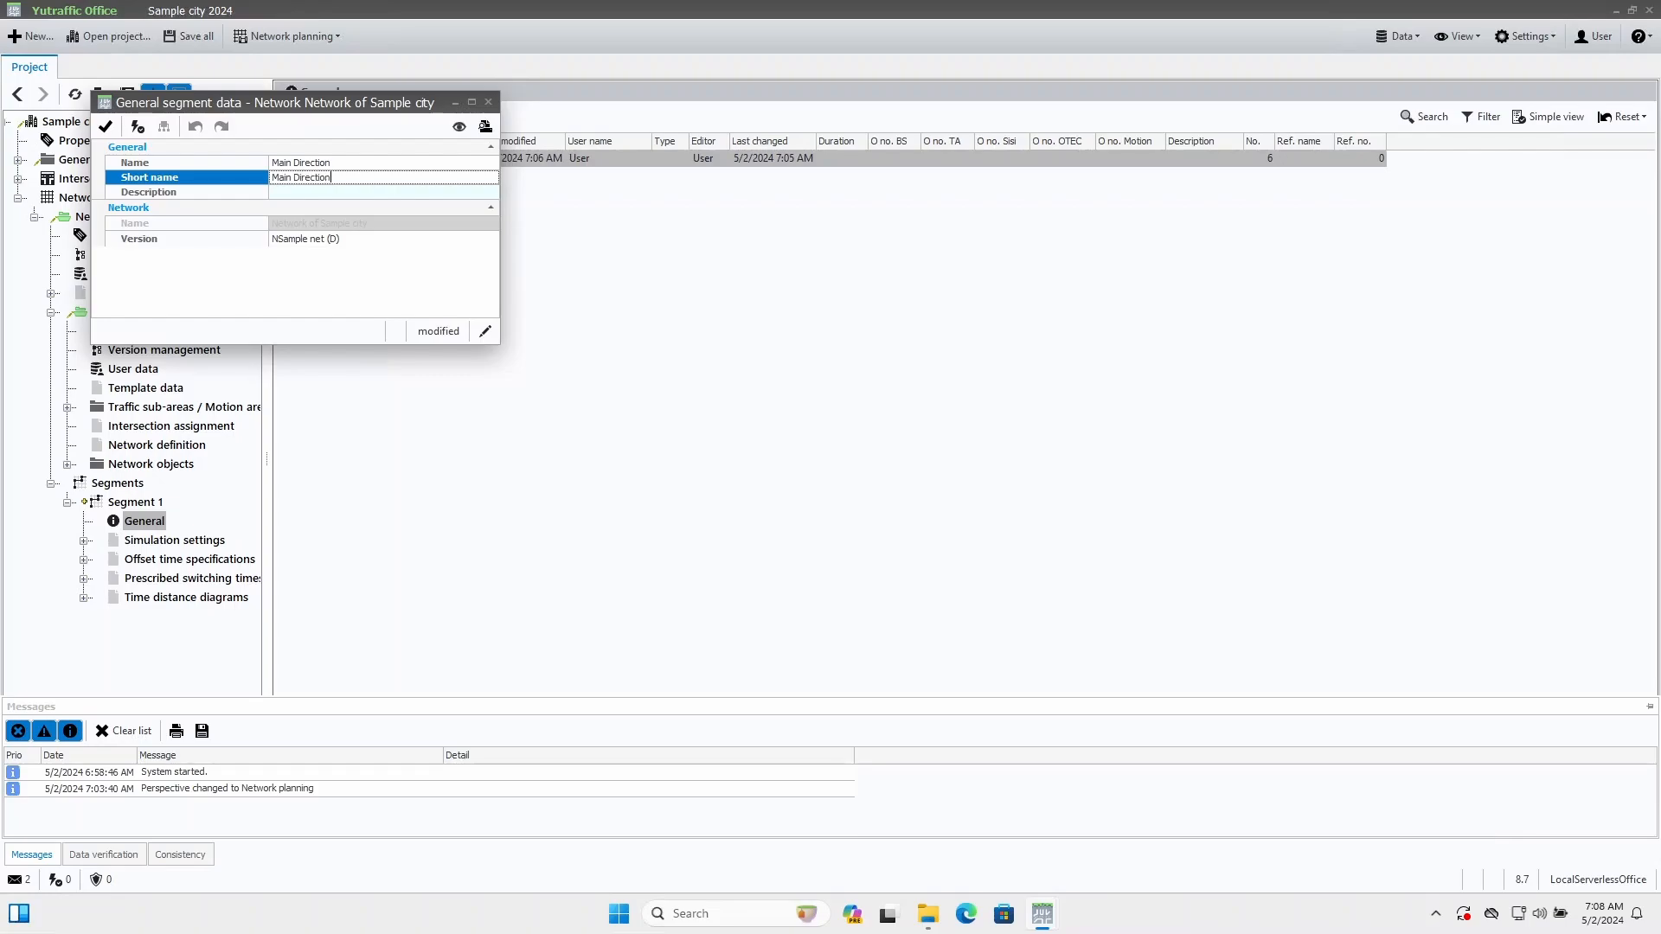
click(105, 126)
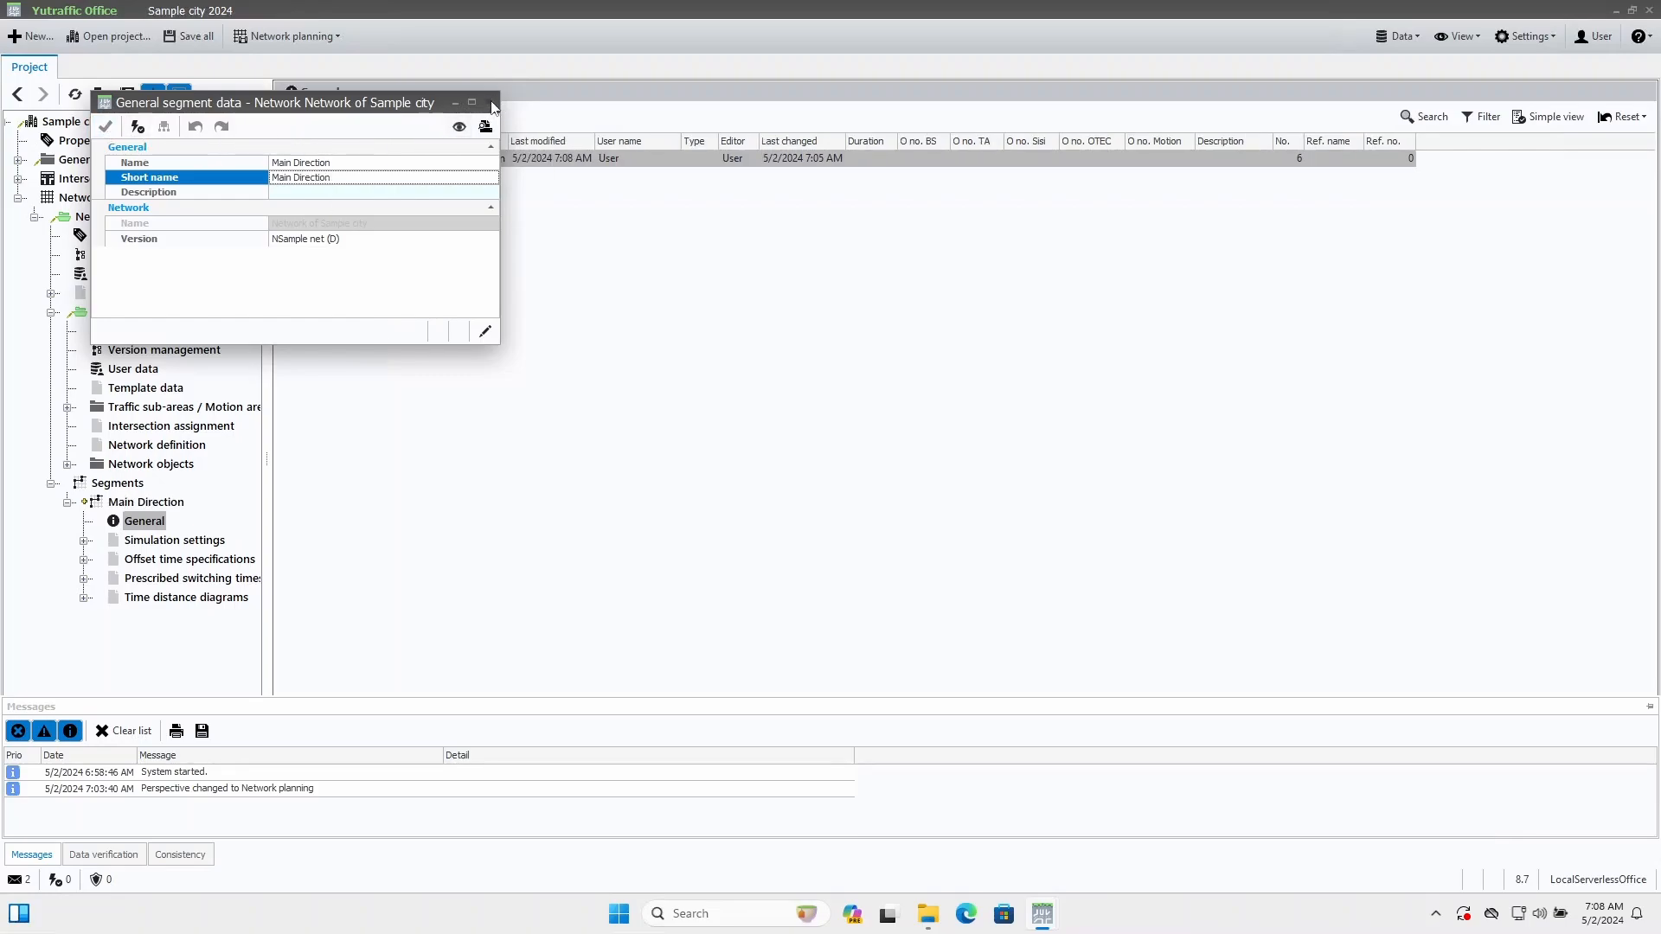
click(490, 102)
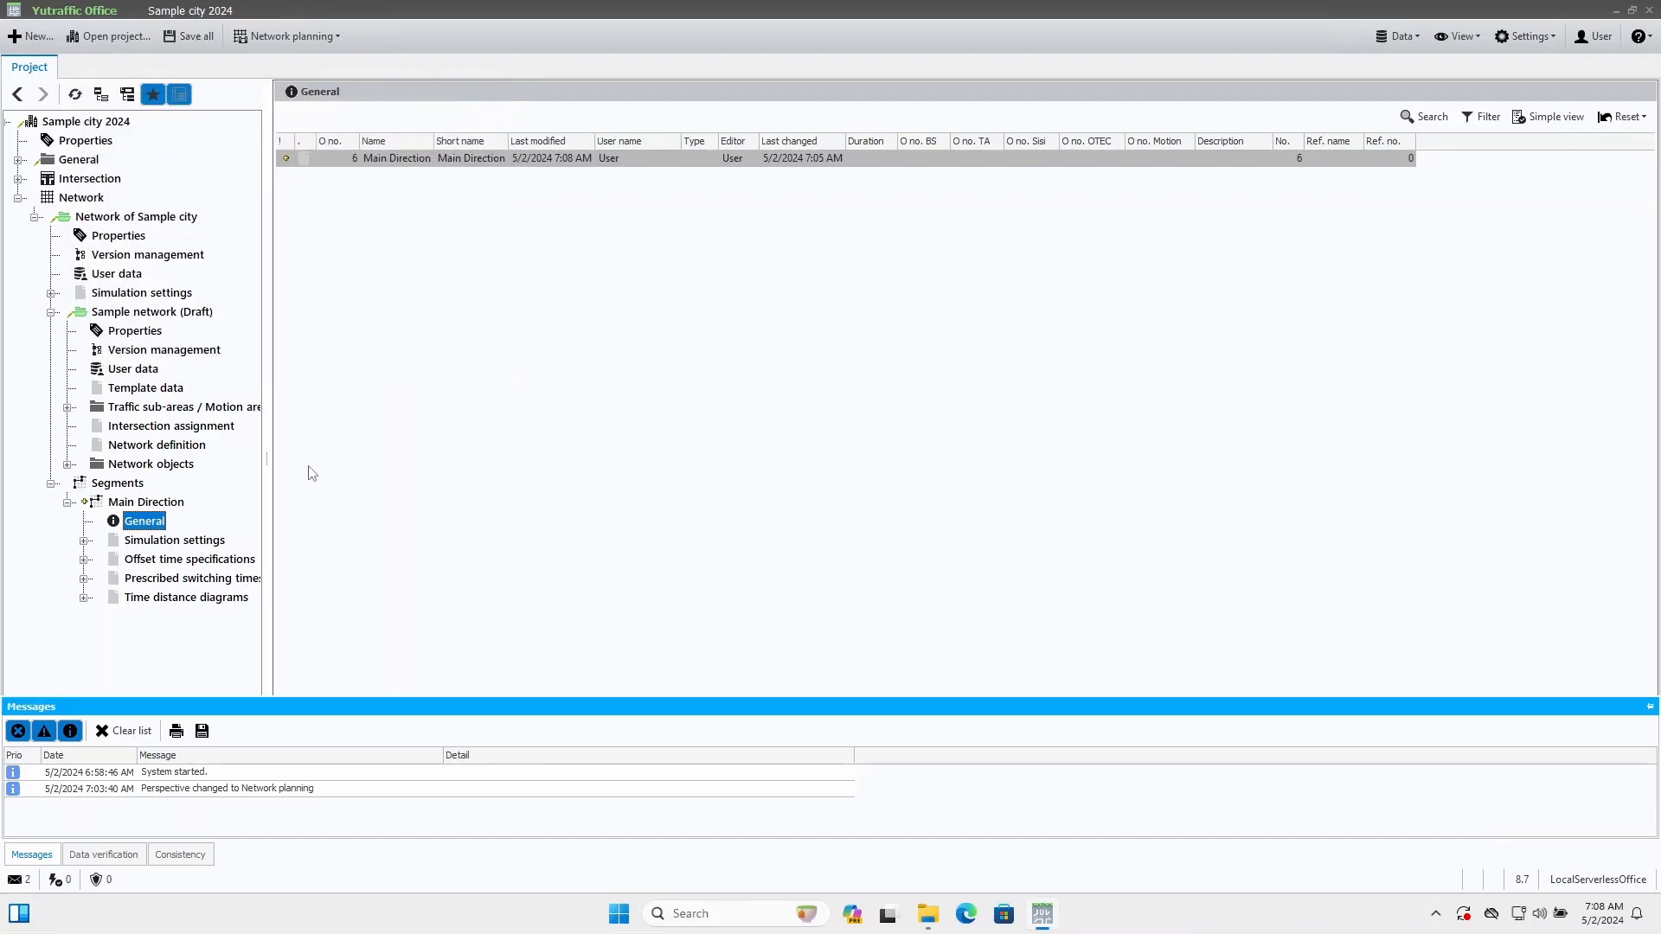
- Bring up the signal program assignment for the segment's 90 s cycle time-distance diagram
click(185, 597)
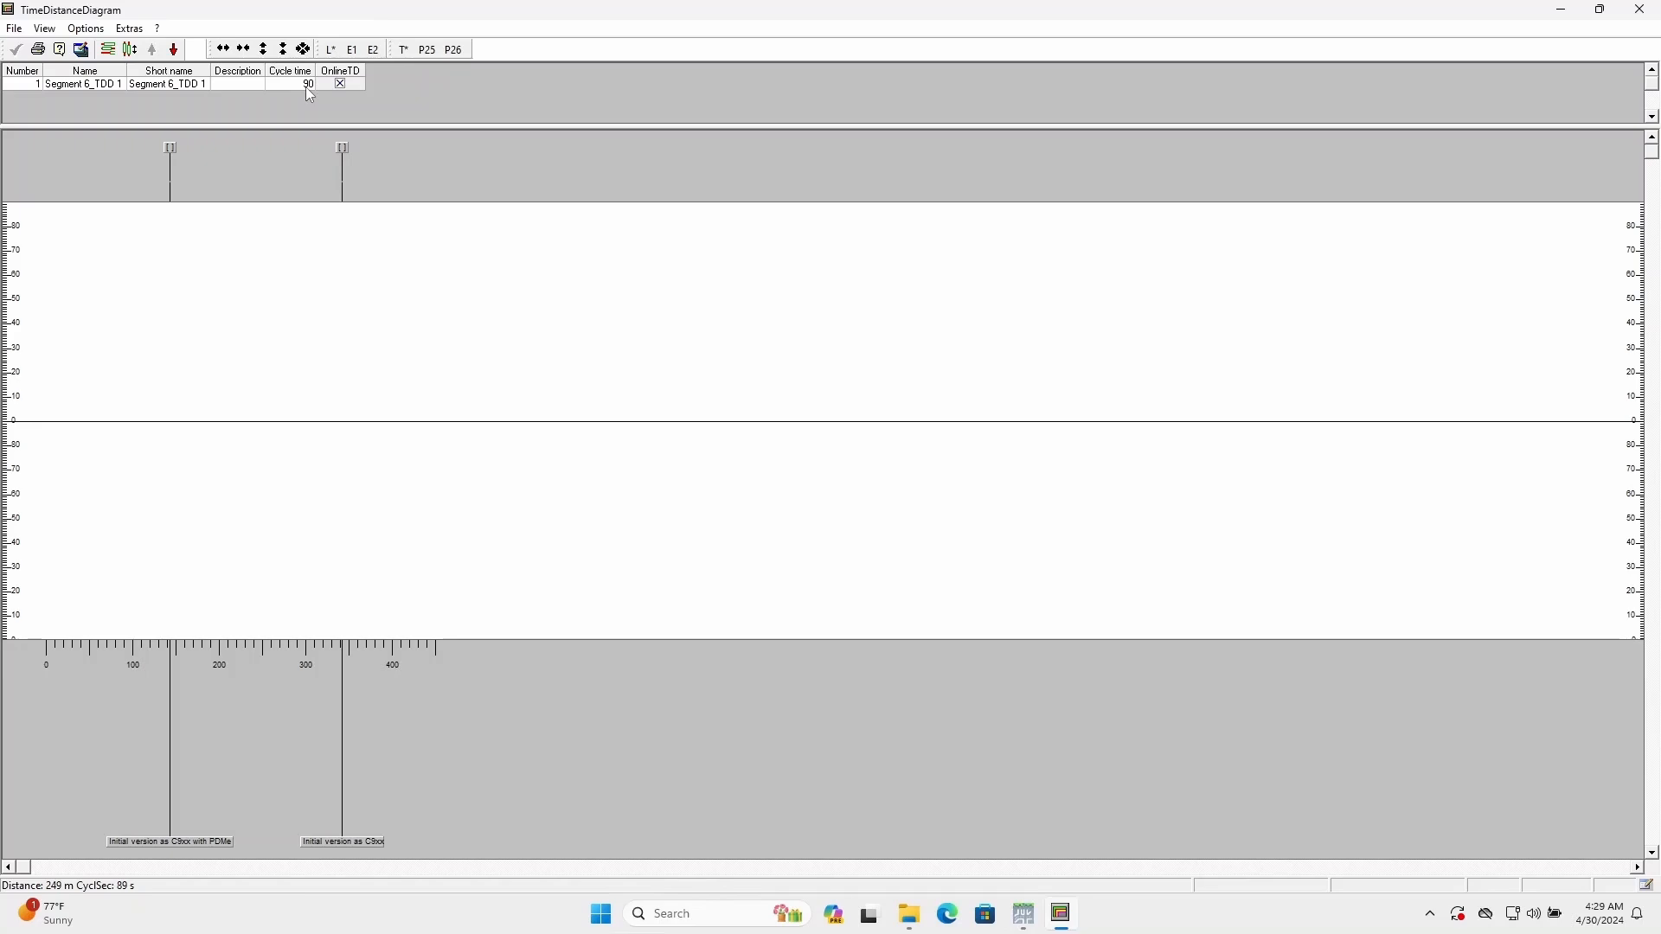
click(301, 83)
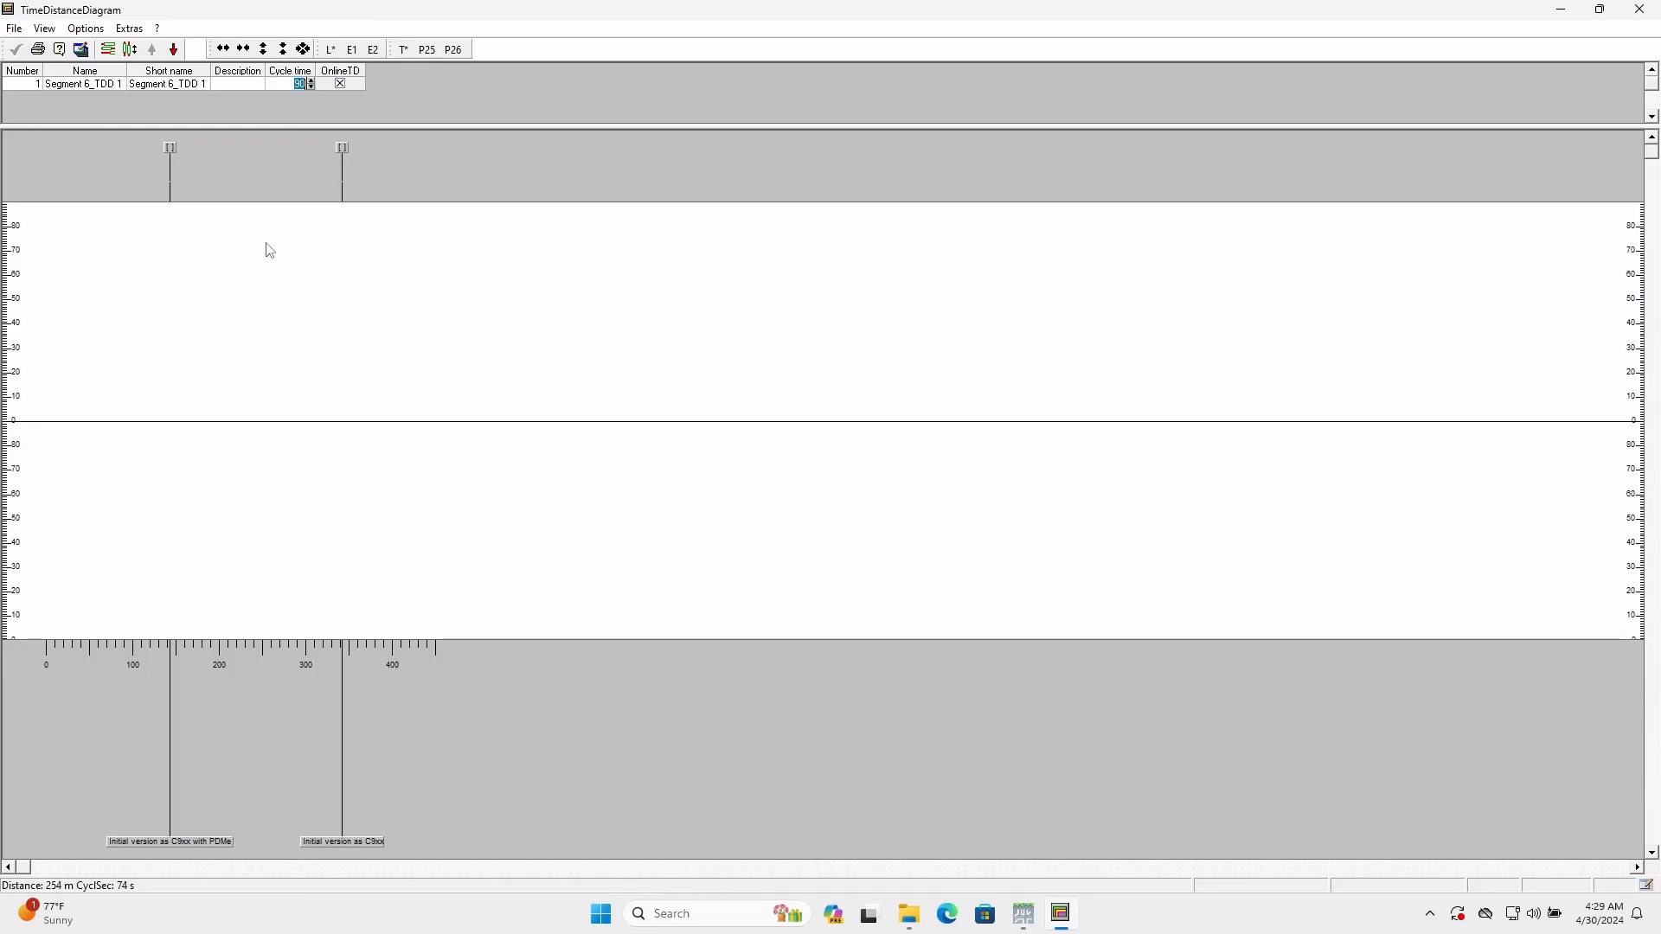
right_click(266, 249)
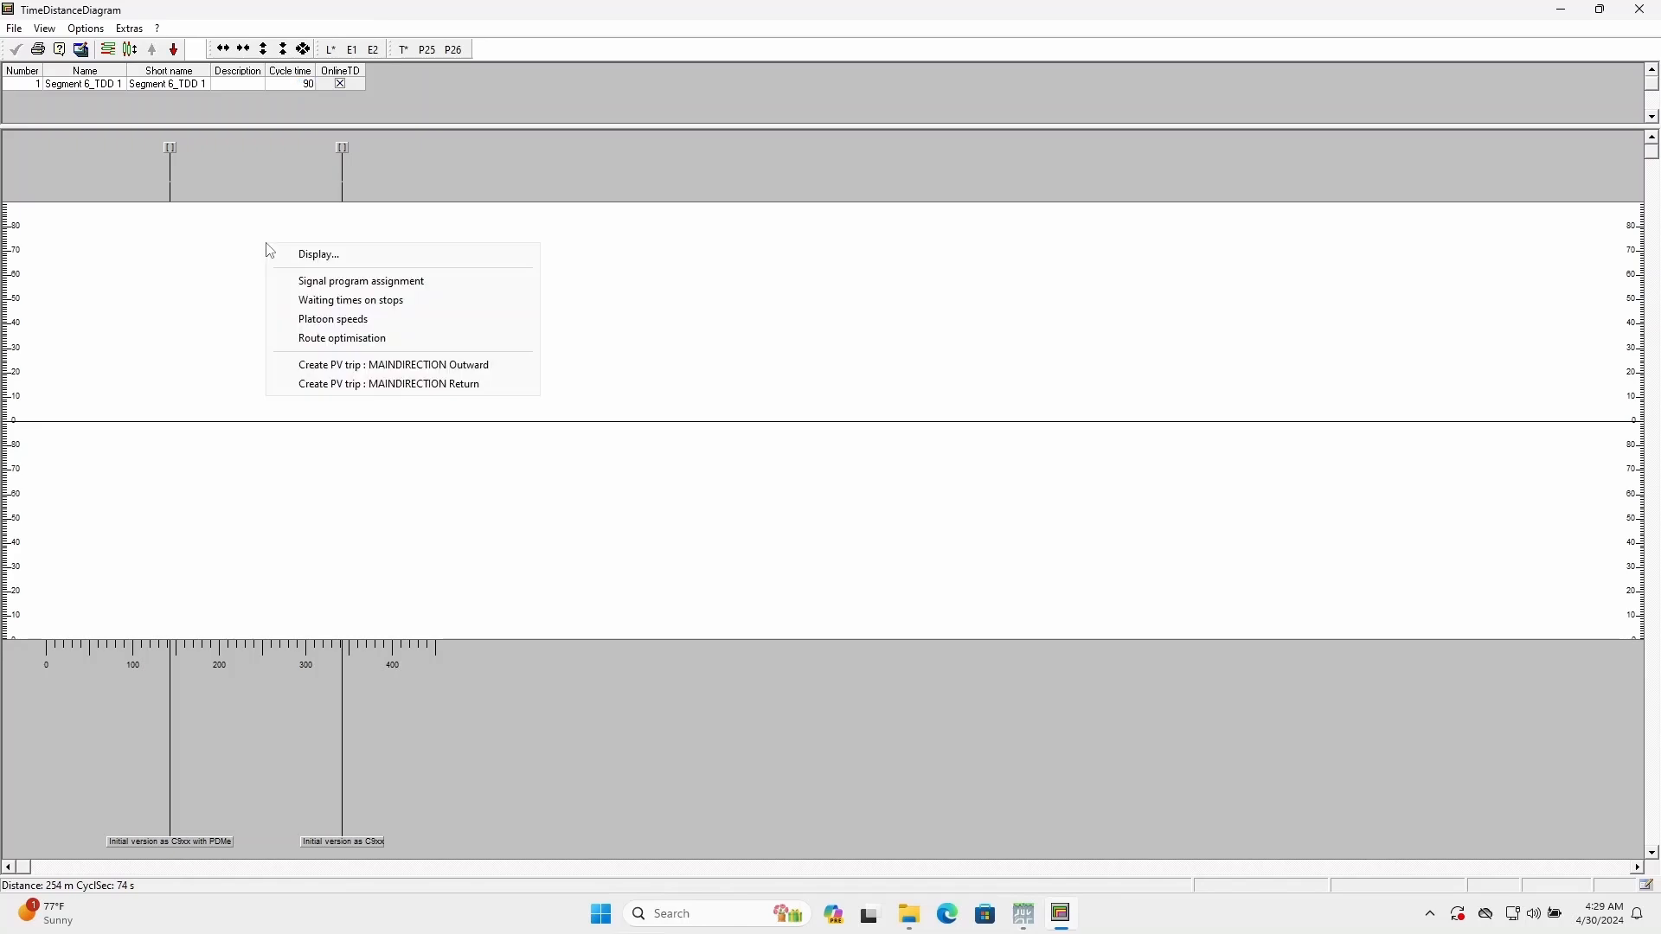
click(360, 280)
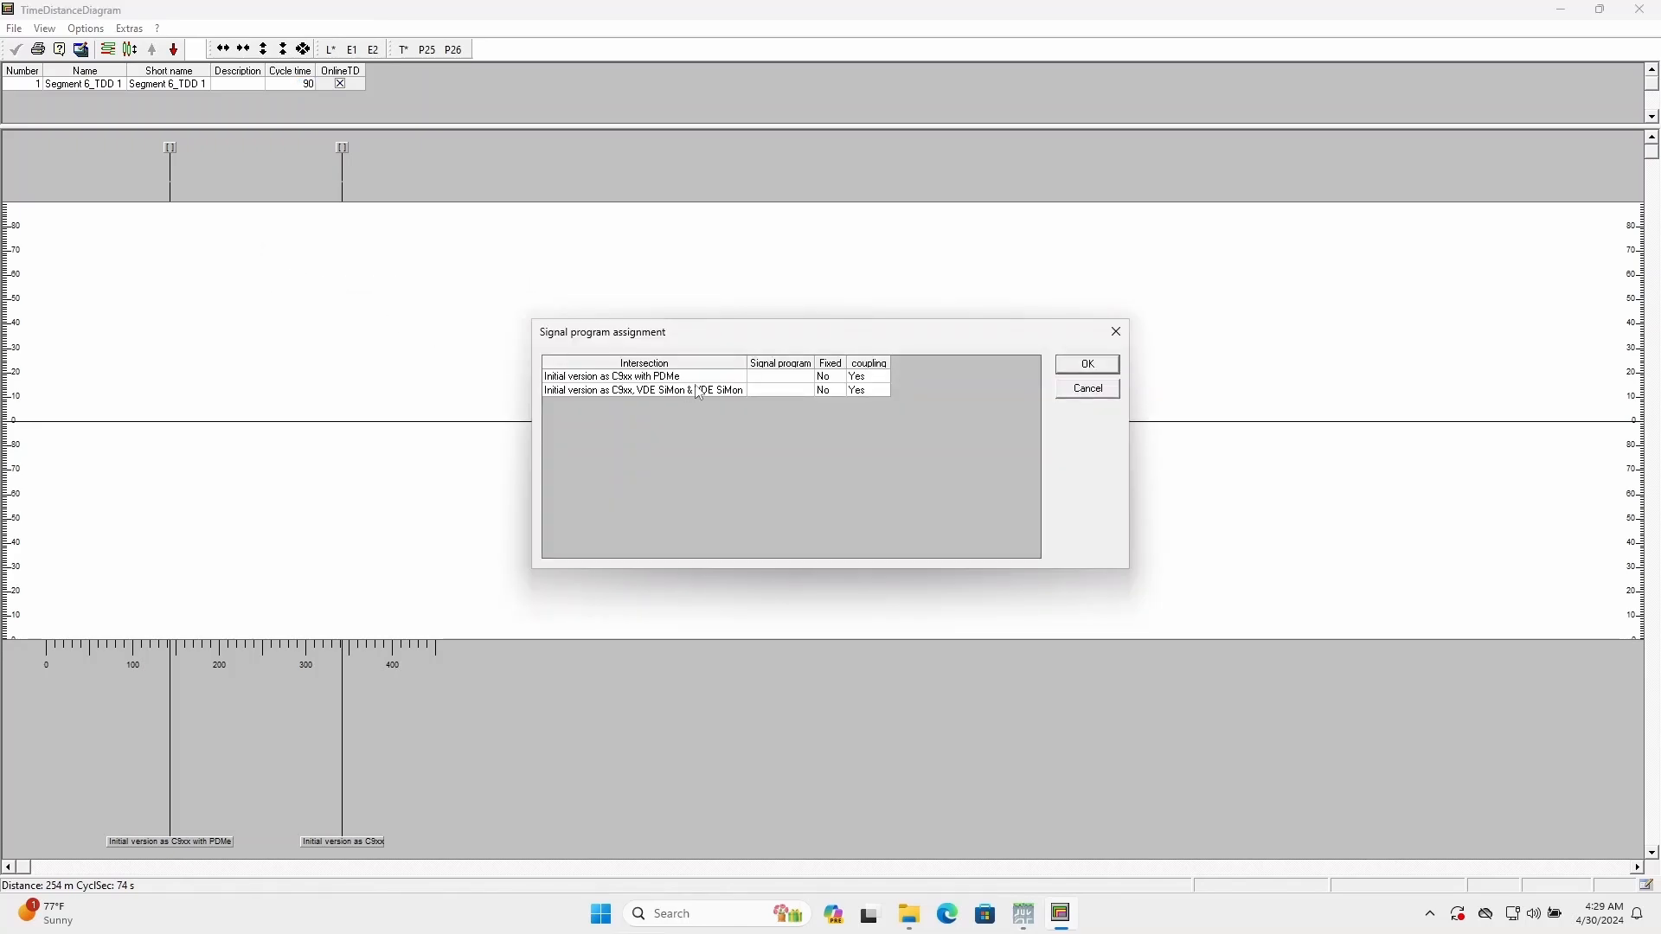
- Choose Normal traffic 90s as the signal program for the first and second intersections
click(807, 376)
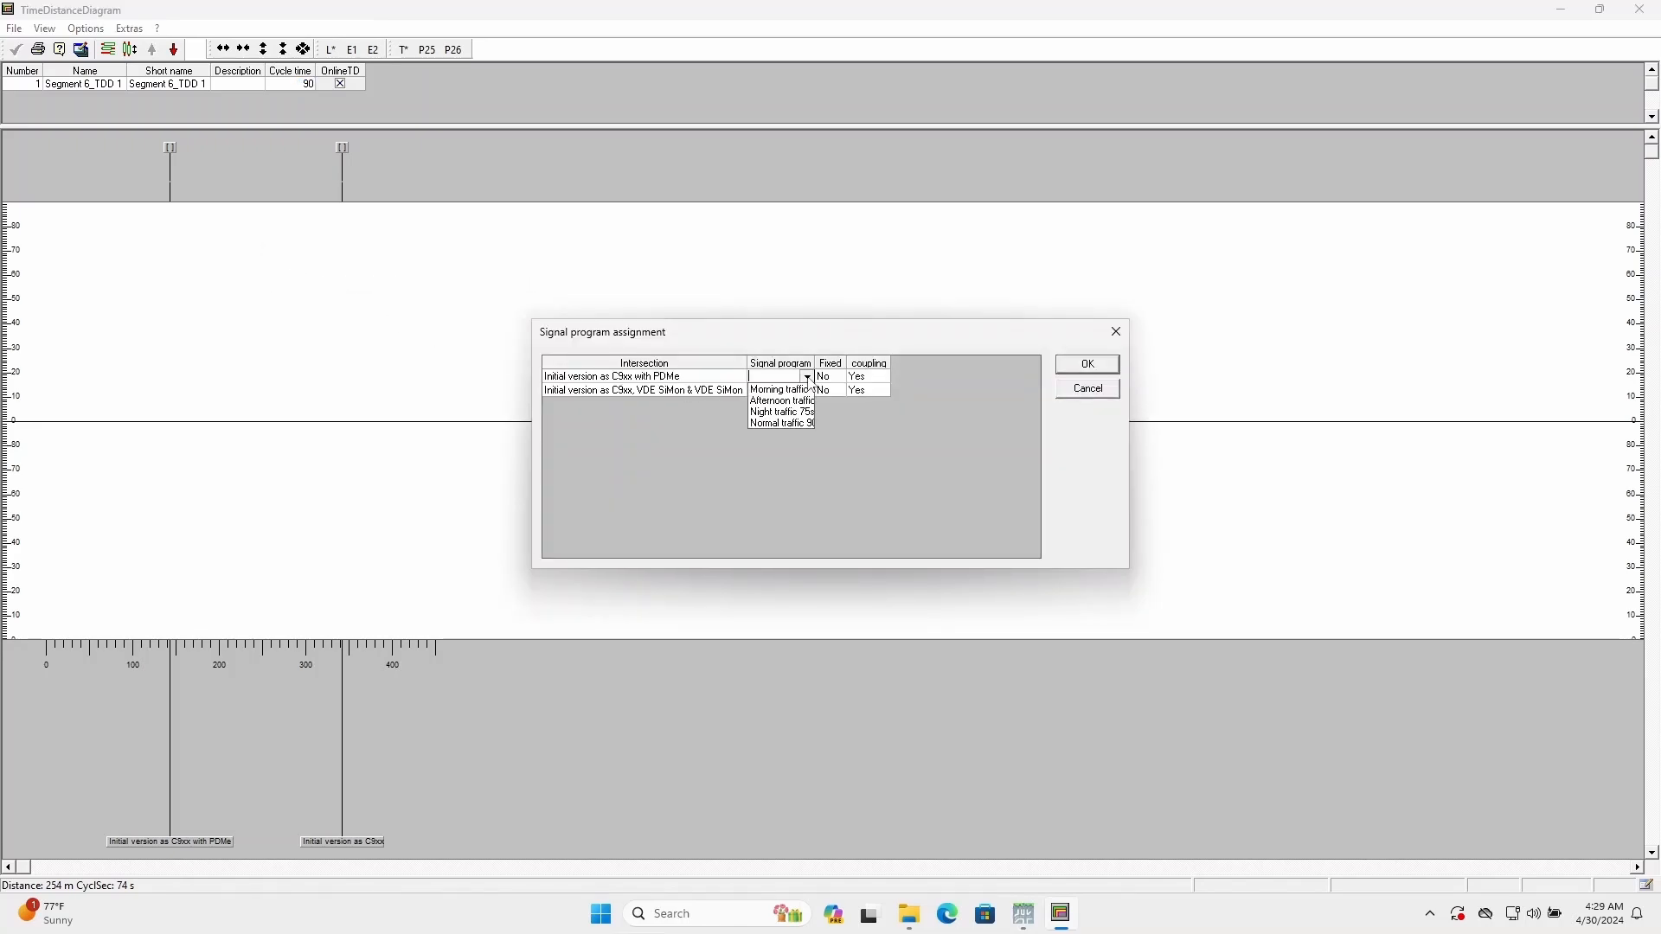
mouse_move(792, 433)
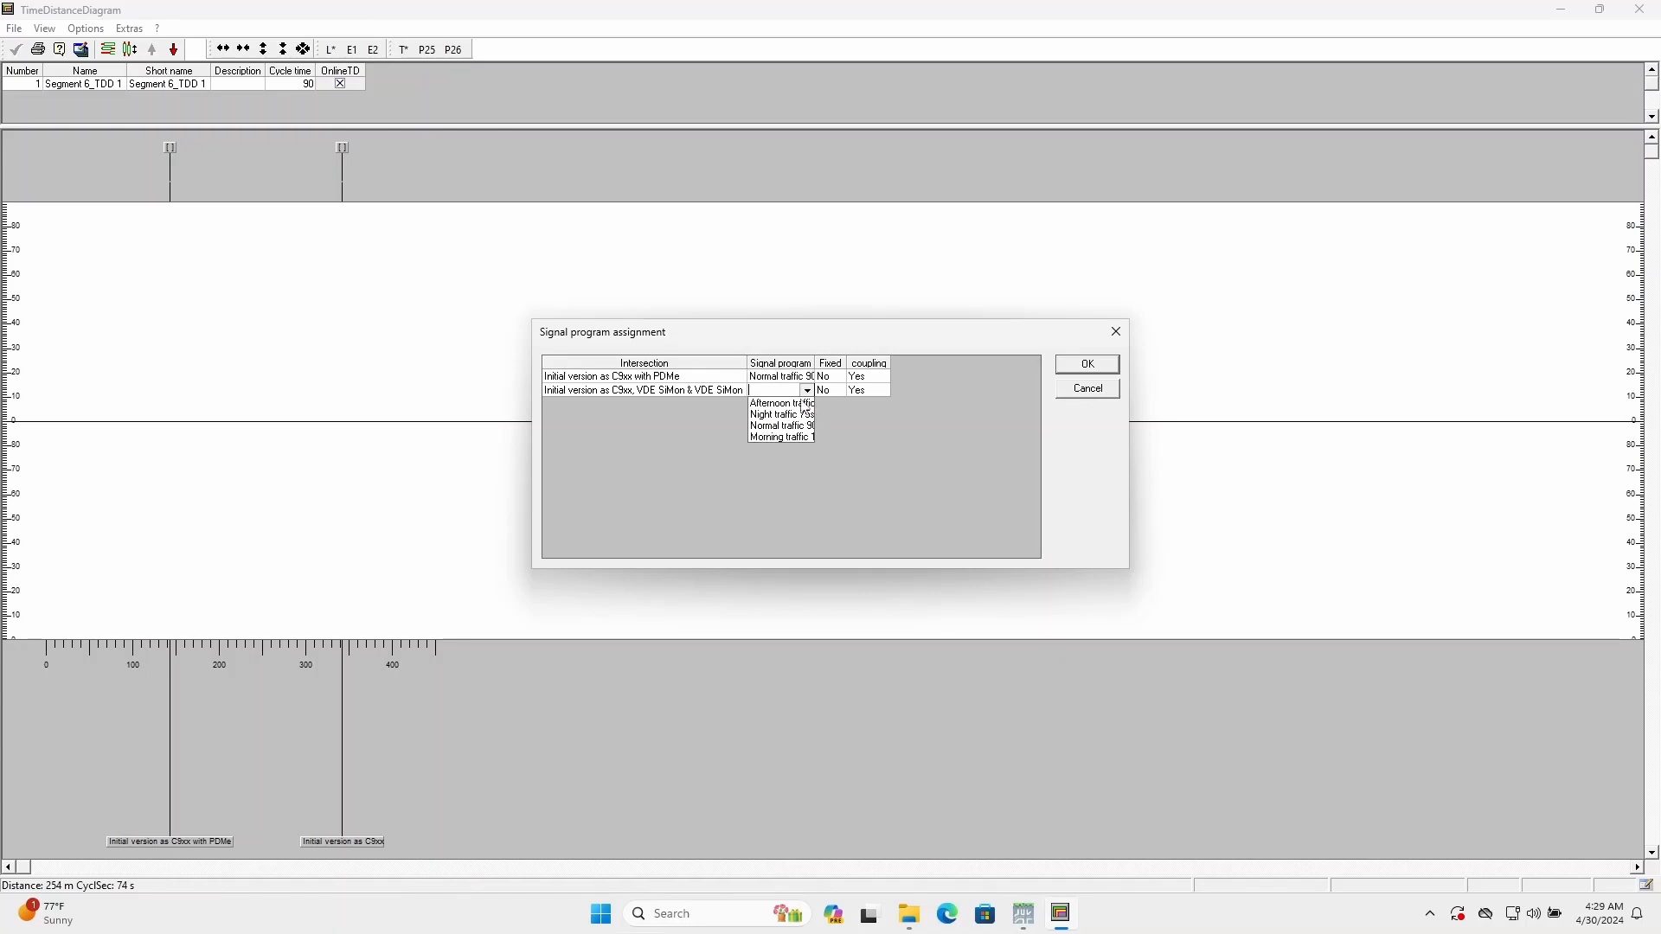
click(780, 426)
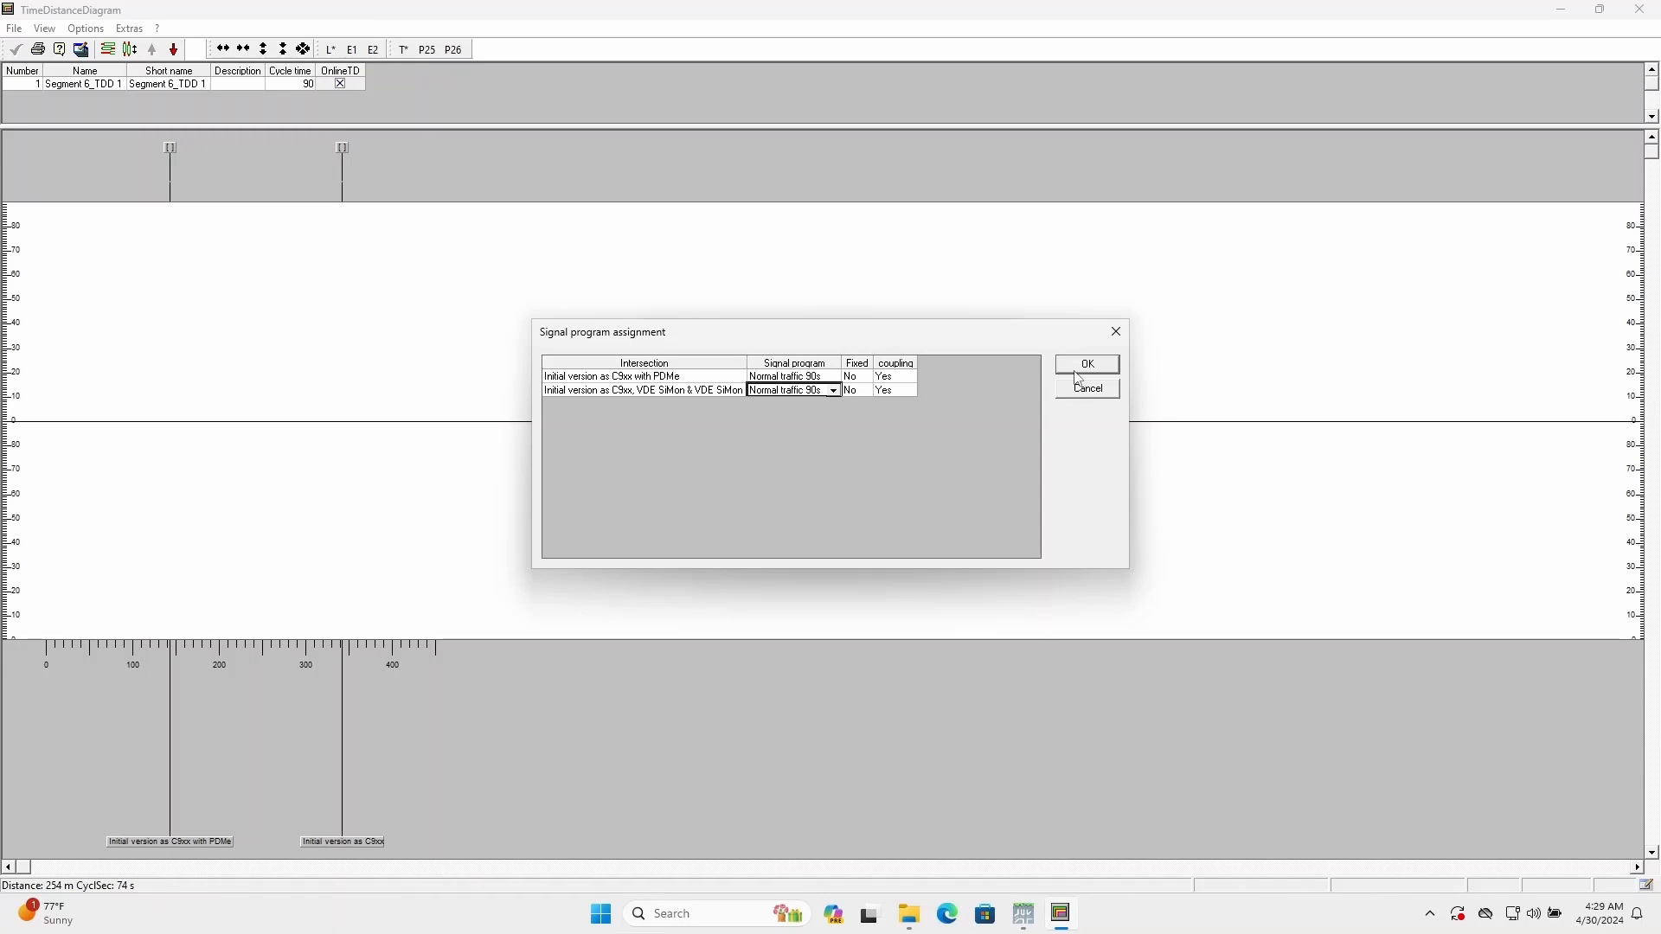
- Apply the assignment so both intersections' Normal traffic 90s green times appear as bands
click(1086, 364)
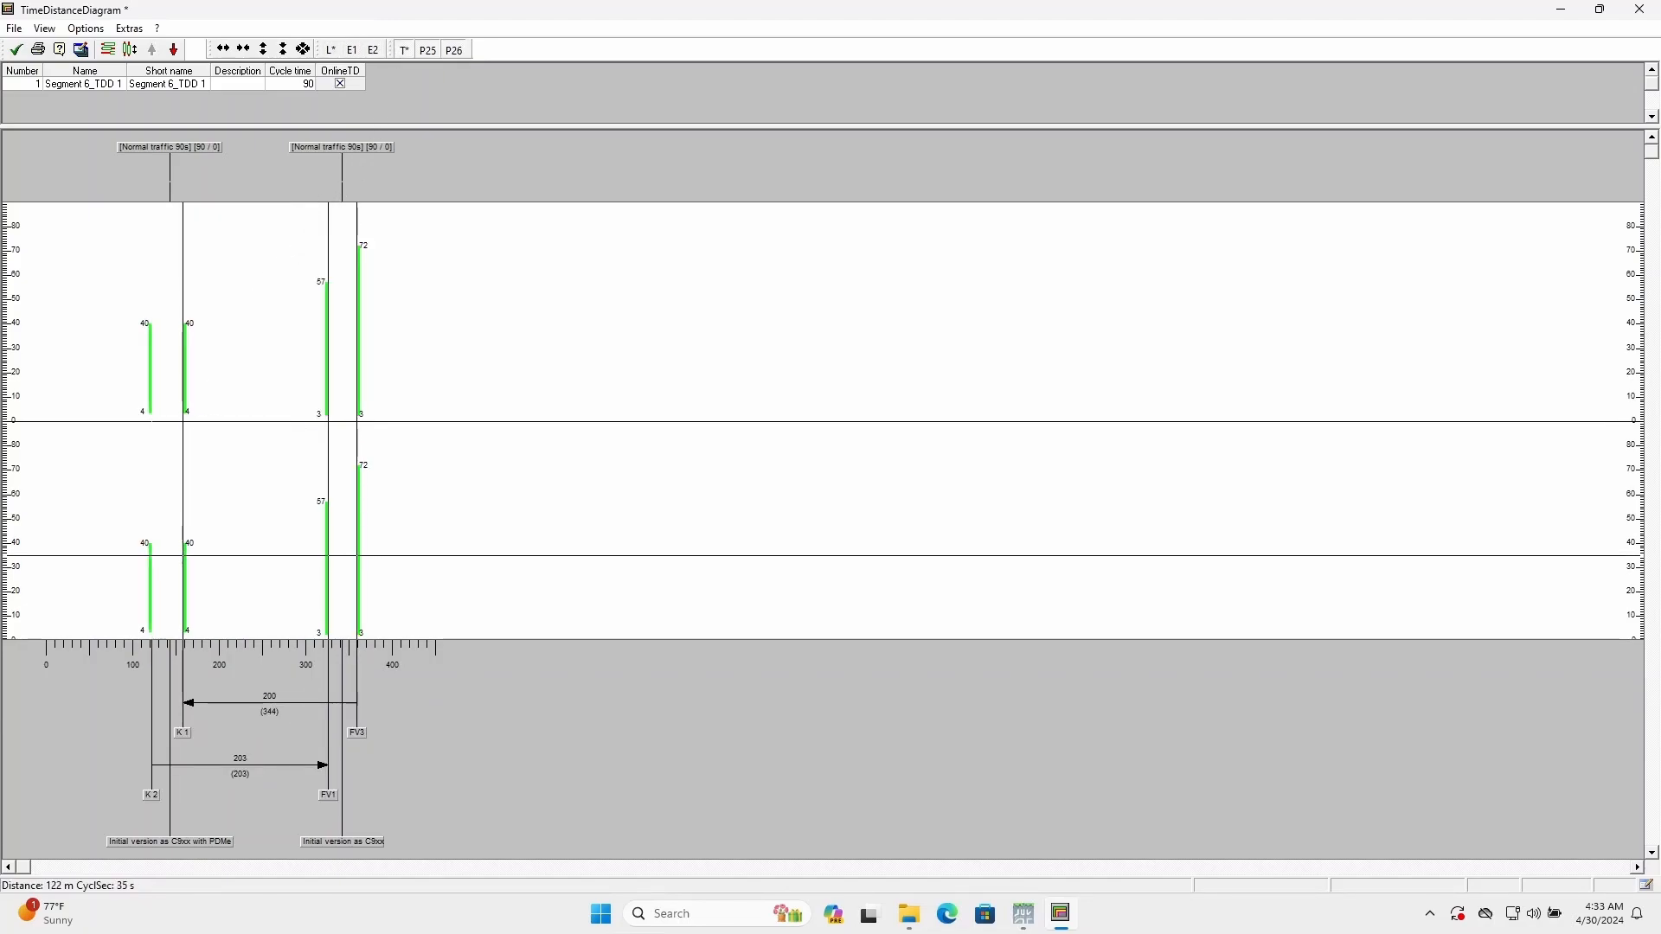
- Create PV car trips for the MAINDIRECTION outward and return routes across the diagram
right_click(146, 584)
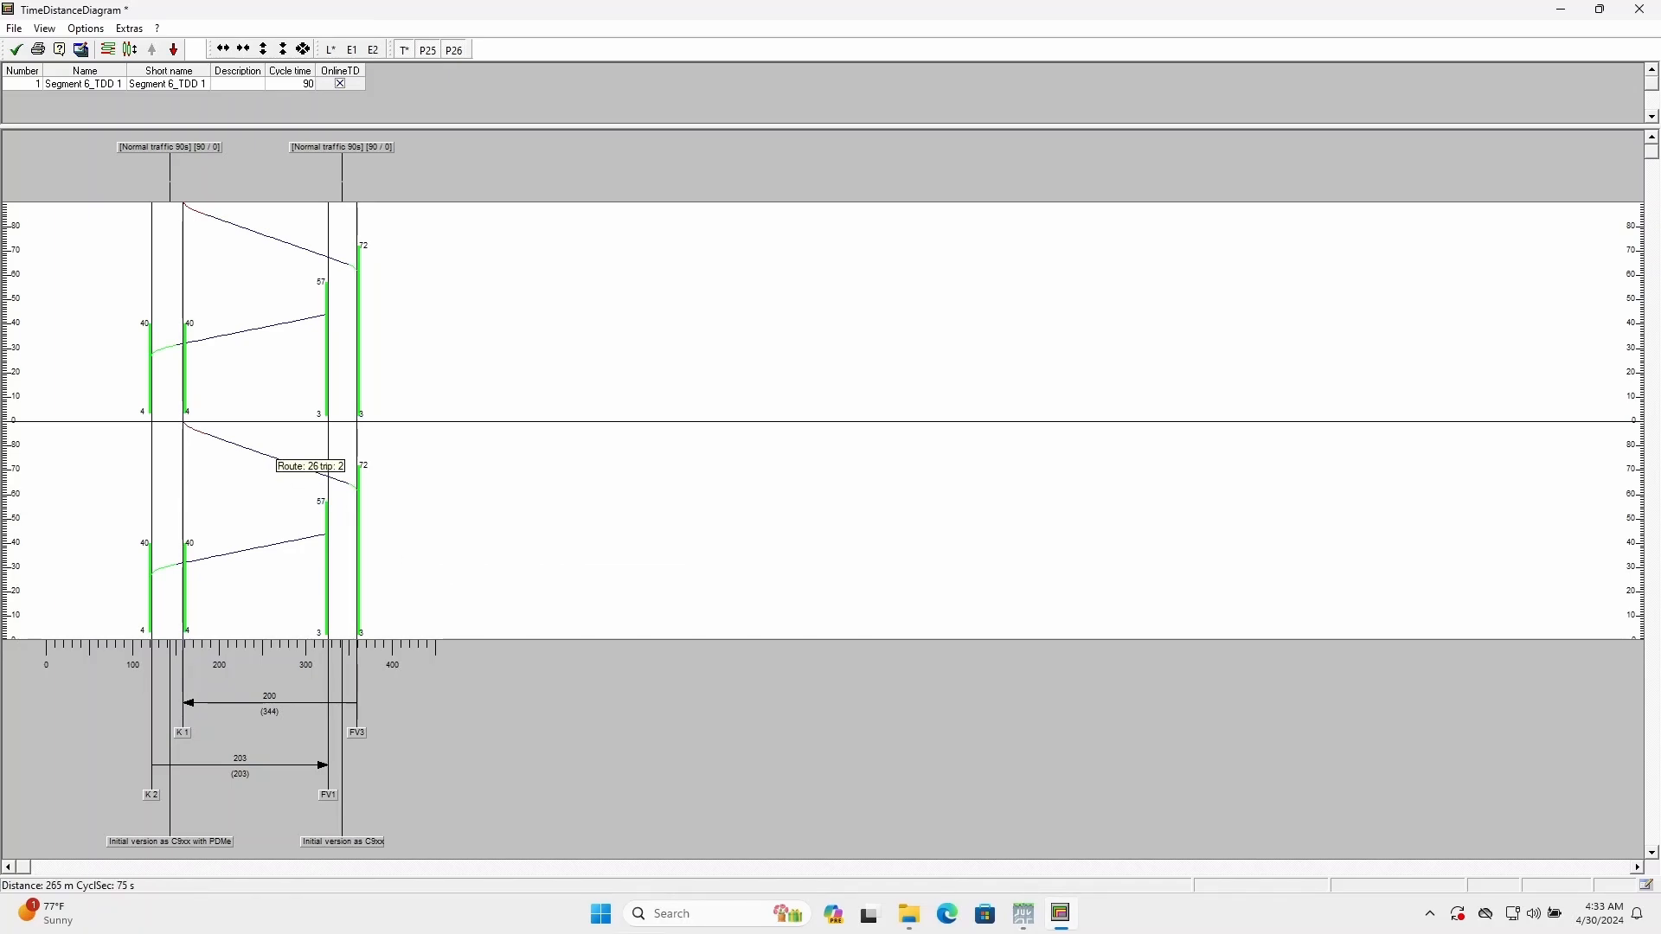
- Inspect Route 26 trip 2's properties: start second 62, journey time 33 s, one stop, loss time
double_click(309, 465)
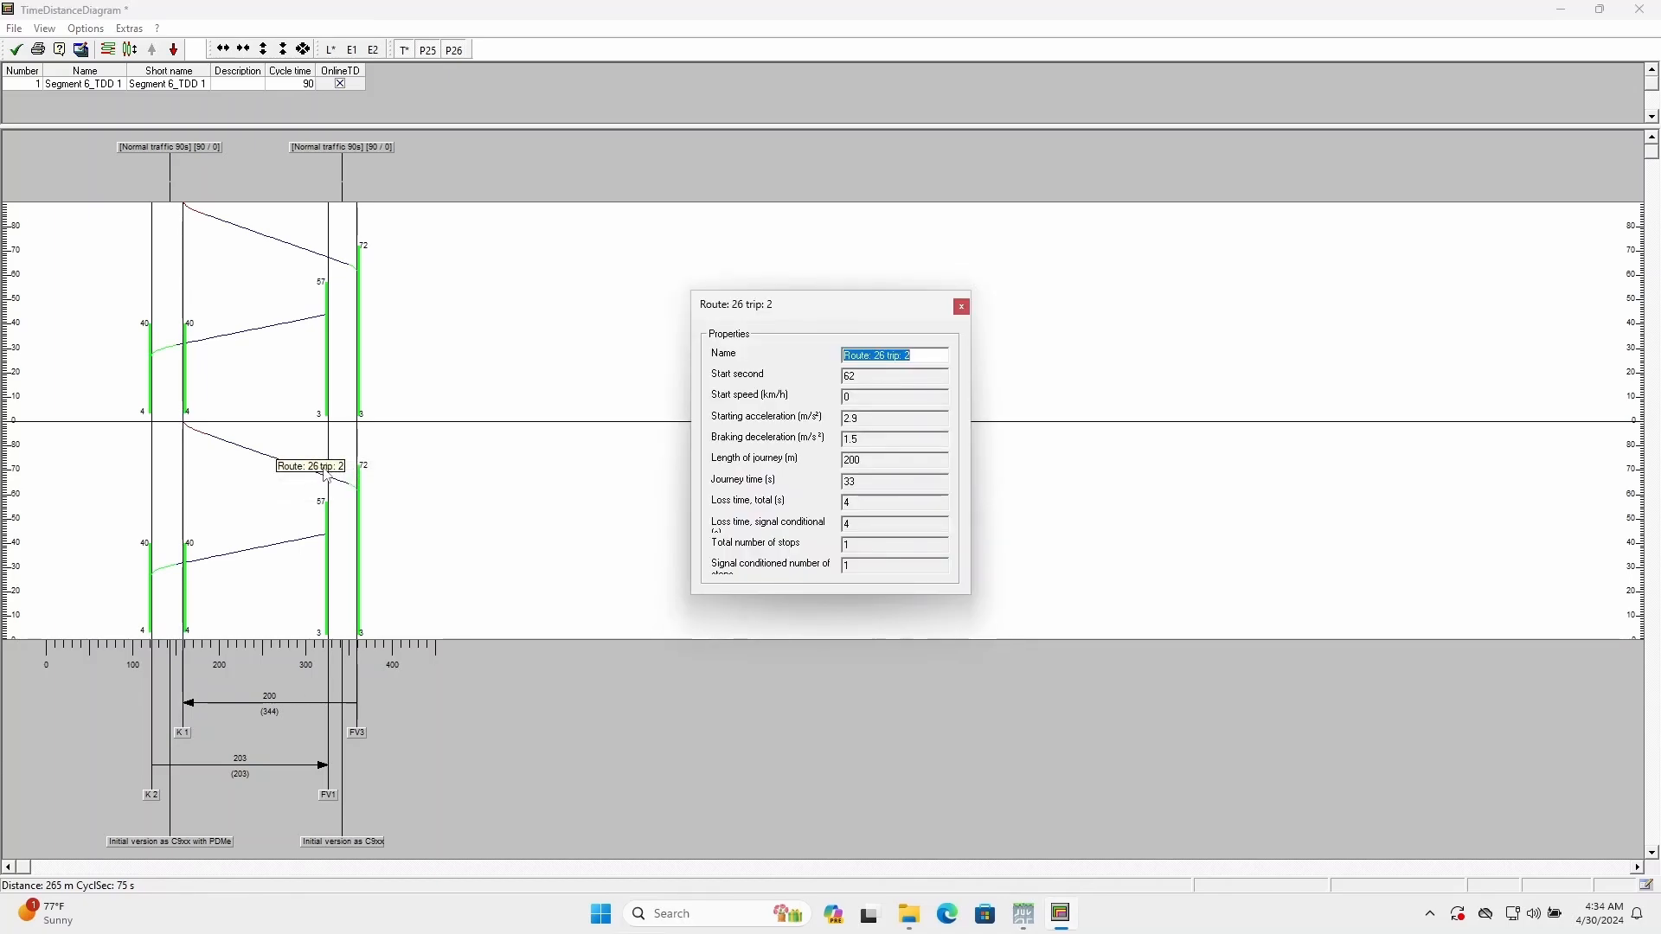
mouse_move(794, 513)
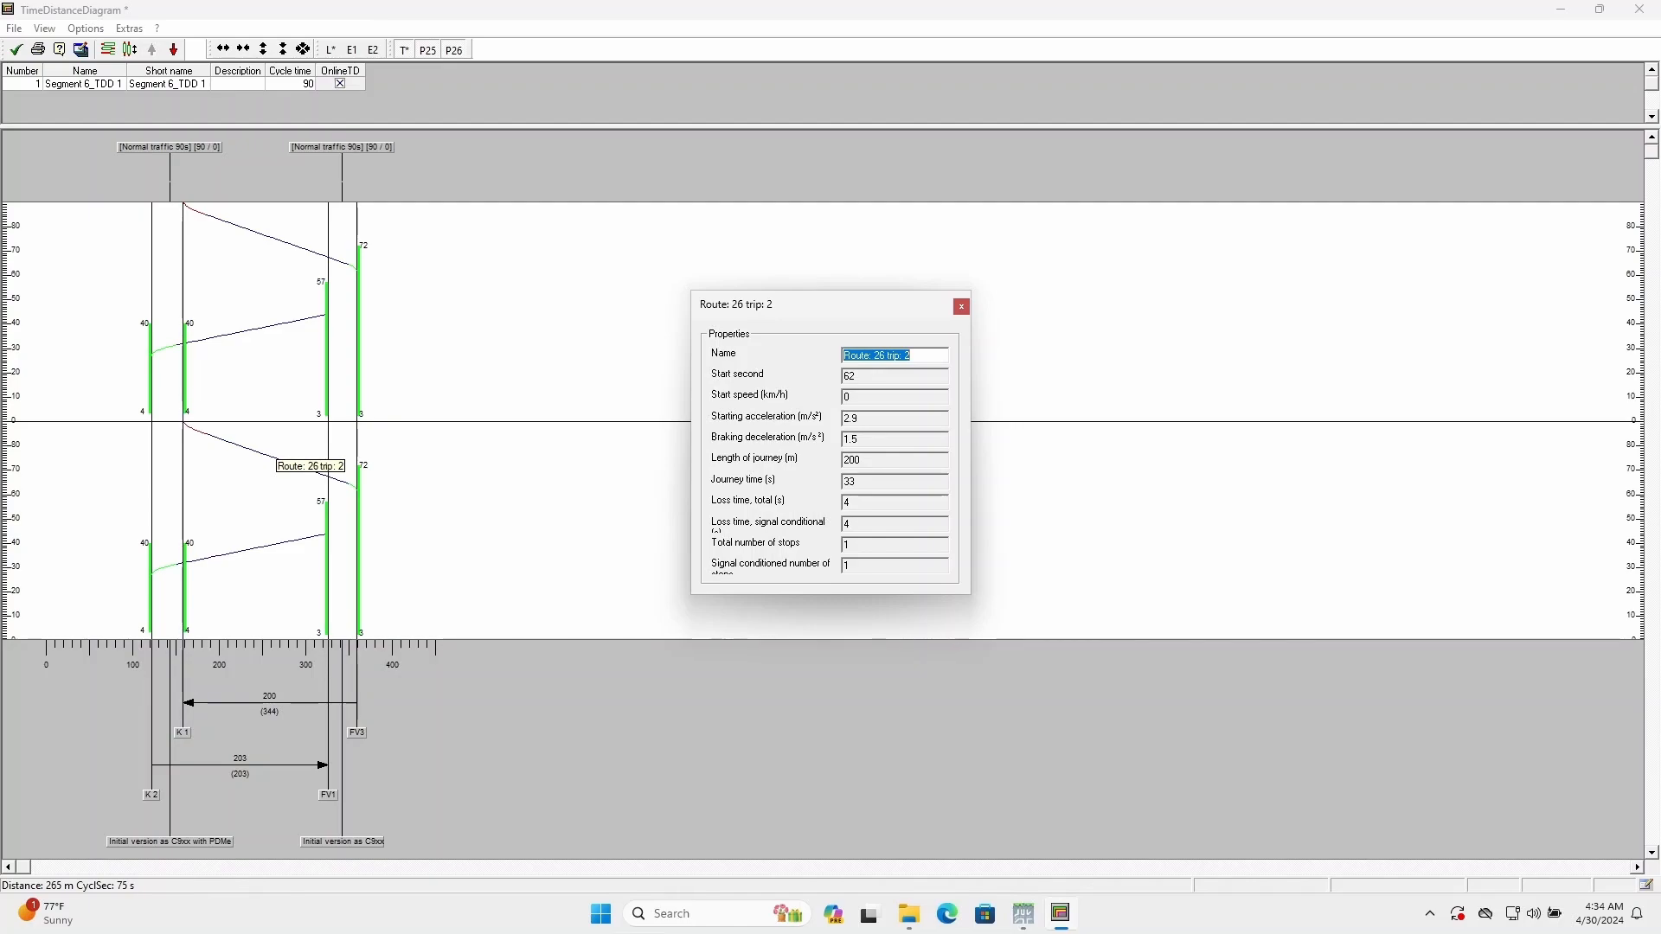
click(893, 501)
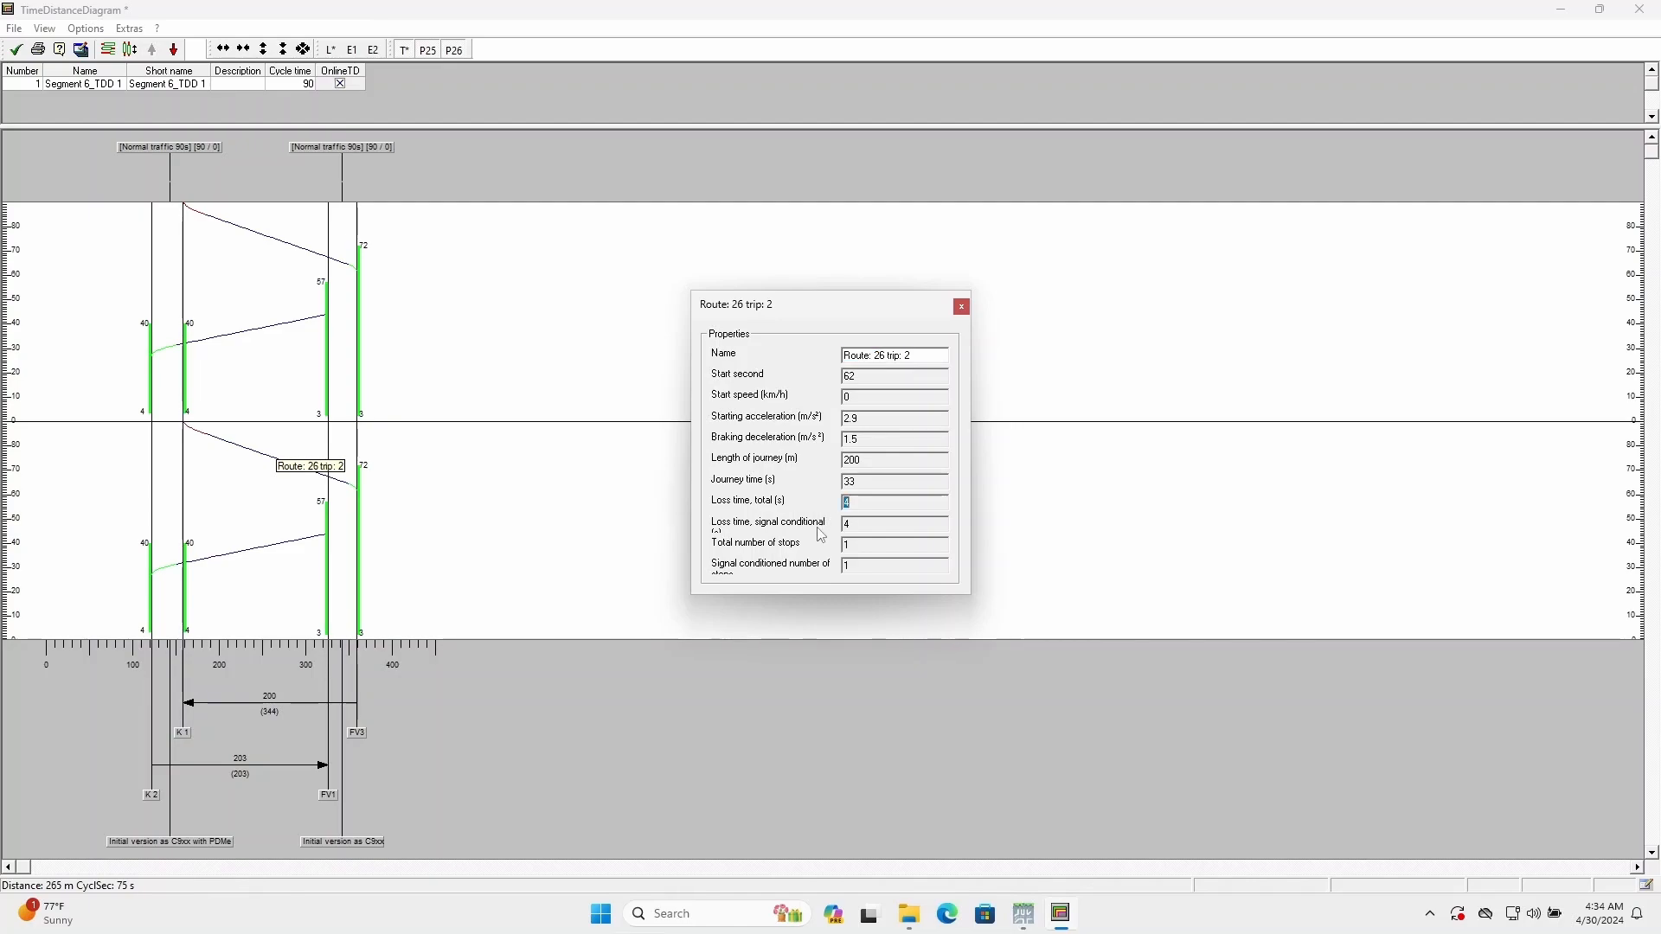